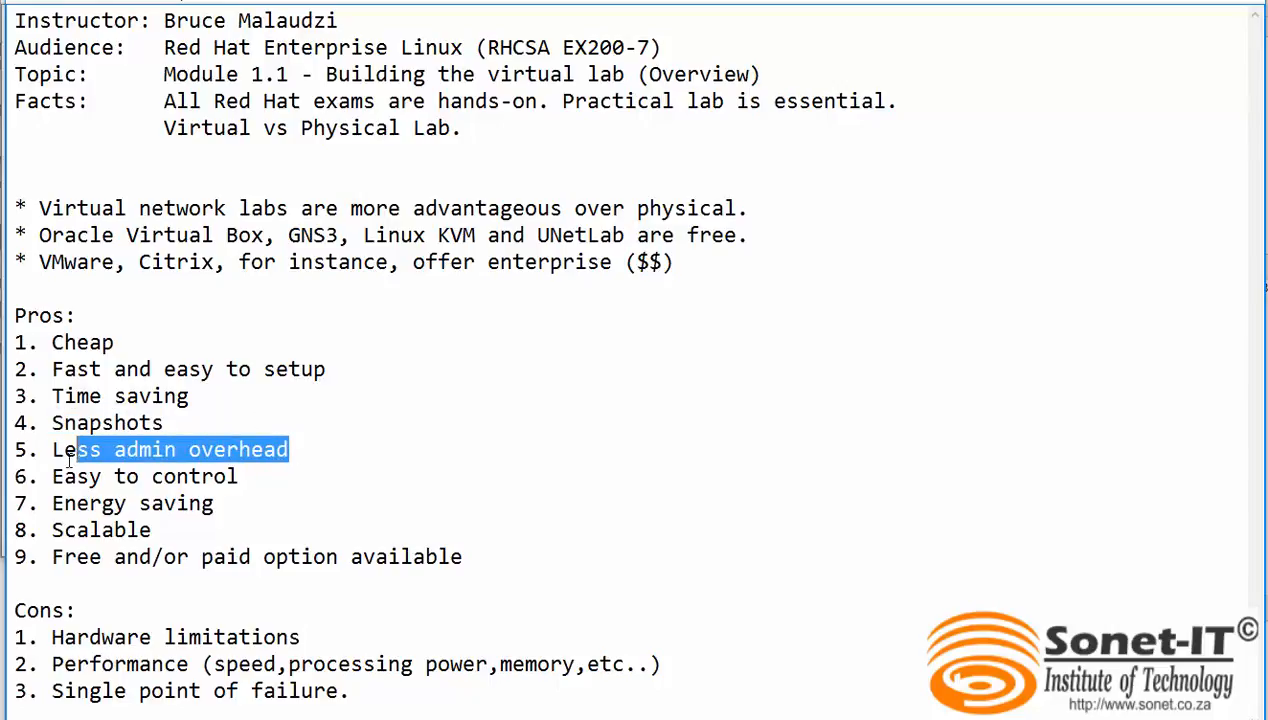
Step: Highlight the advantage points — less admin overhead, energy saving, free/paid option — down to the Cons heading
{"action": "left_click_drag", "start_coordinate": [70, 448], "coordinate": [52, 448]}
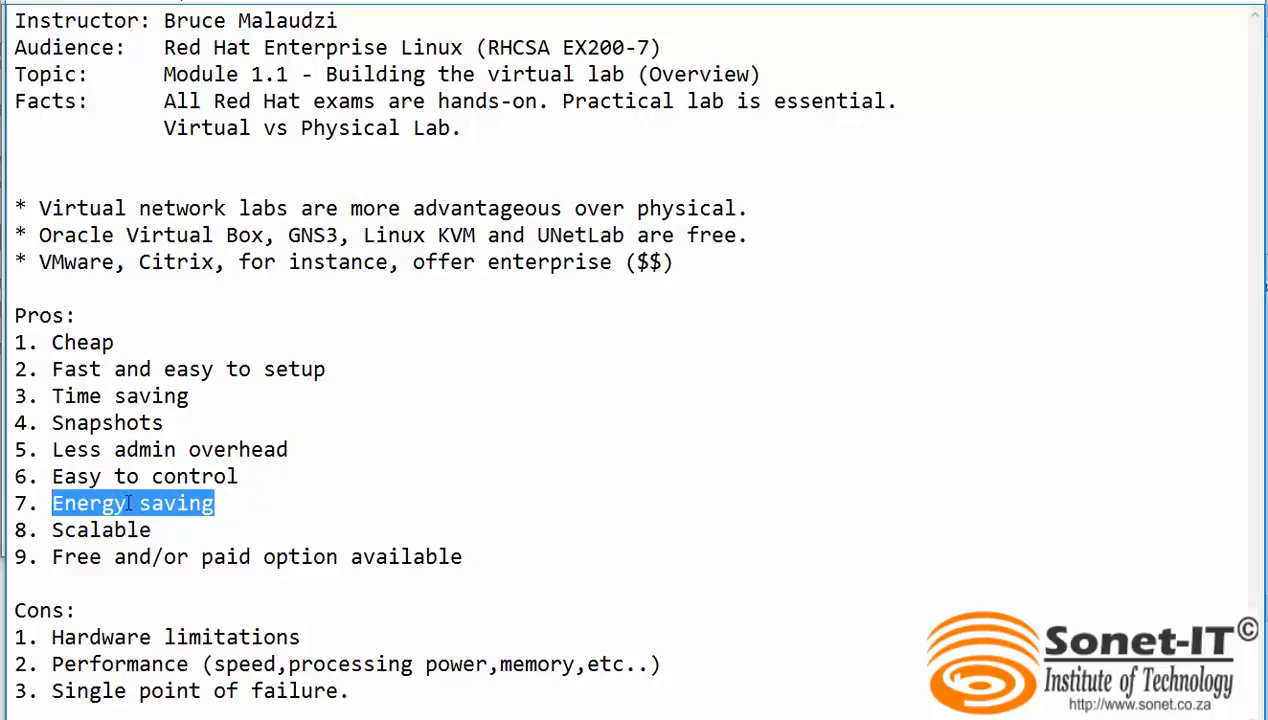
{"action": "double_click", "coordinate": [96, 530]}
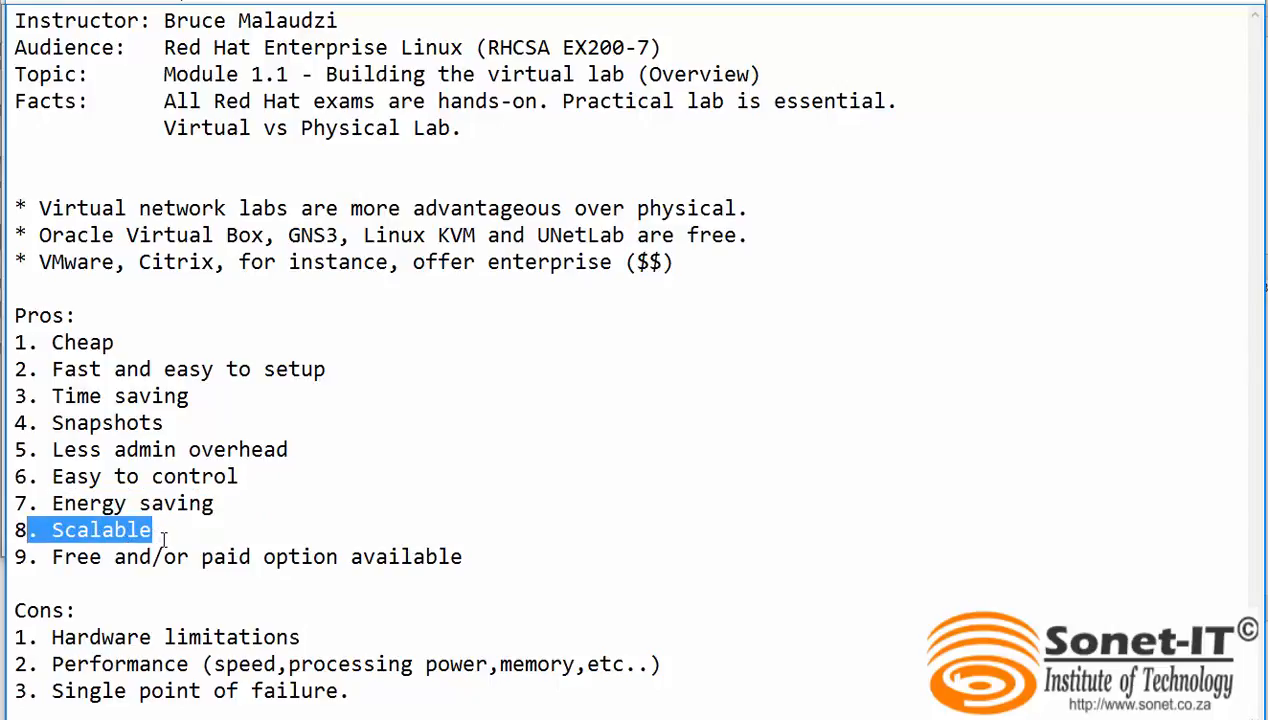
{"action": "mouse_move", "coordinate": [480, 570]}
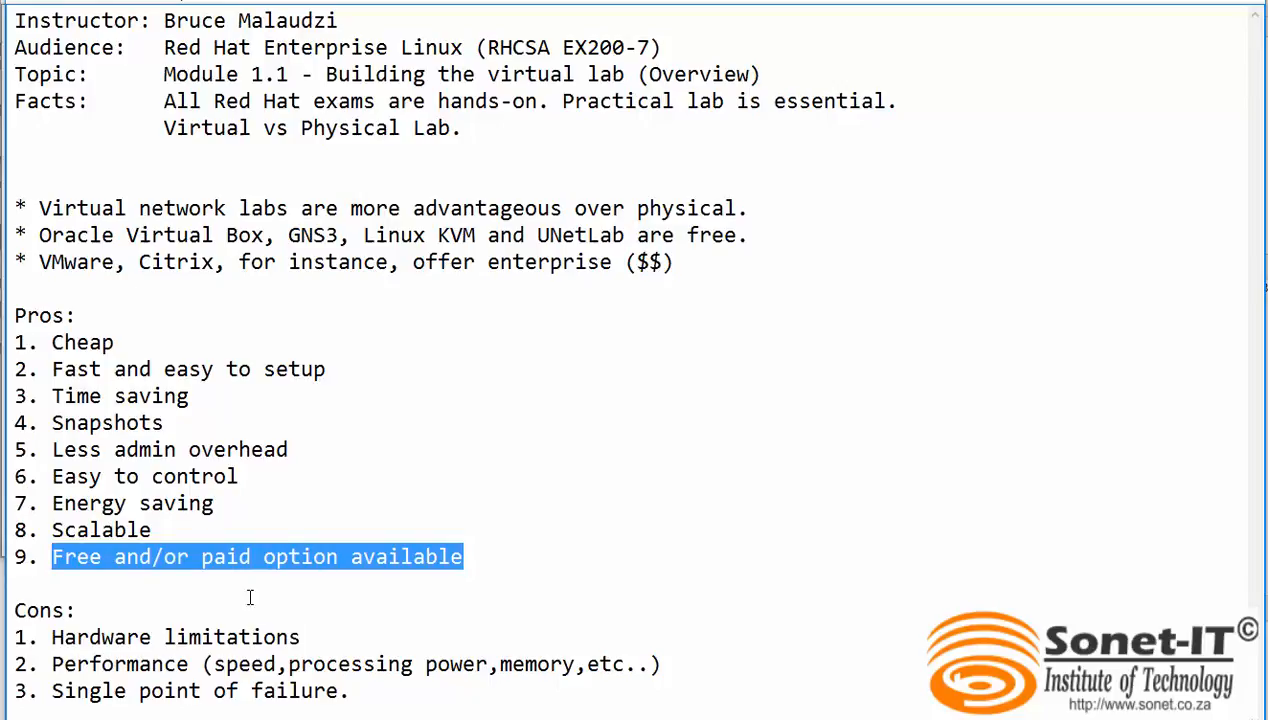
{"action": "double_click", "coordinate": [44, 610]}
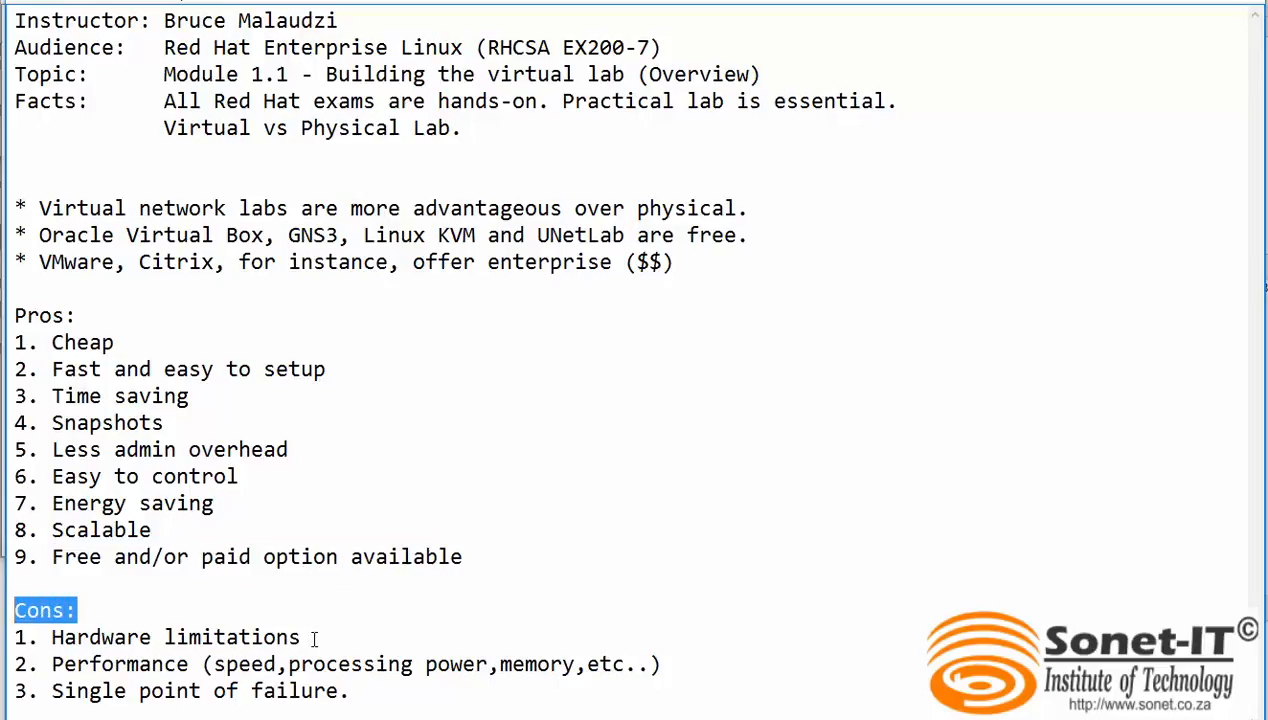
{"action": "double_click", "coordinate": [176, 636]}
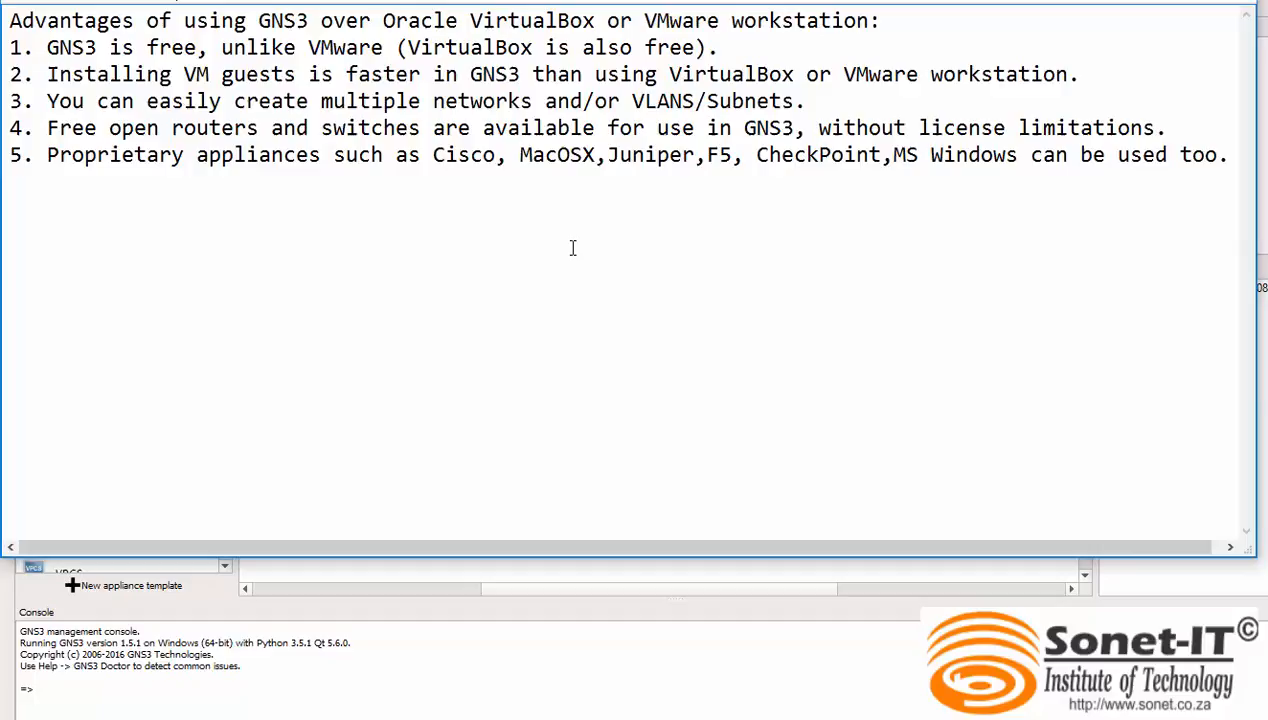
{"action": "mouse_move", "coordinate": [420, 168]}
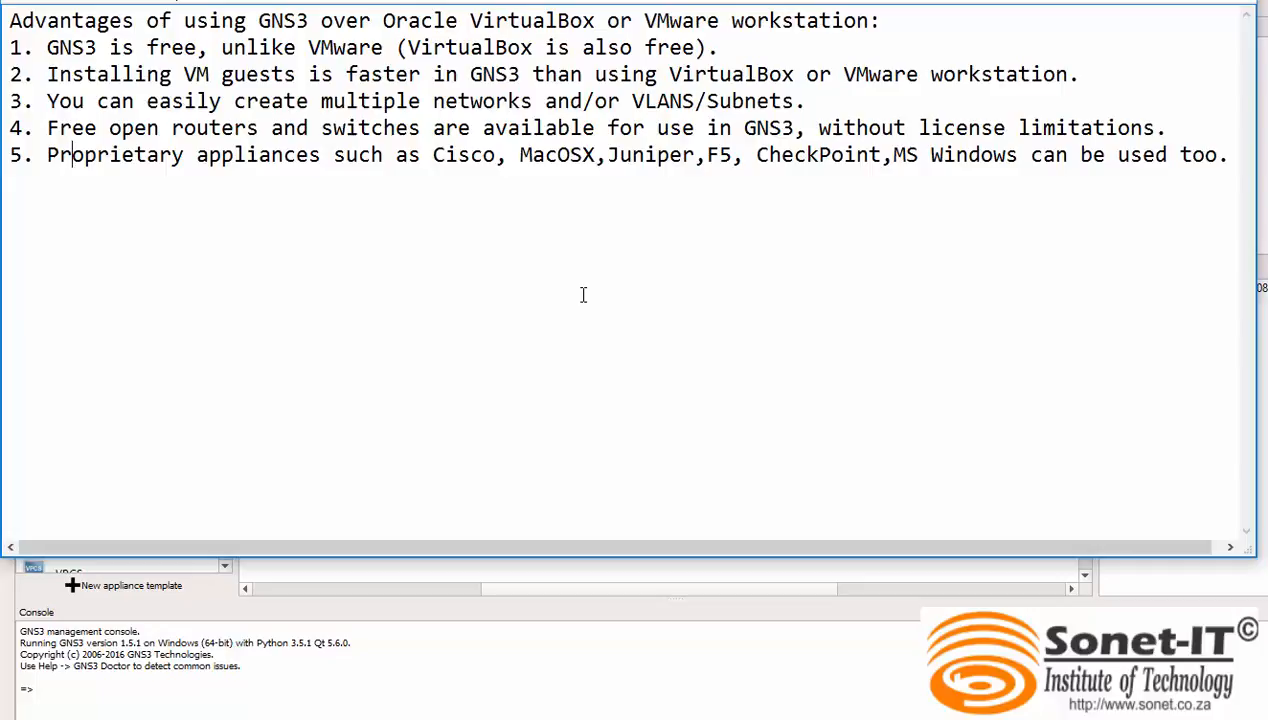
{"action": "mouse_move", "coordinate": [338, 160]}
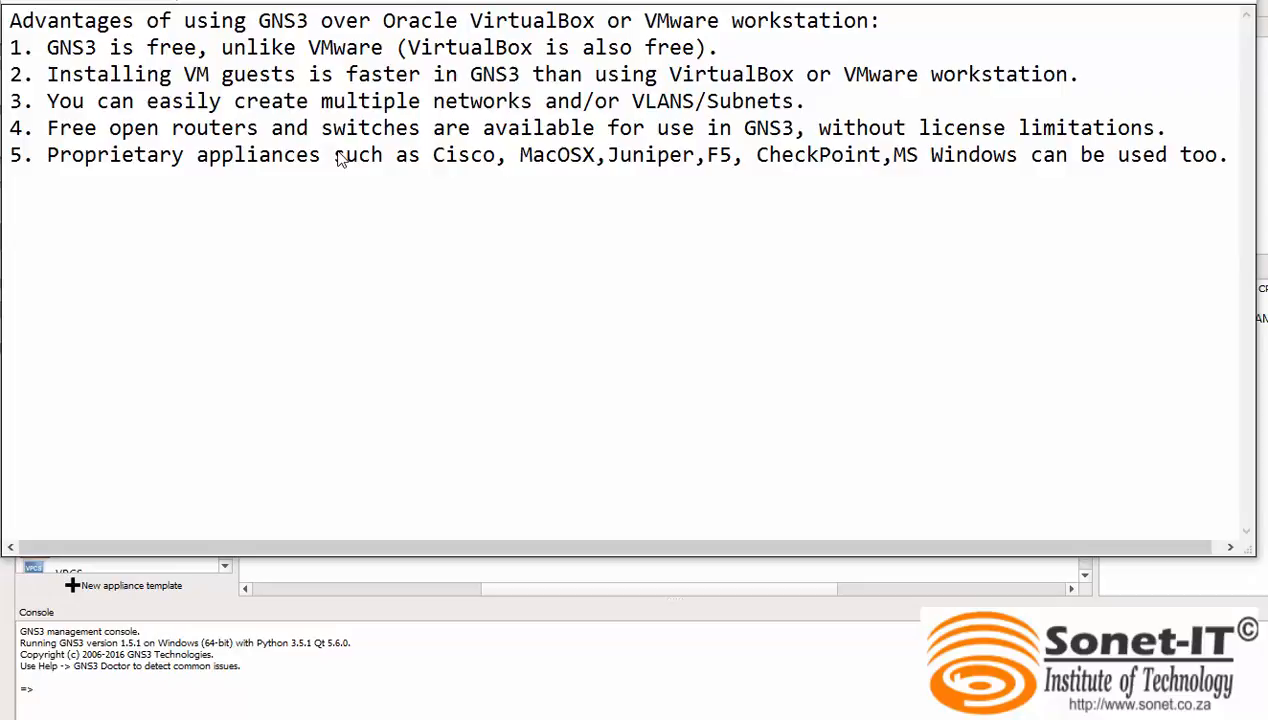
{"action": "mouse_move", "coordinate": [1150, 40]}
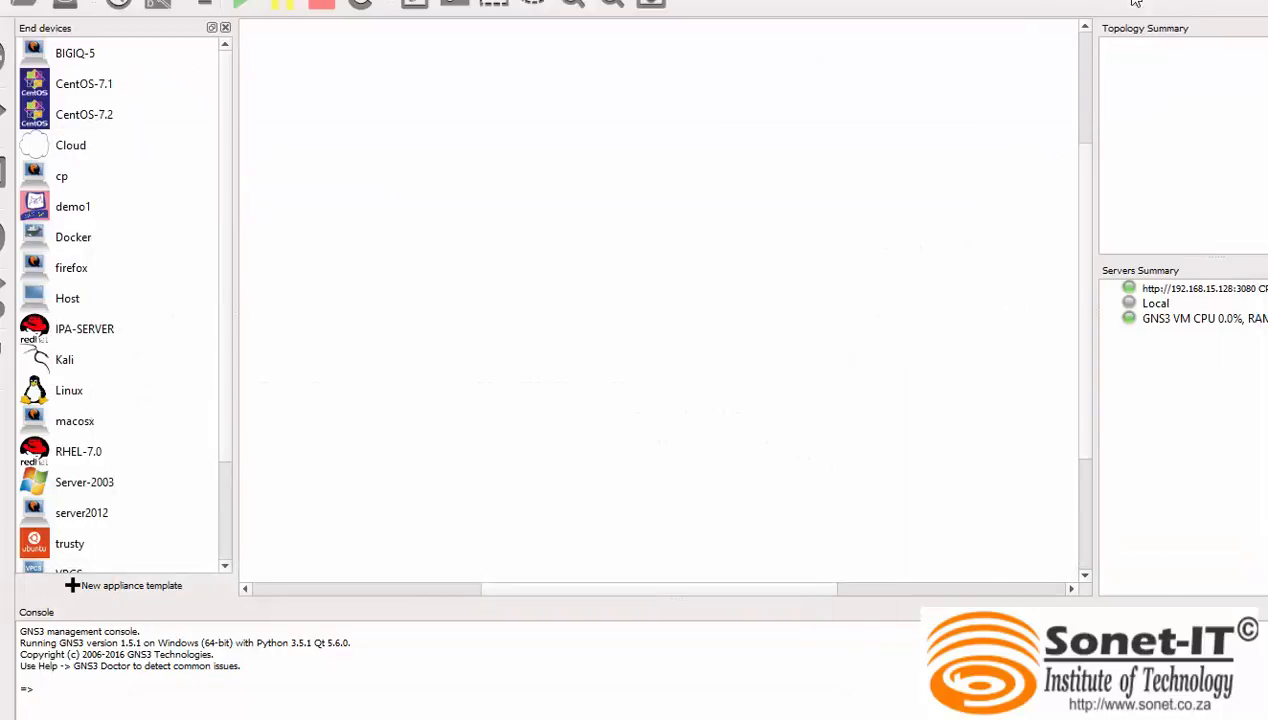
{"action": "mouse_move", "coordinate": [416, 316]}
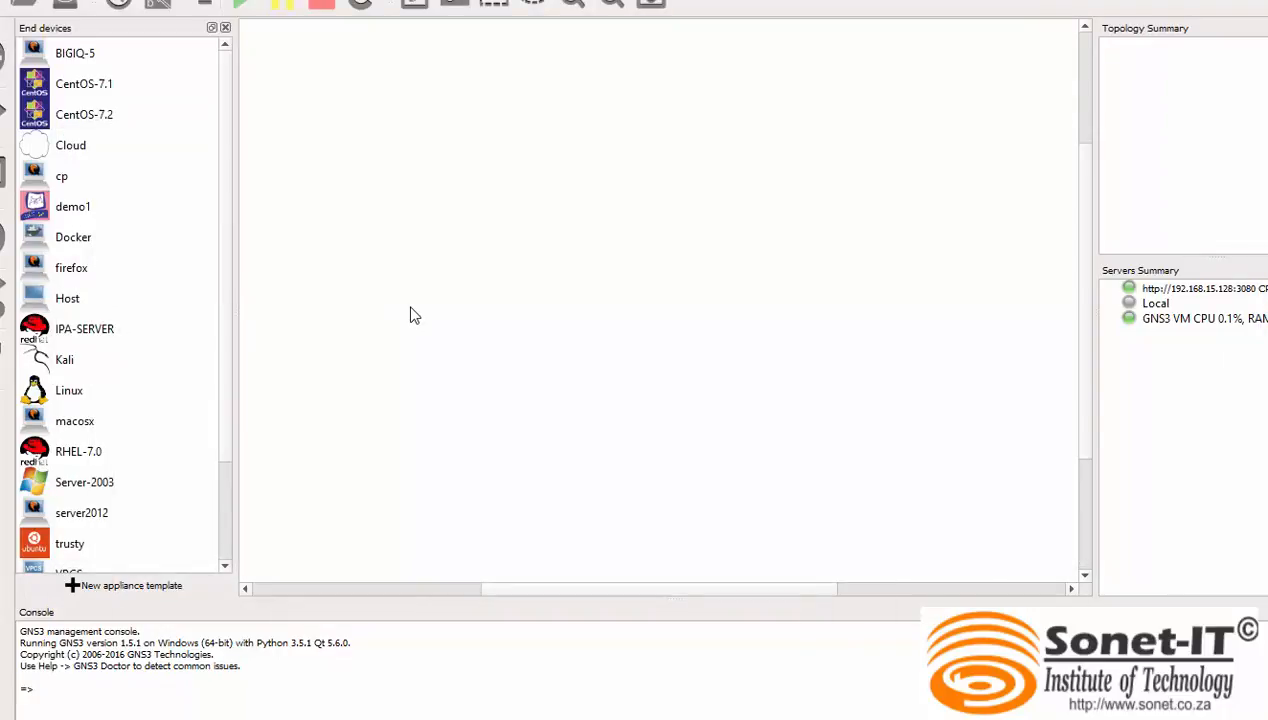
{"action": "mouse_move", "coordinate": [388, 306]}
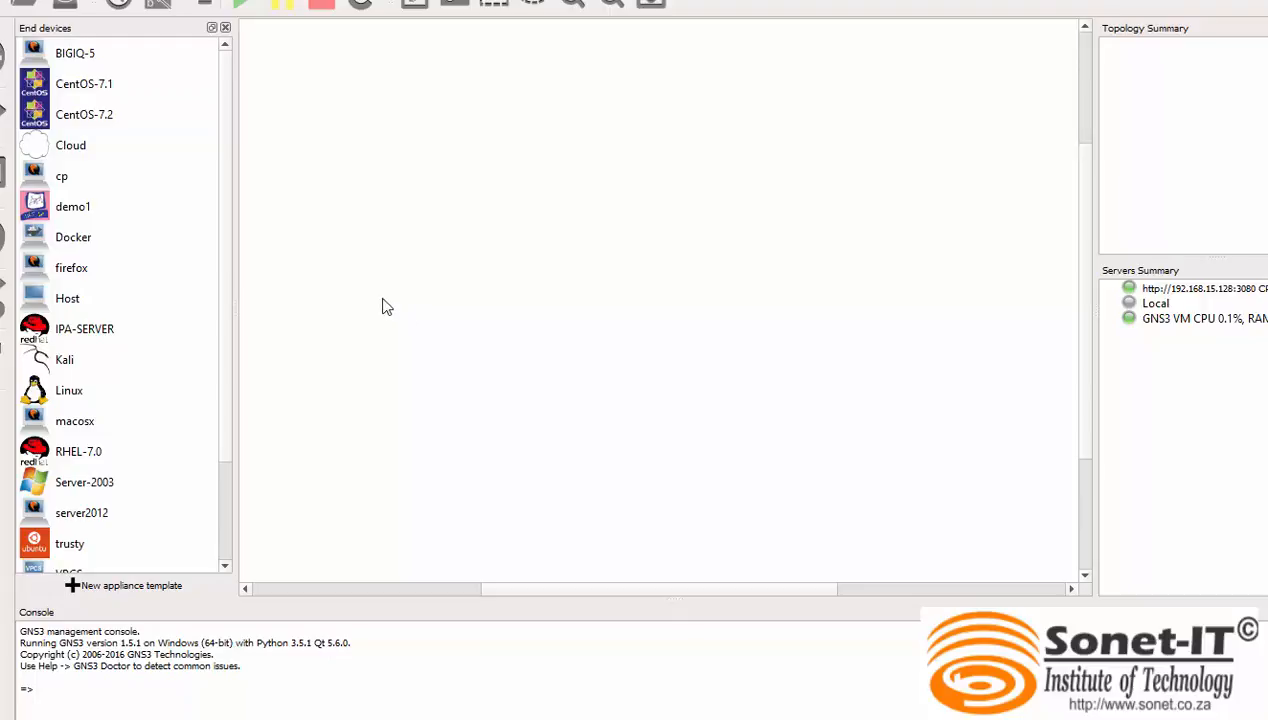
{"action": "mouse_move", "coordinate": [80, 168]}
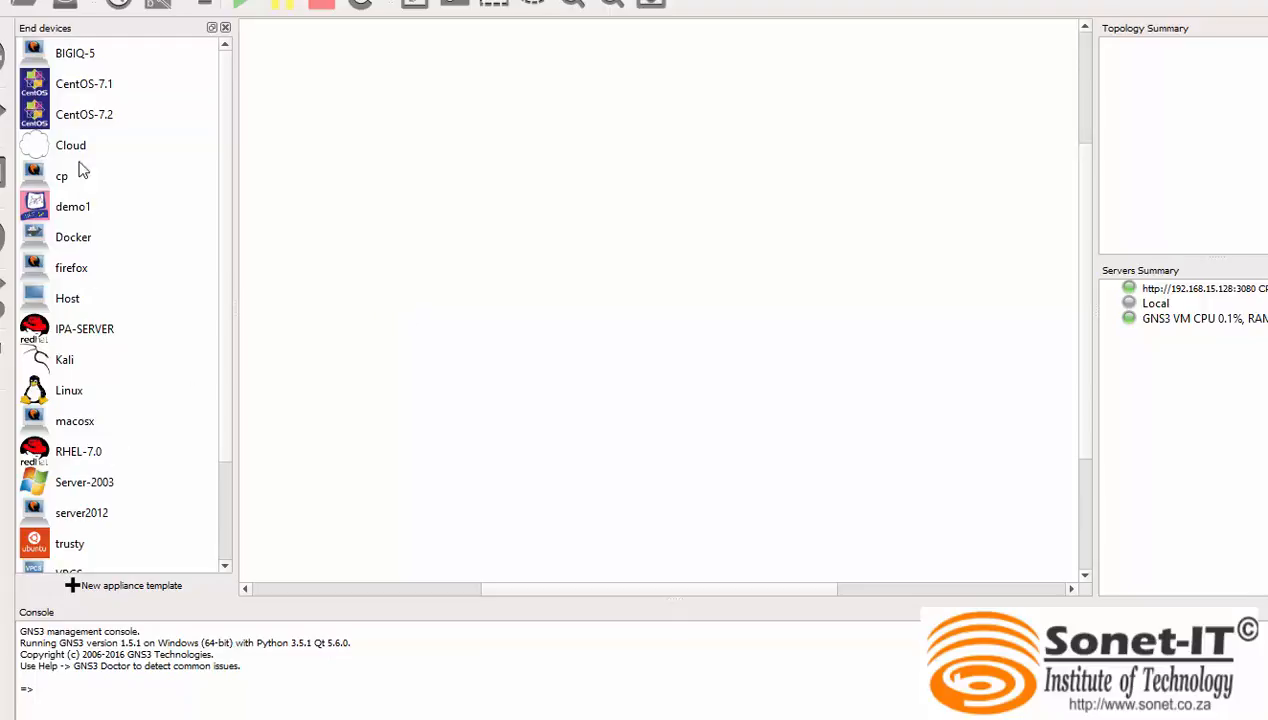
{"action": "mouse_move", "coordinate": [76, 122]}
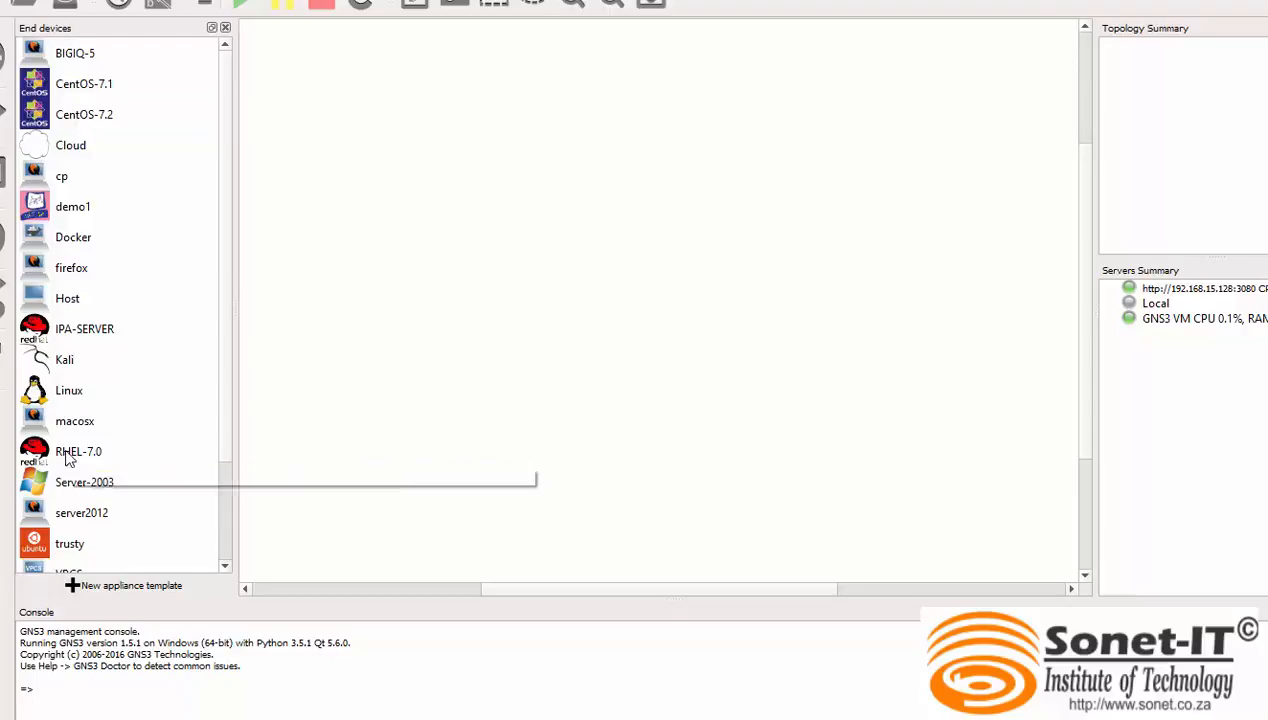
{"action": "left_click", "coordinate": [78, 452]}
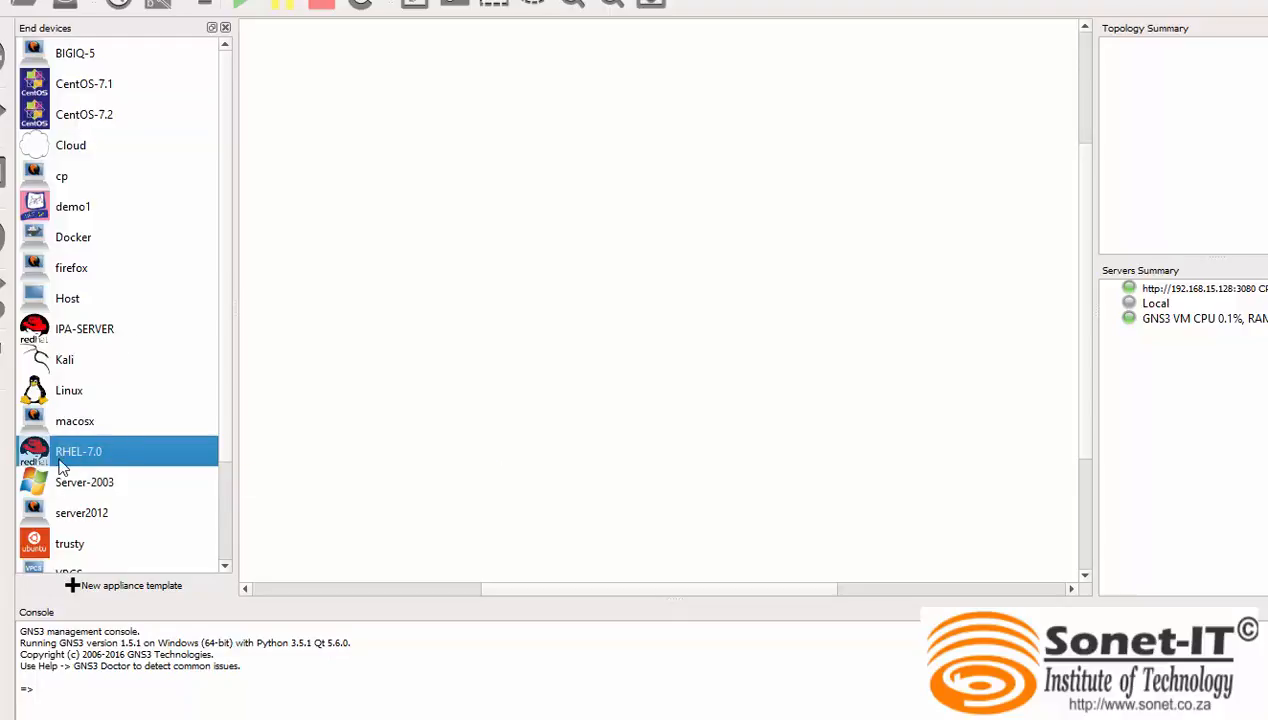
{"action": "mouse_move", "coordinate": [104, 464]}
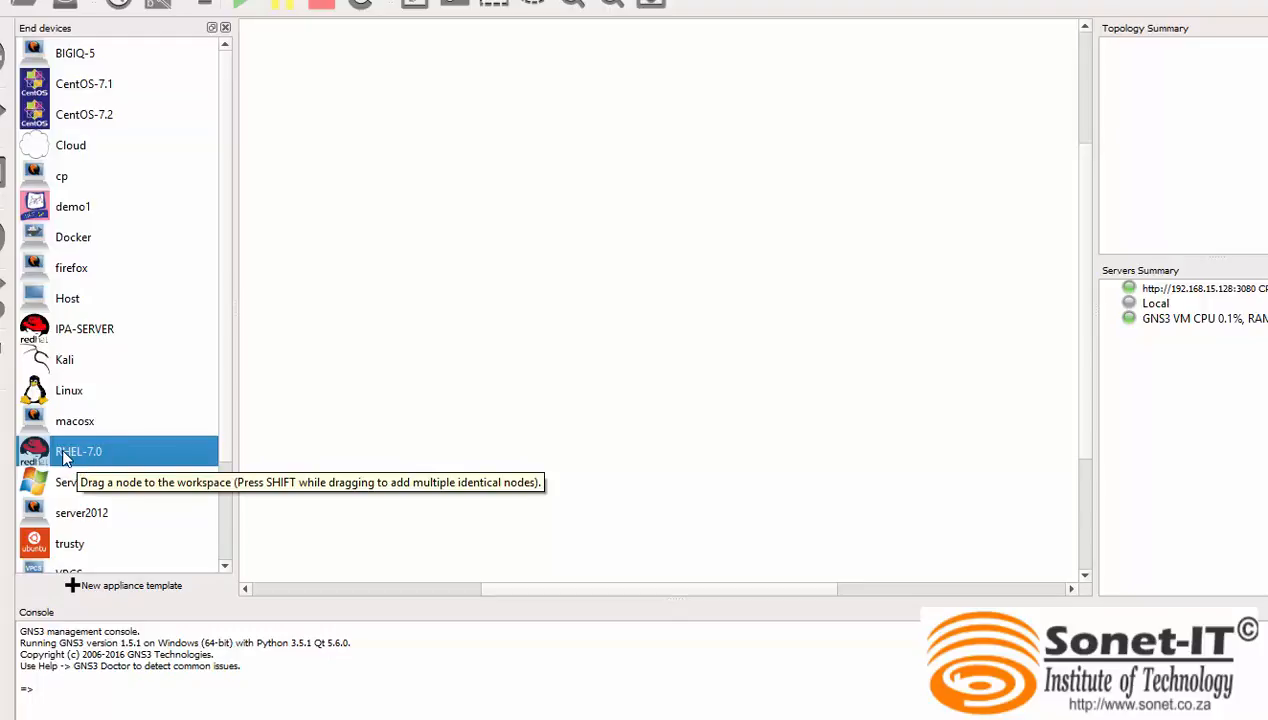
{"action": "mouse_move", "coordinate": [548, 352]}
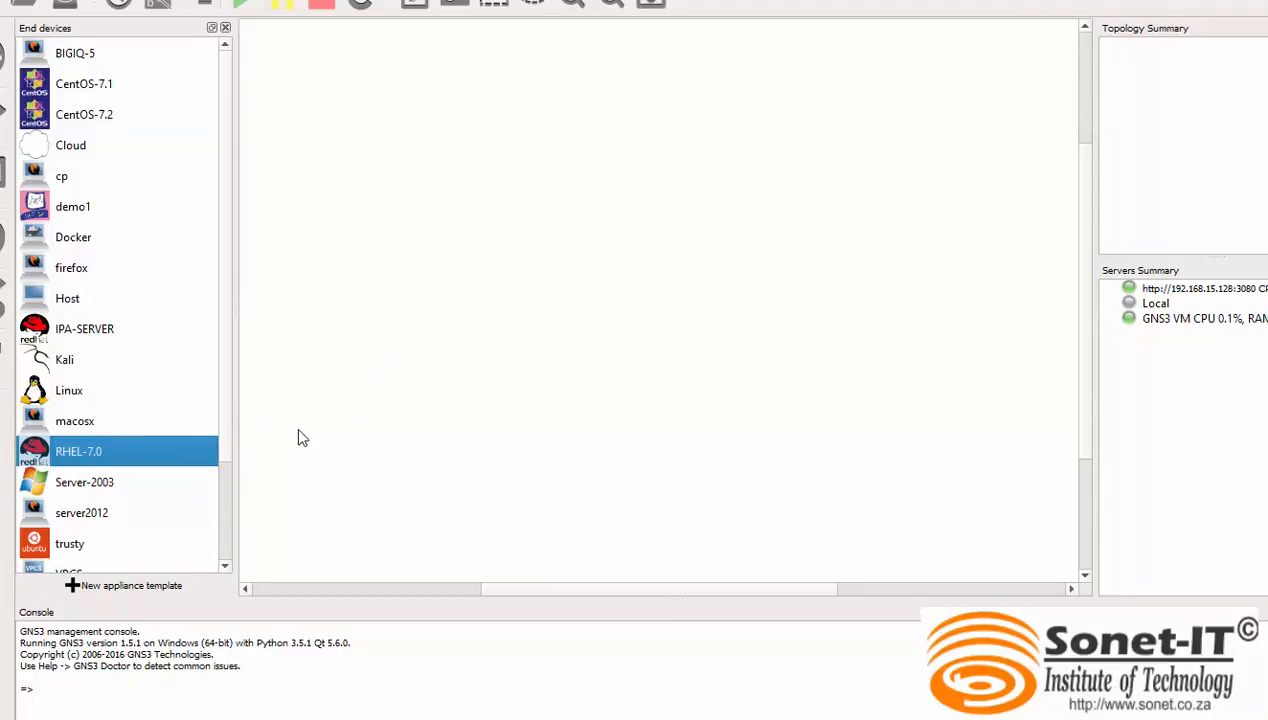
{"action": "mouse_move", "coordinate": [100, 460]}
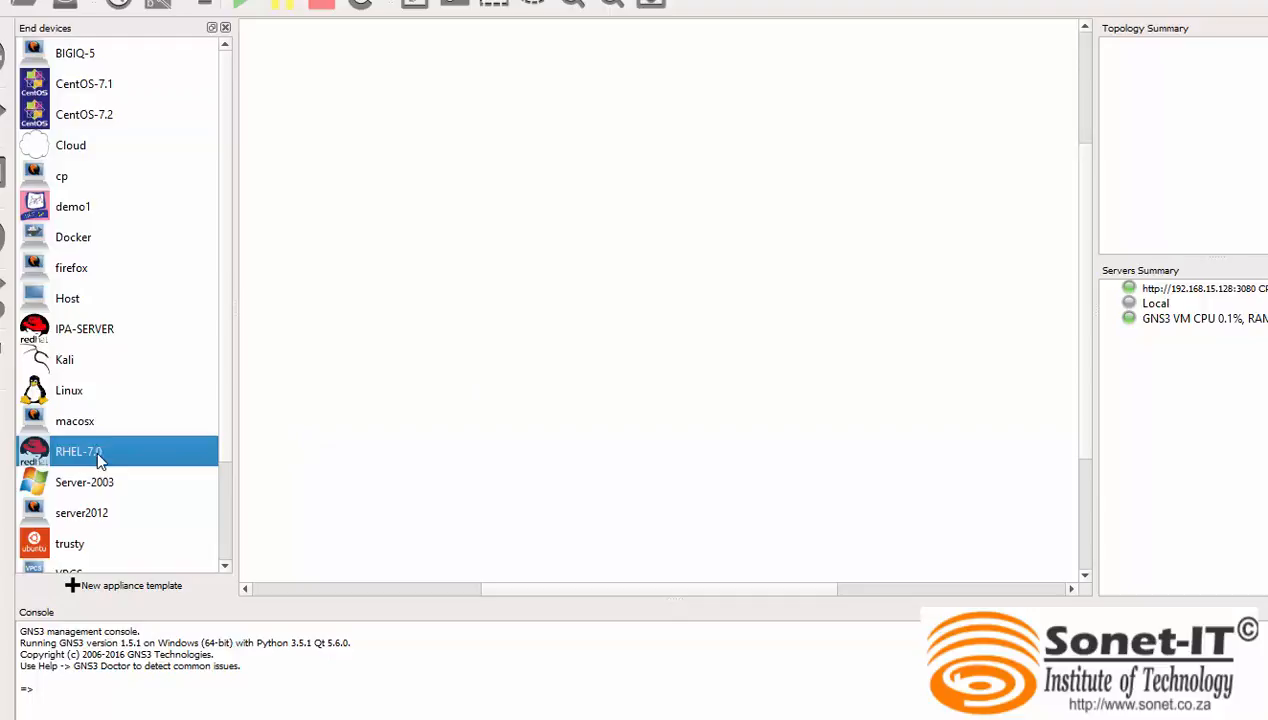
{"action": "mouse_move", "coordinate": [90, 460]}
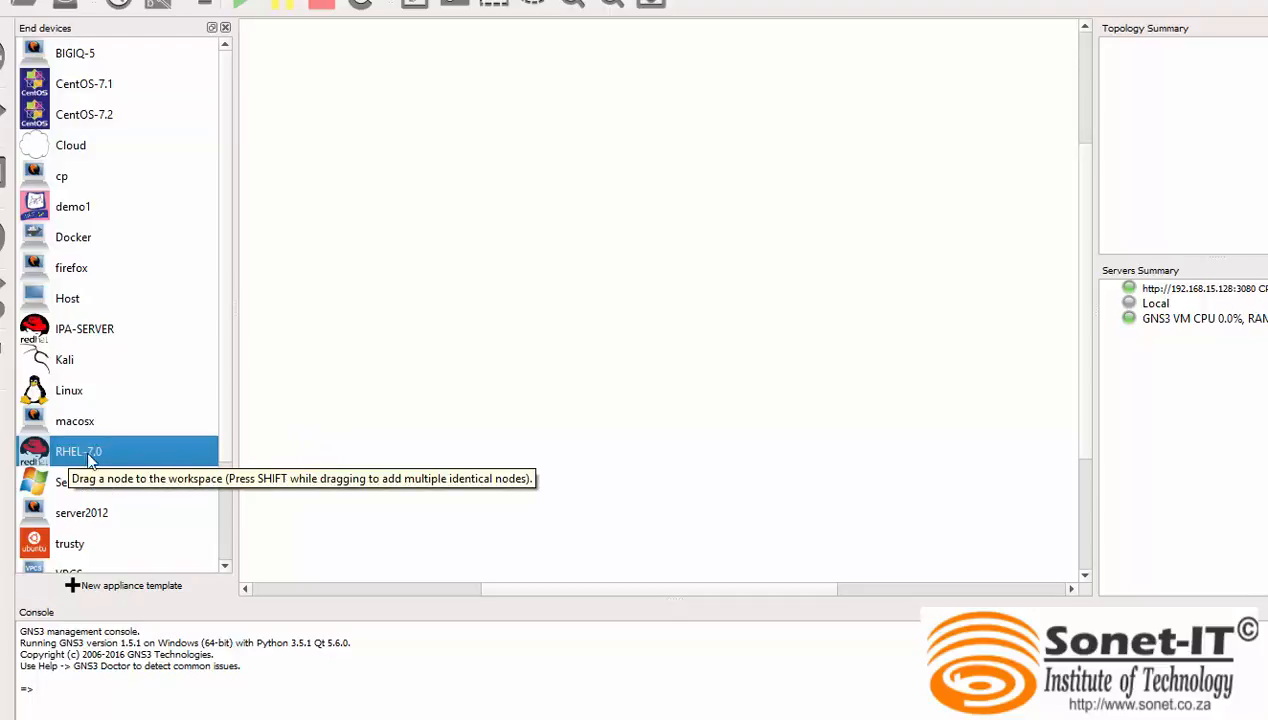
{"action": "mouse_move", "coordinate": [762, 278]}
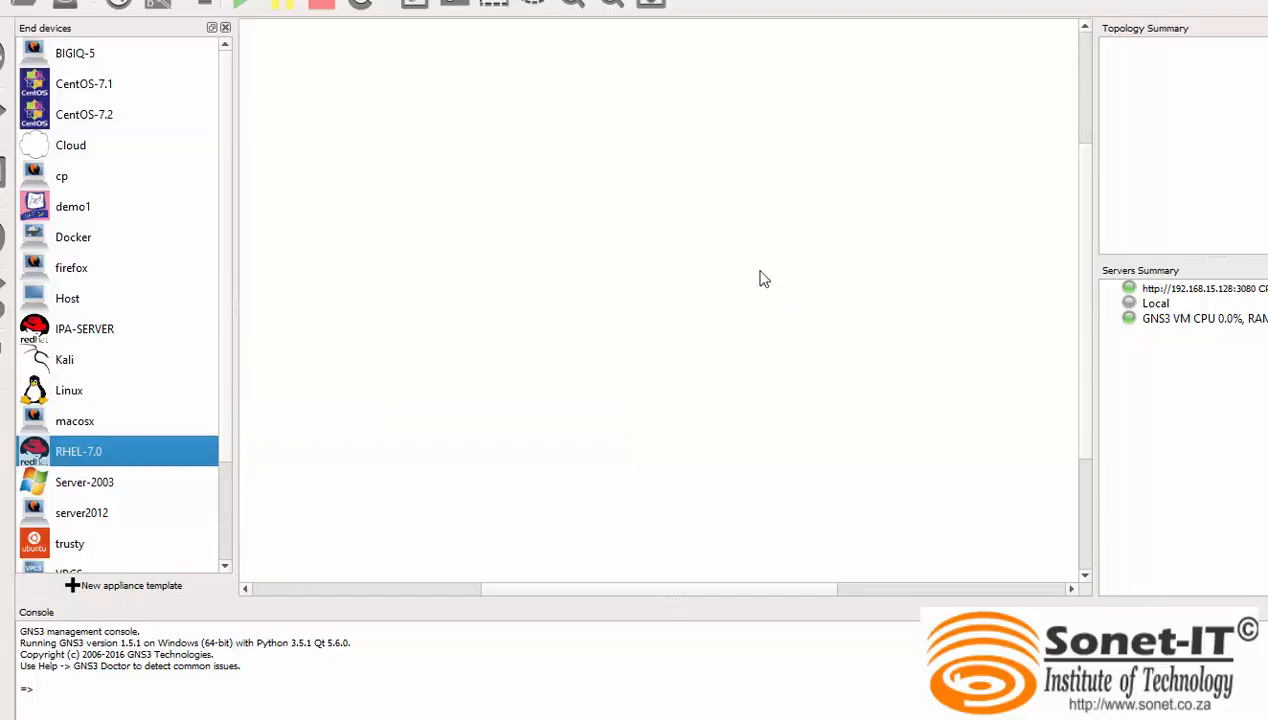
{"action": "mouse_move", "coordinate": [830, 276]}
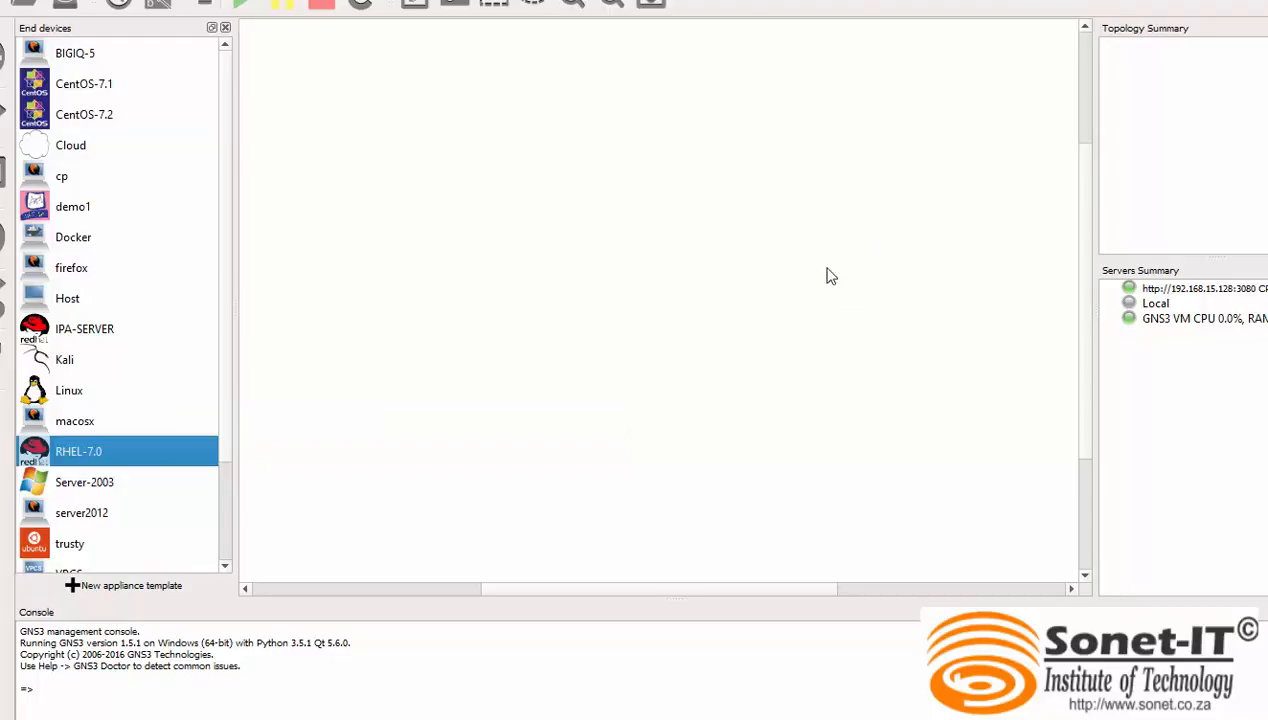
{"action": "mouse_move", "coordinate": [560, 368]}
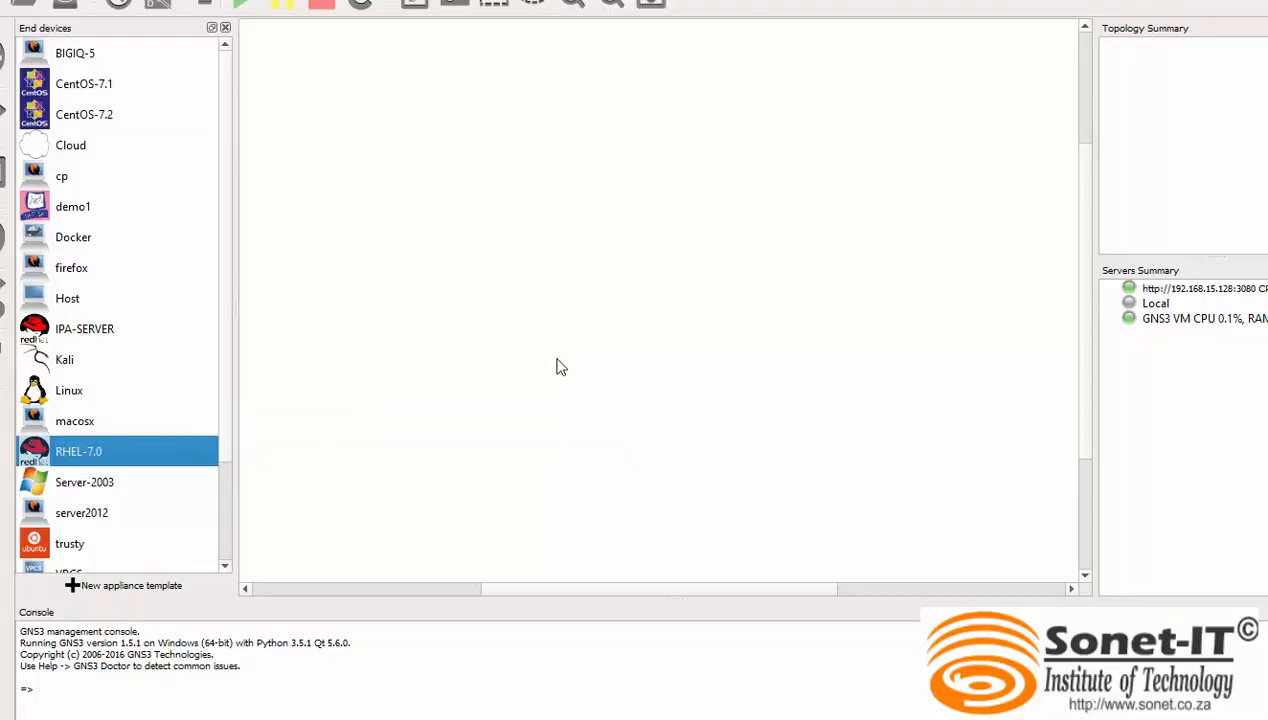
{"action": "mouse_move", "coordinate": [588, 350]}
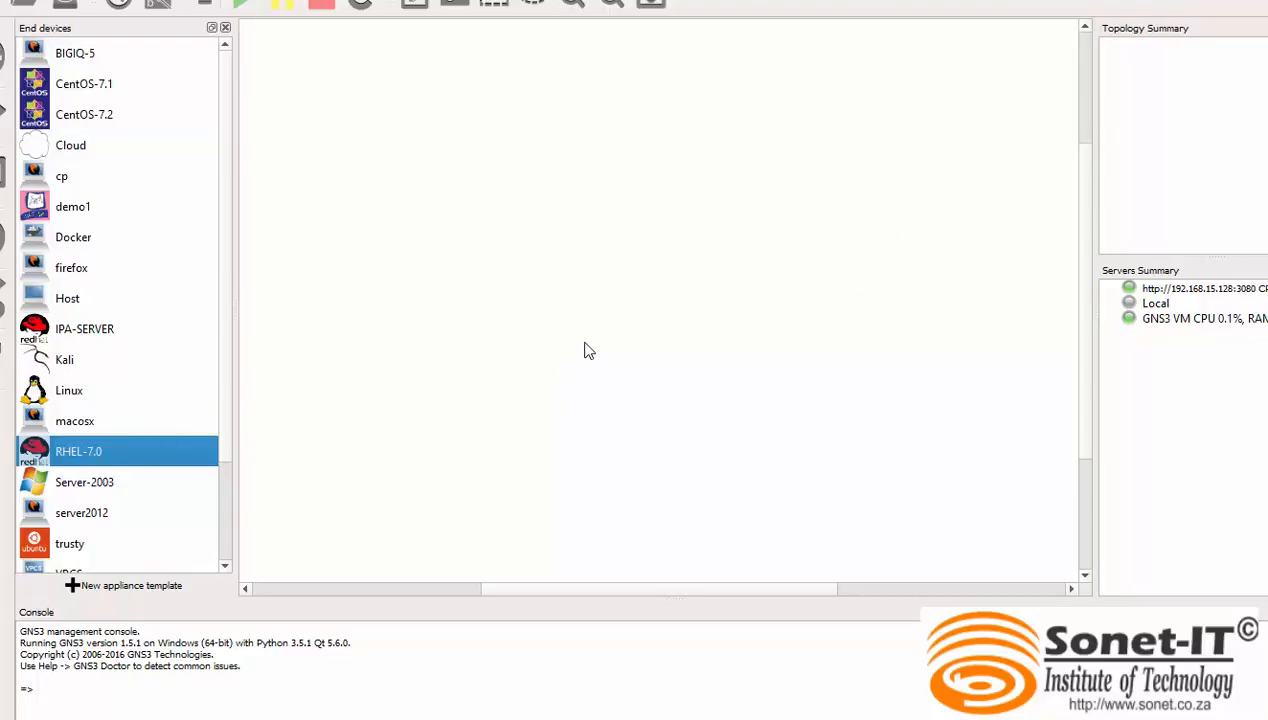
{"action": "mouse_move", "coordinate": [648, 300]}
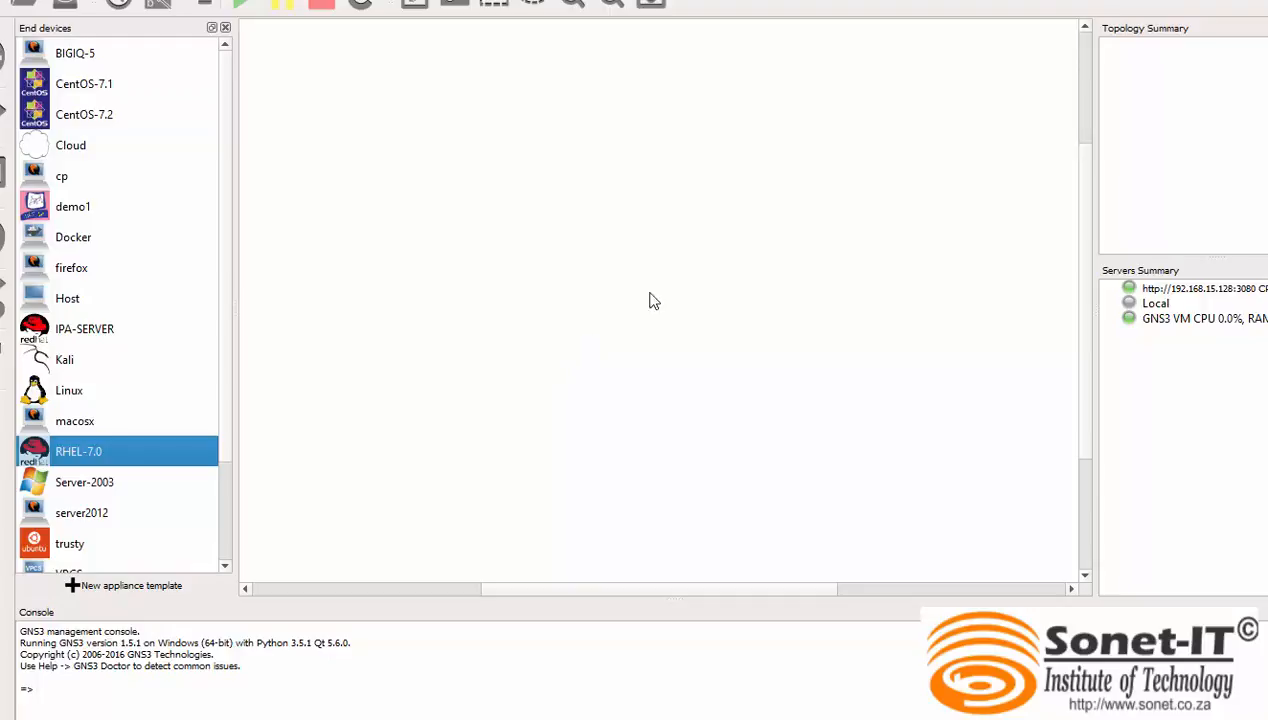
{"action": "mouse_move", "coordinate": [548, 324]}
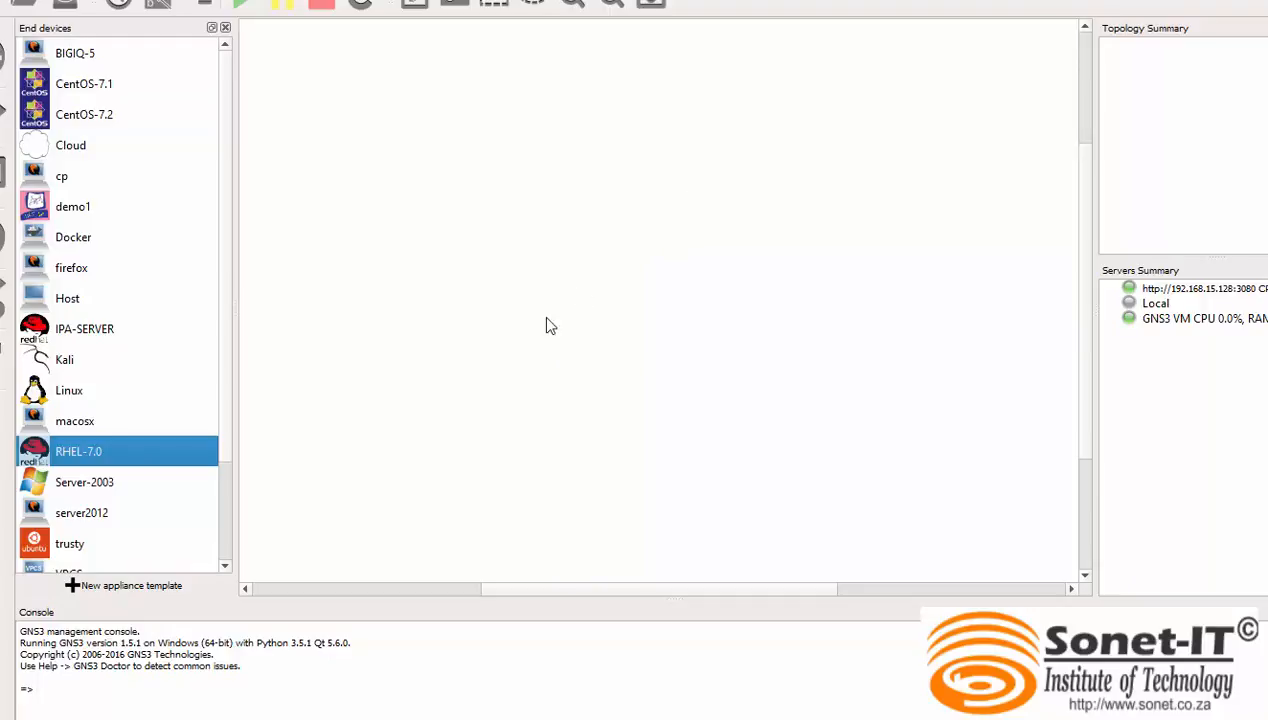
{"action": "mouse_move", "coordinate": [472, 324]}
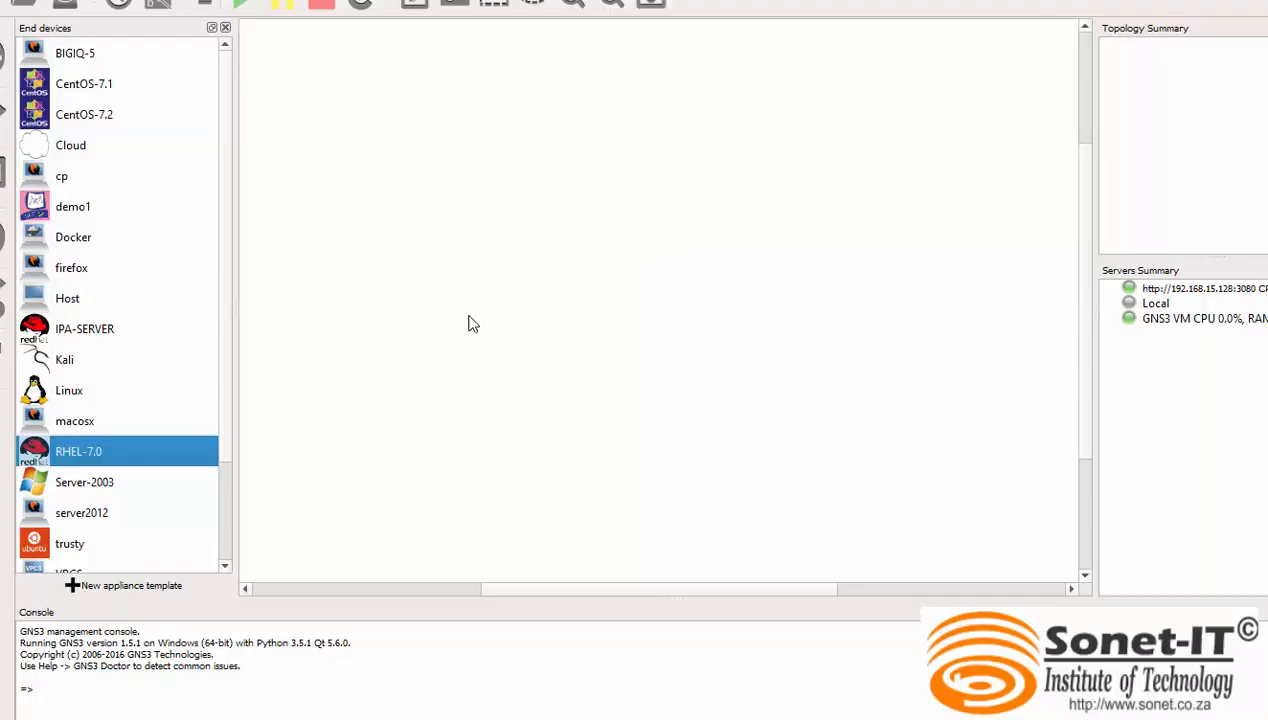
Step: Place three RHEL-7.0 servers and the Cisco router R1 onto the workspace
{"action": "left_click_drag", "start_coordinate": [78, 452], "coordinate": [584, 190]}
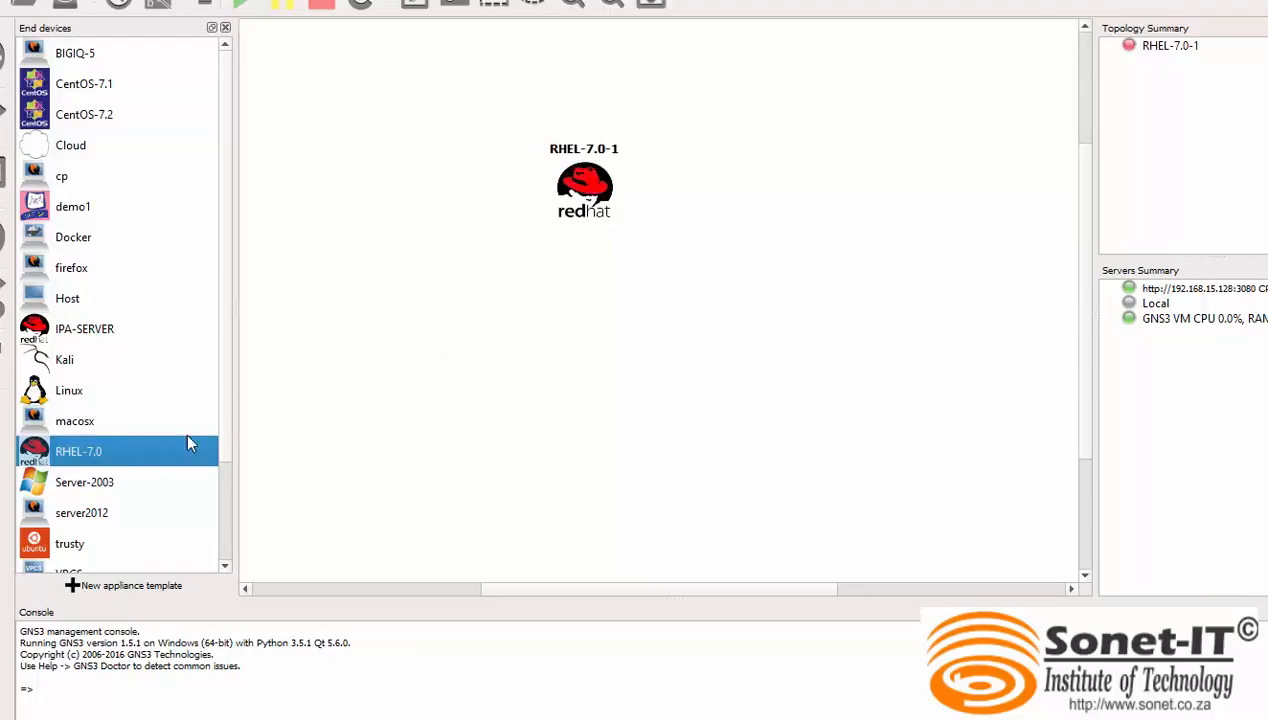
{"action": "left_click_drag", "start_coordinate": [78, 452], "coordinate": [832, 206]}
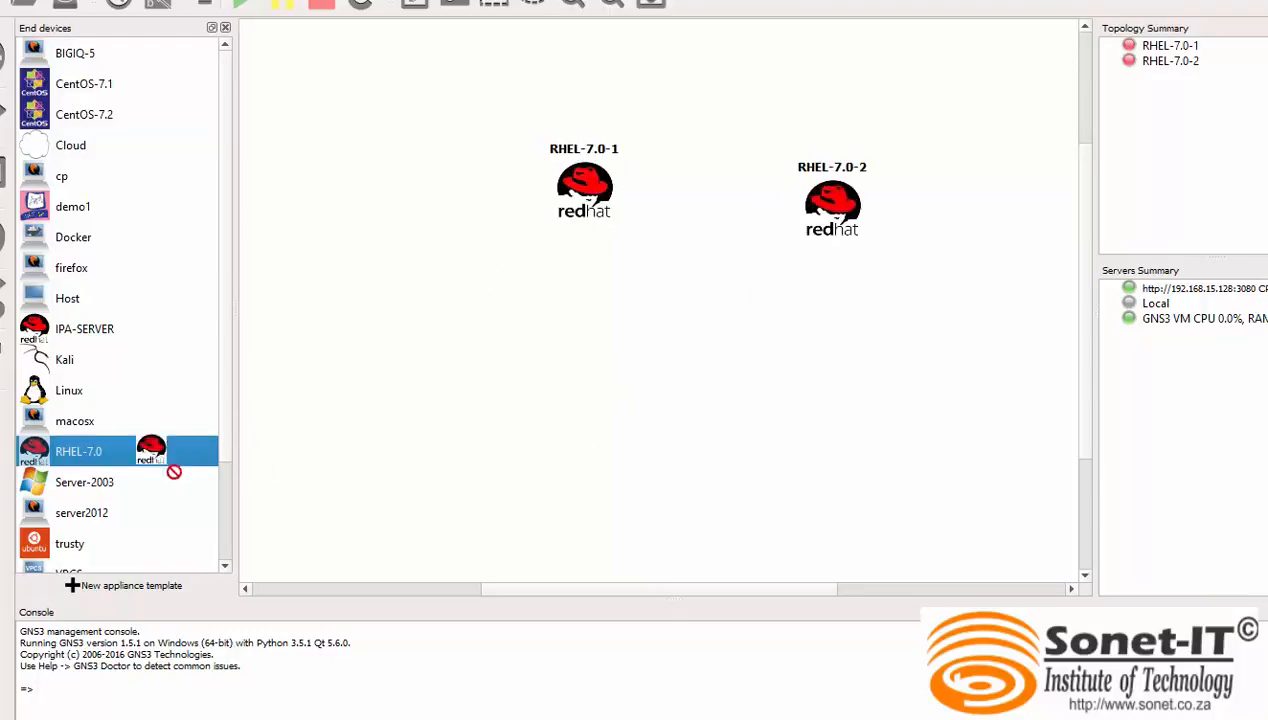
{"action": "left_click_drag", "start_coordinate": [78, 452], "coordinate": [892, 430]}
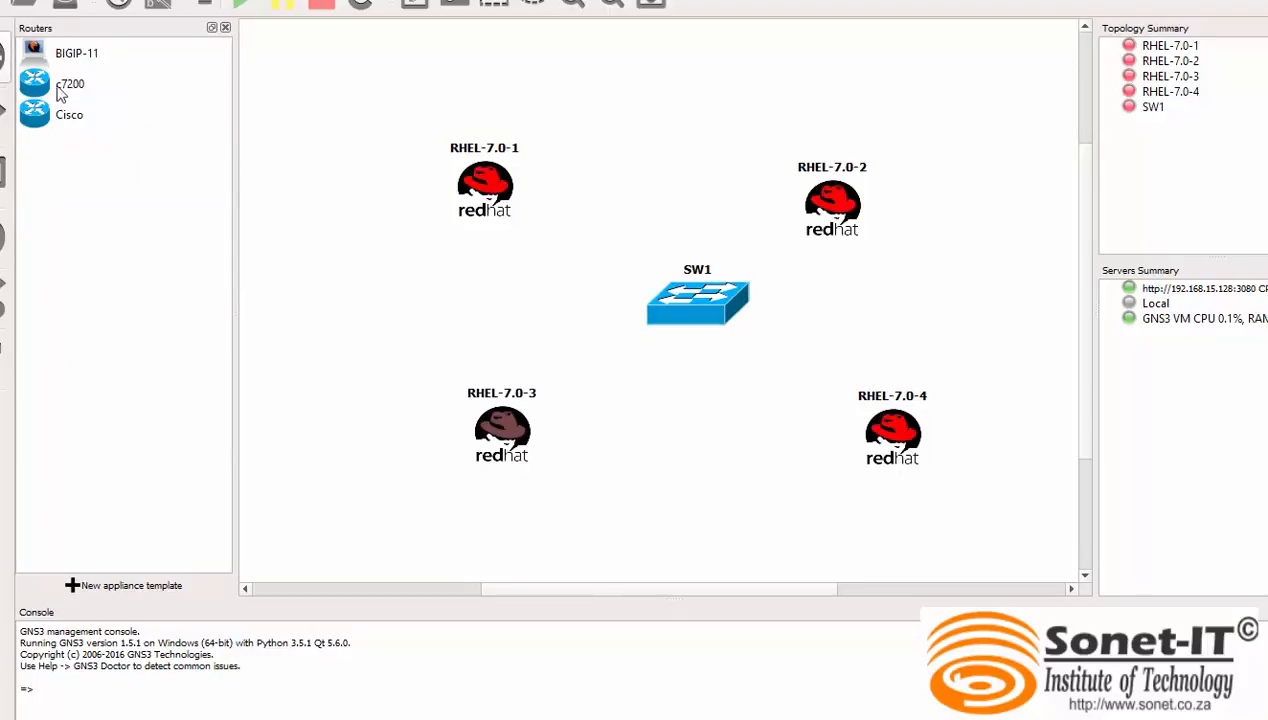
{"action": "left_click_drag", "start_coordinate": [36, 114], "coordinate": [612, 184]}
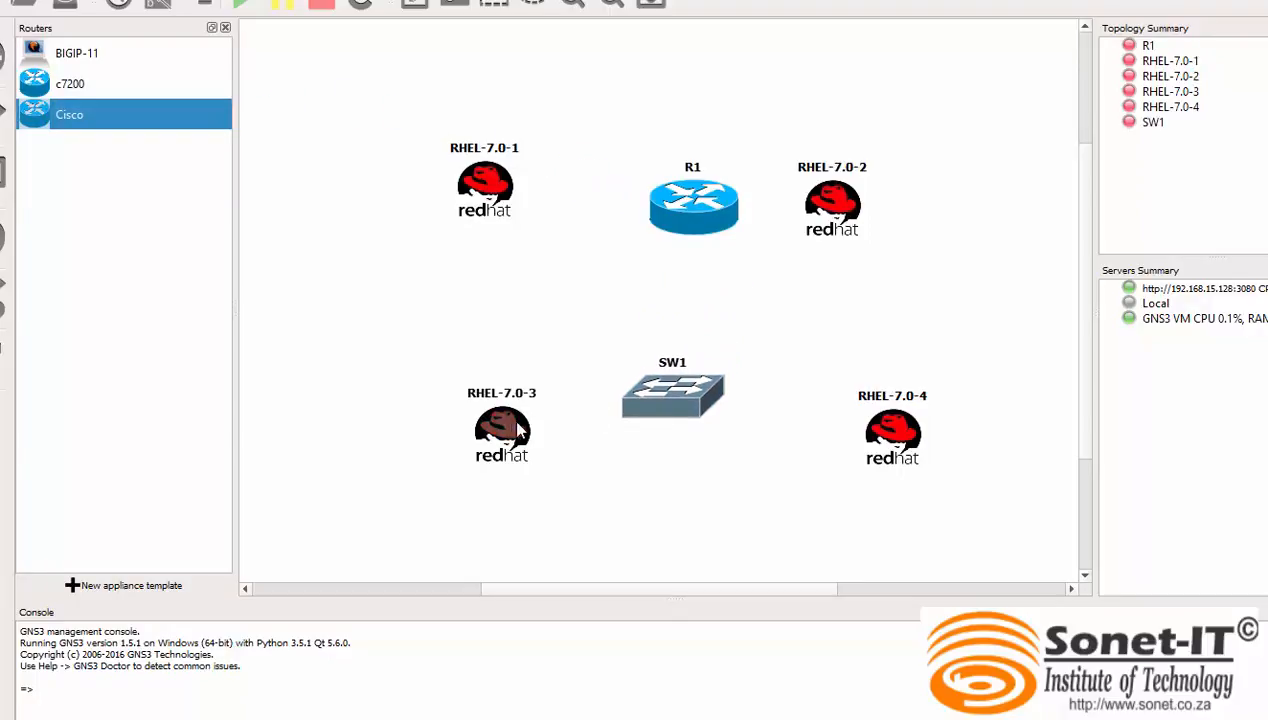
Step: Add switch SW2 beside R1 and reposition the servers around it
{"action": "left_click_drag", "start_coordinate": [672, 392], "coordinate": [412, 286]}
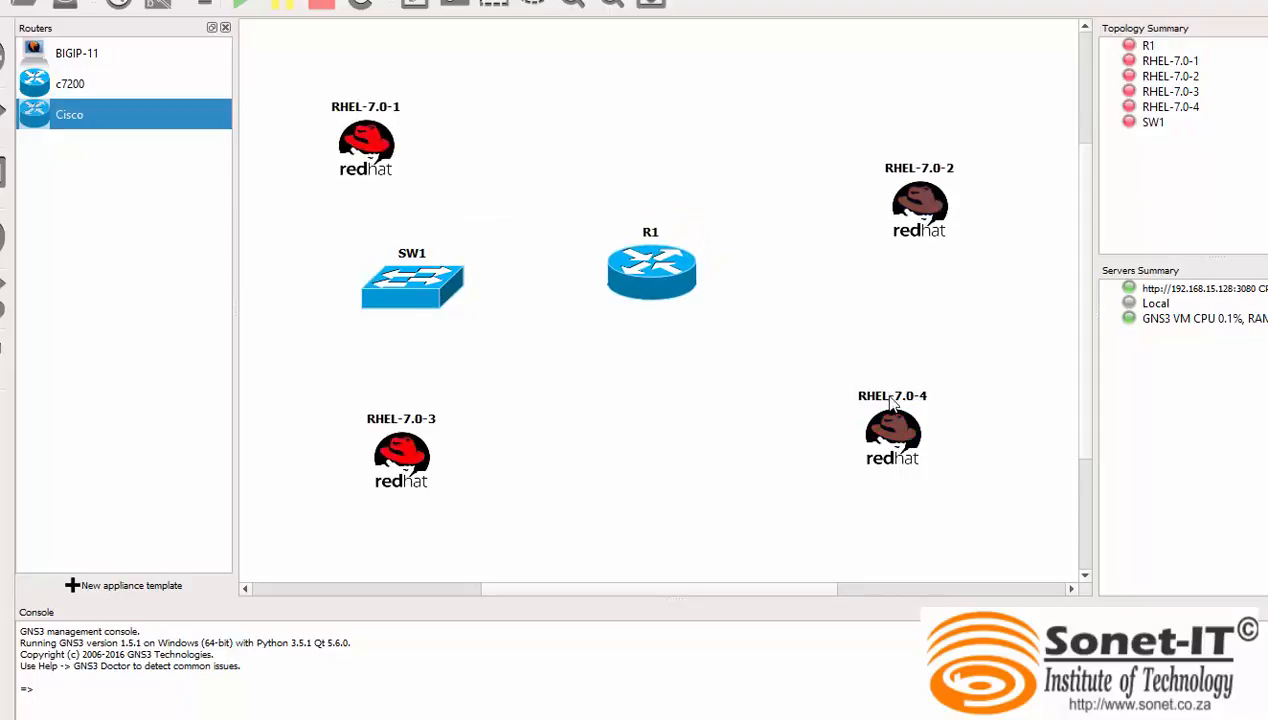
{"action": "left_click_drag", "start_coordinate": [892, 430], "coordinate": [960, 450]}
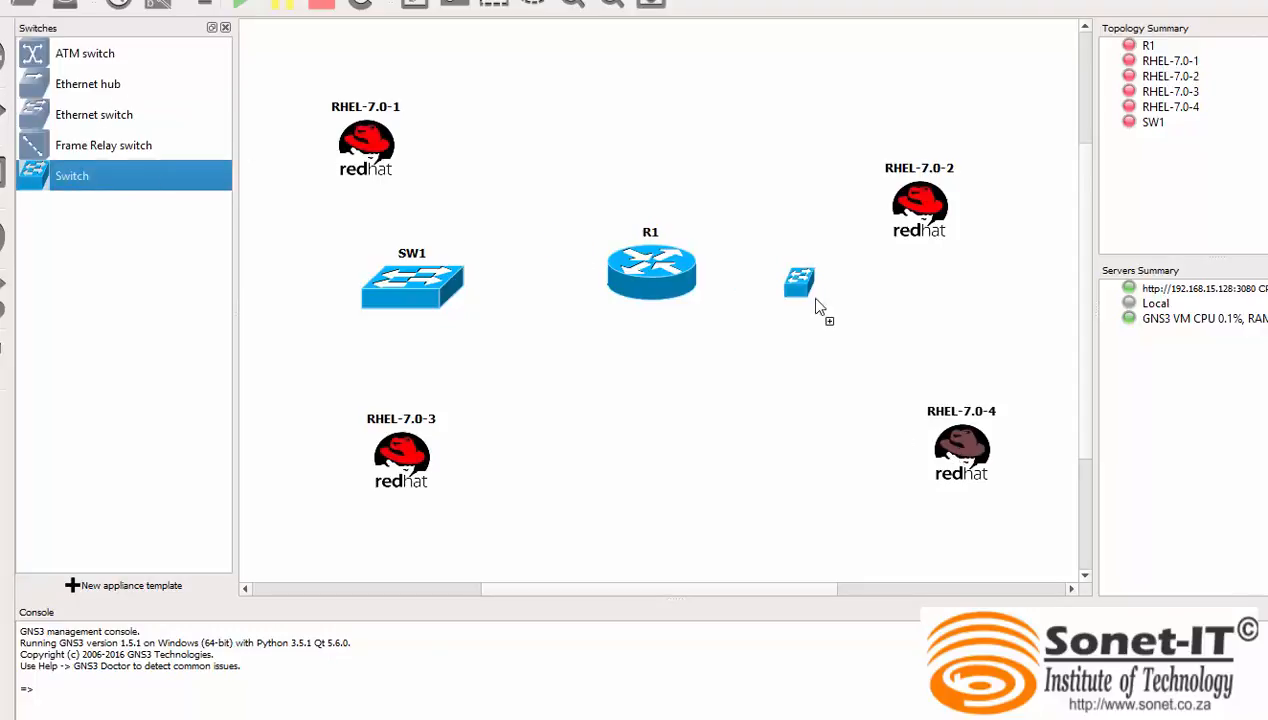
{"action": "left_click", "coordinate": [800, 280]}
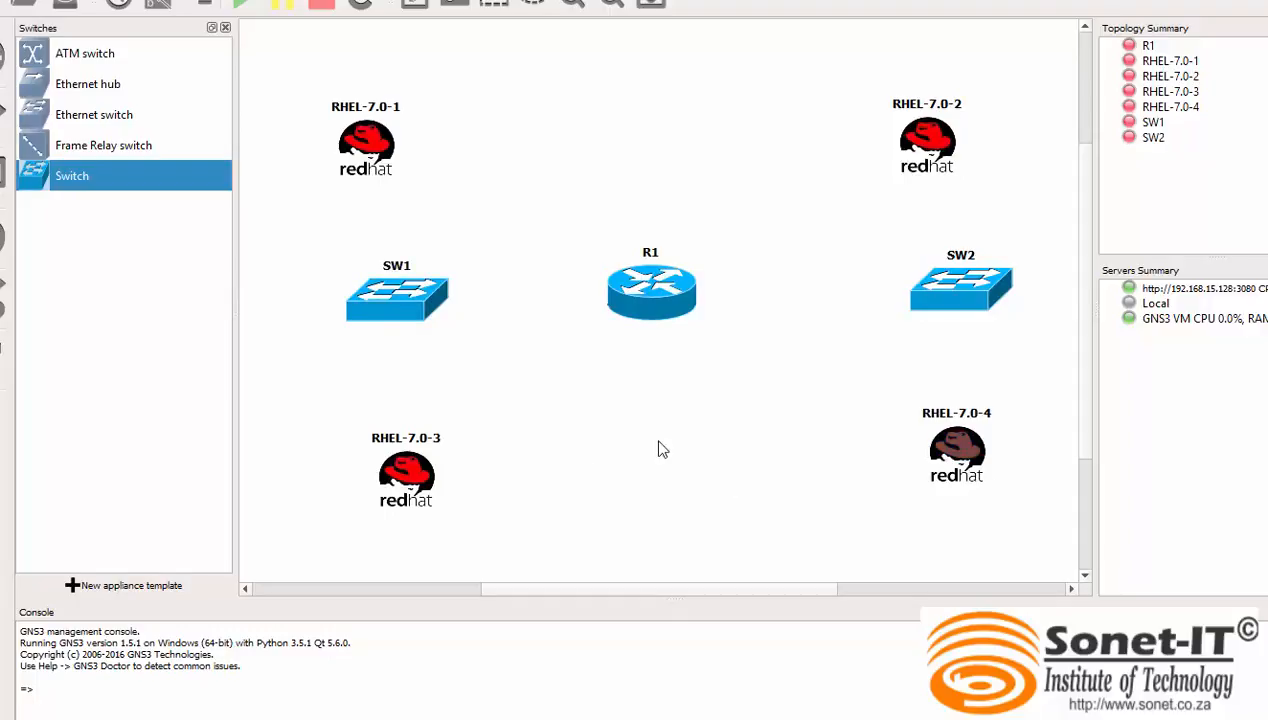
{"action": "mouse_move", "coordinate": [650, 432]}
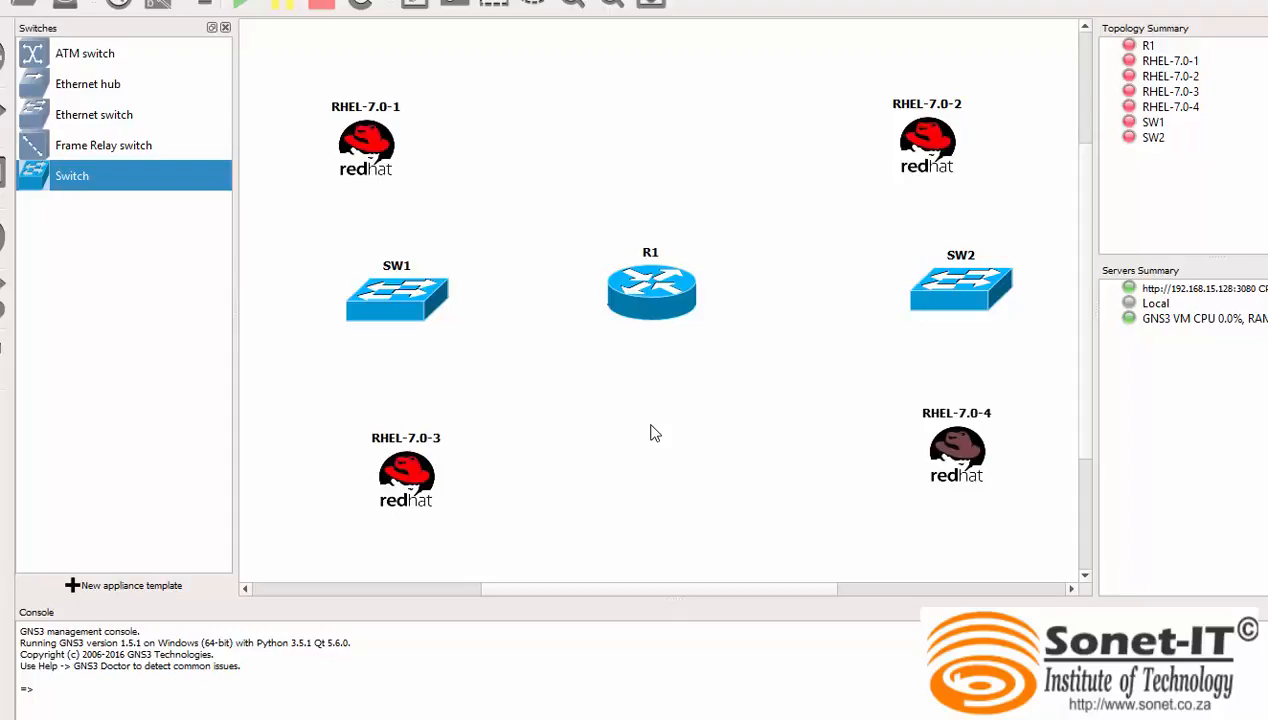
{"action": "mouse_move", "coordinate": [690, 224]}
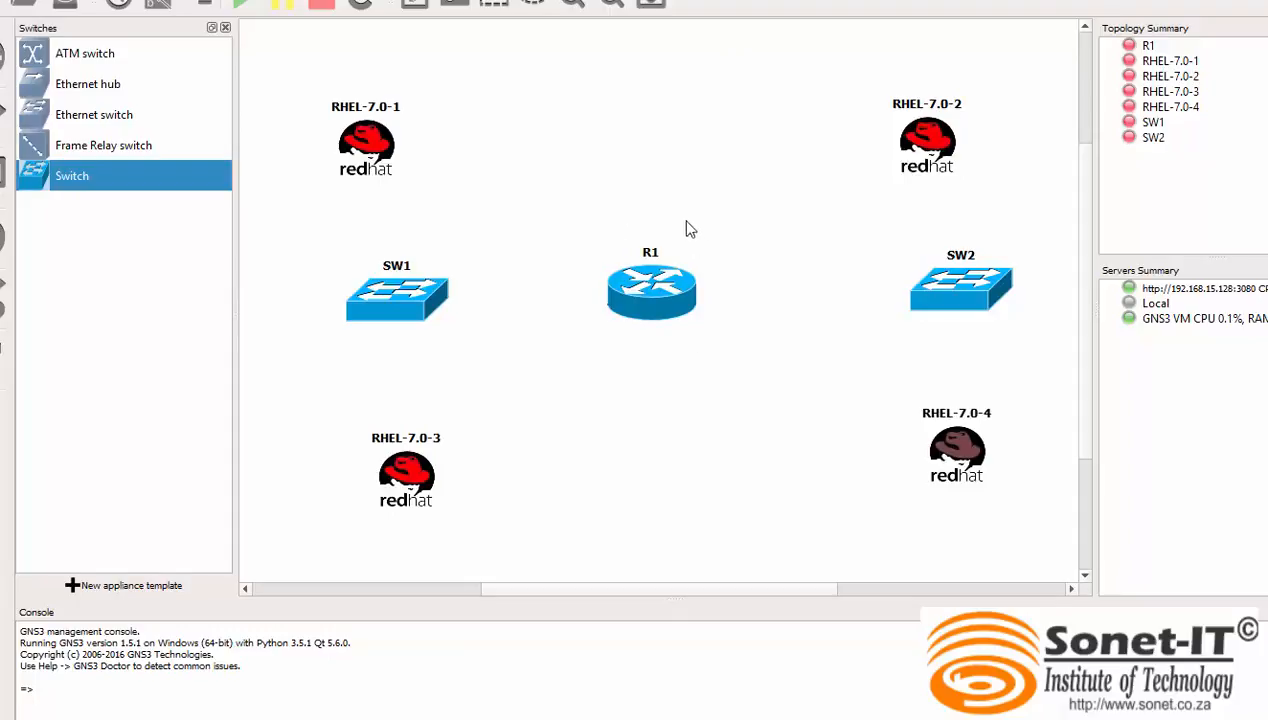
{"action": "left_click", "coordinate": [652, 292]}
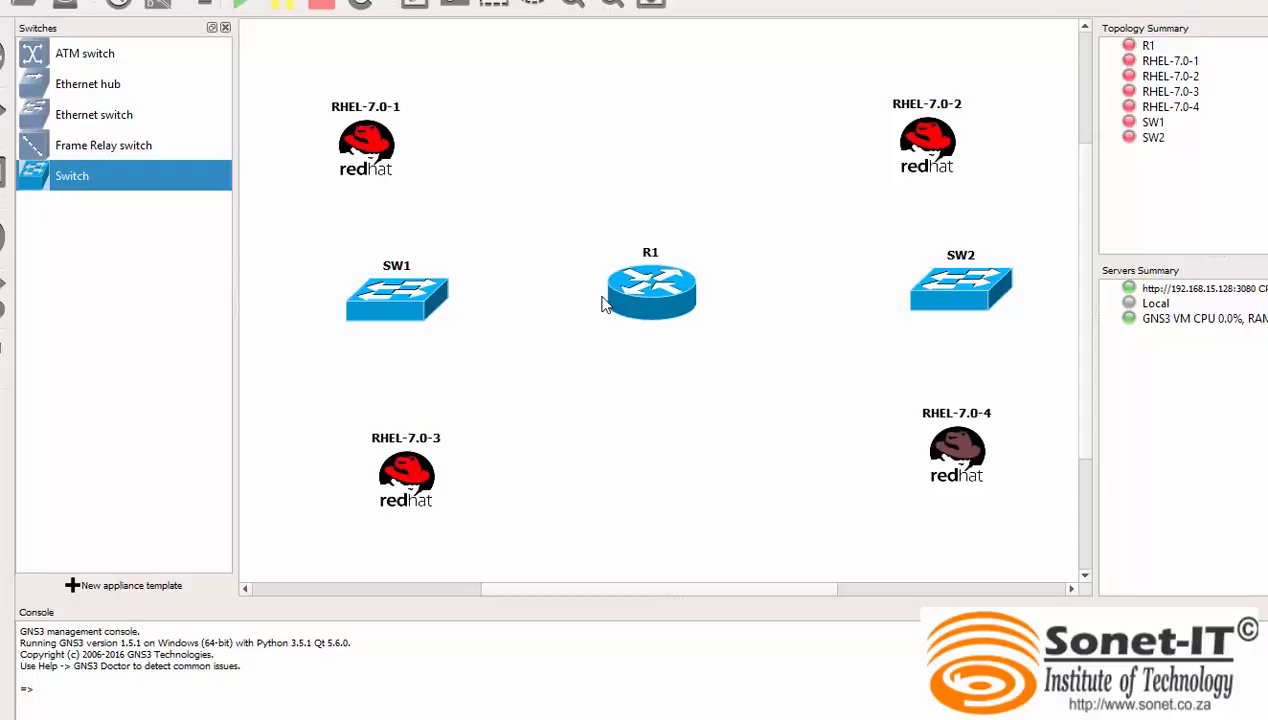
{"action": "mouse_move", "coordinate": [656, 352]}
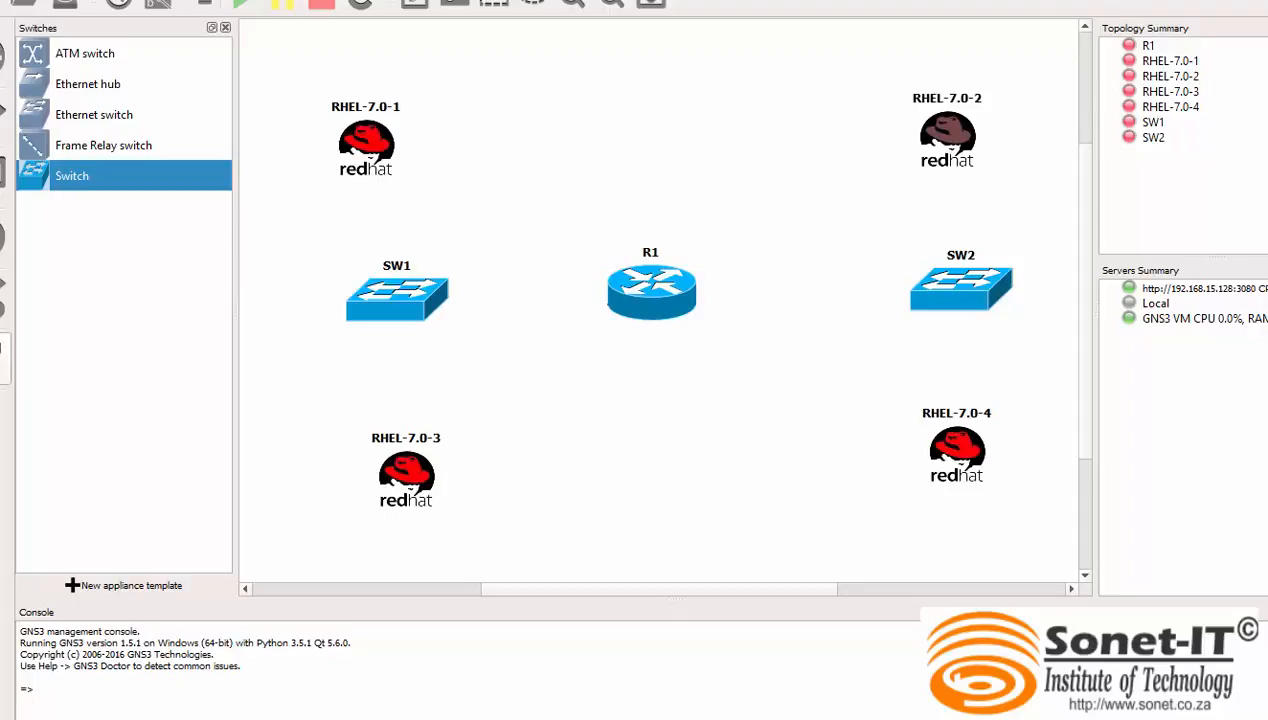
Step: Link RHEL-7.0-1 Ethernet0 to SW1 port Ethernet0/0
{"action": "left_click", "coordinate": [364, 144]}
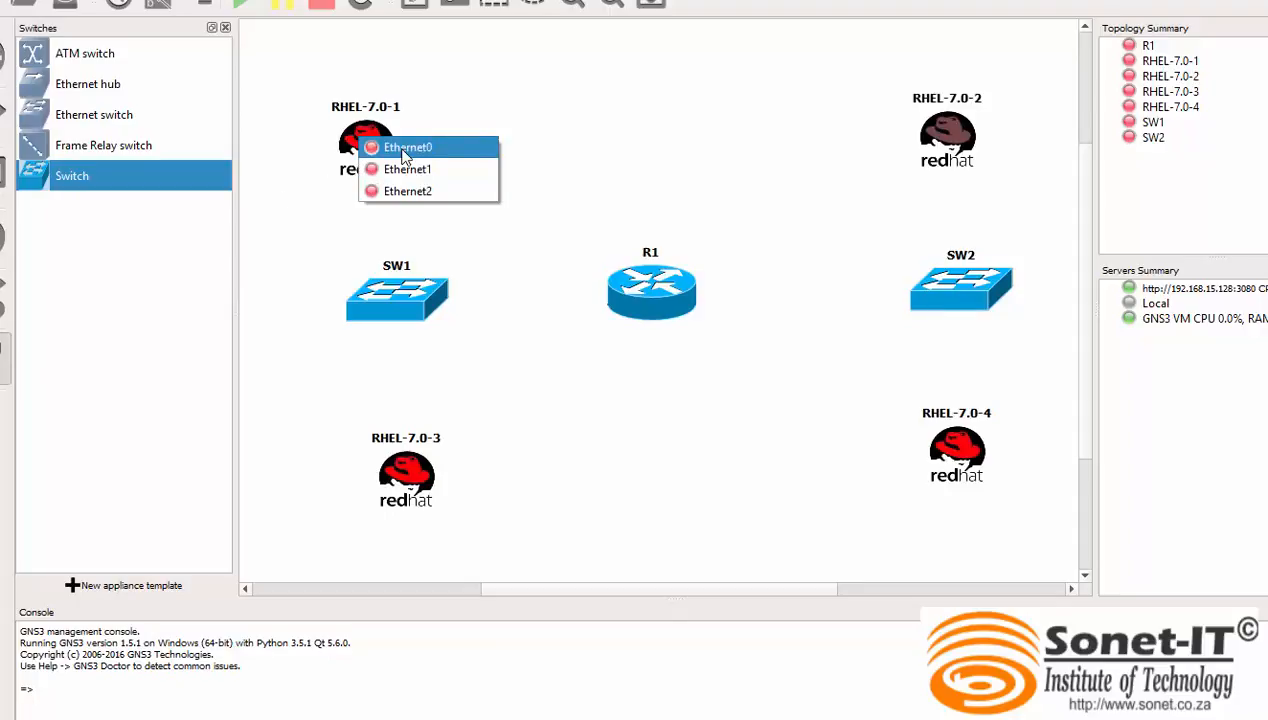
{"action": "left_click", "coordinate": [408, 148]}
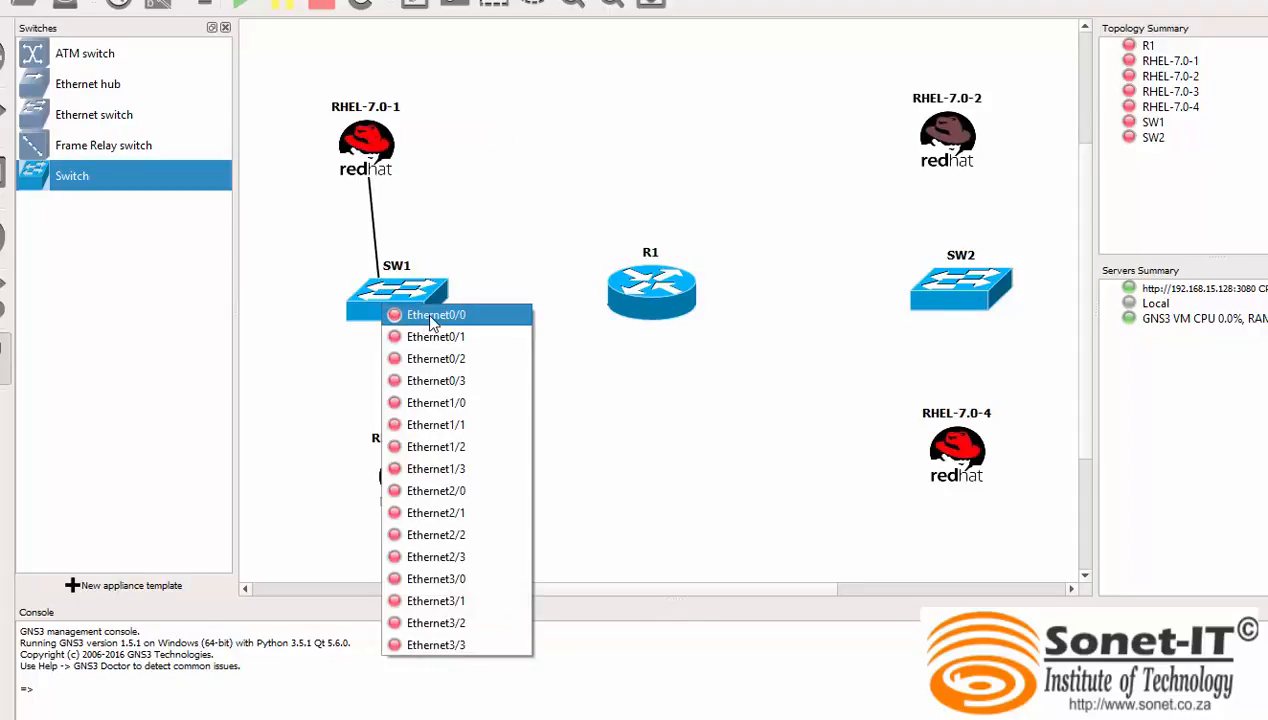
{"action": "left_click", "coordinate": [436, 314]}
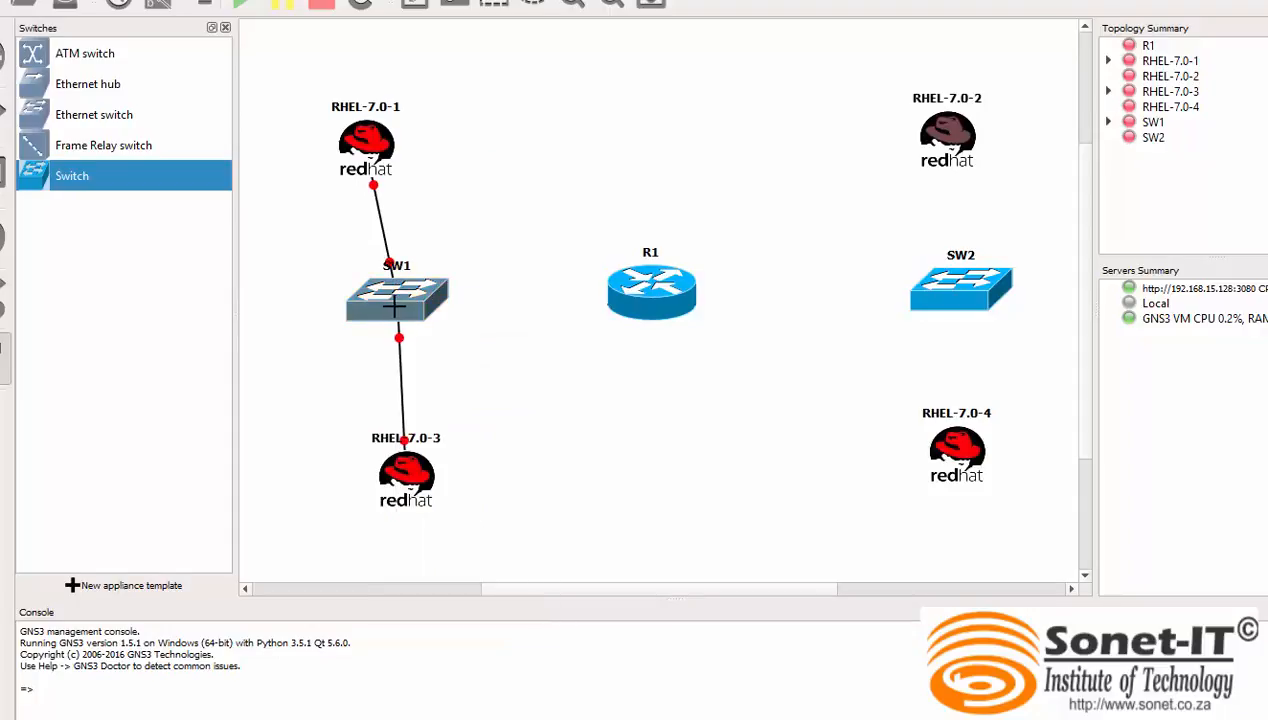
Step: Link SW1 to R1 on Ethernet0/0 and R1 to SW2 on Ethernet0/1
{"action": "left_click", "coordinate": [396, 296]}
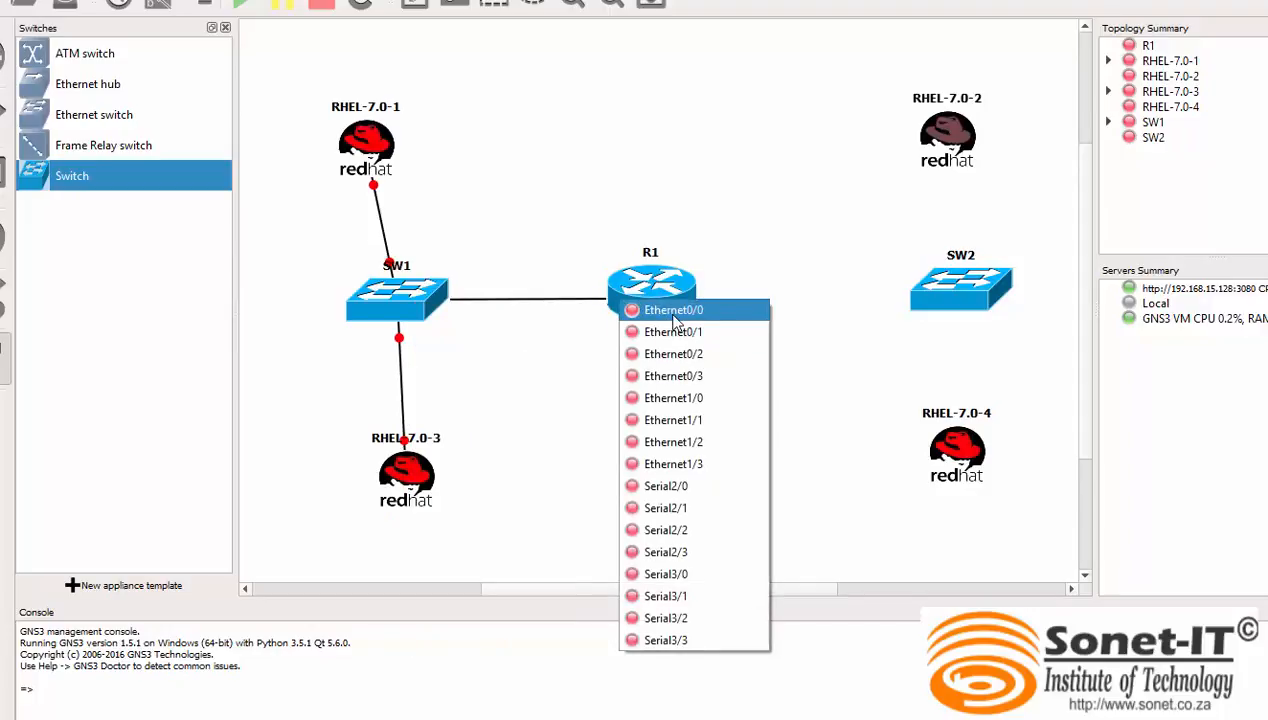
{"action": "left_click", "coordinate": [672, 308]}
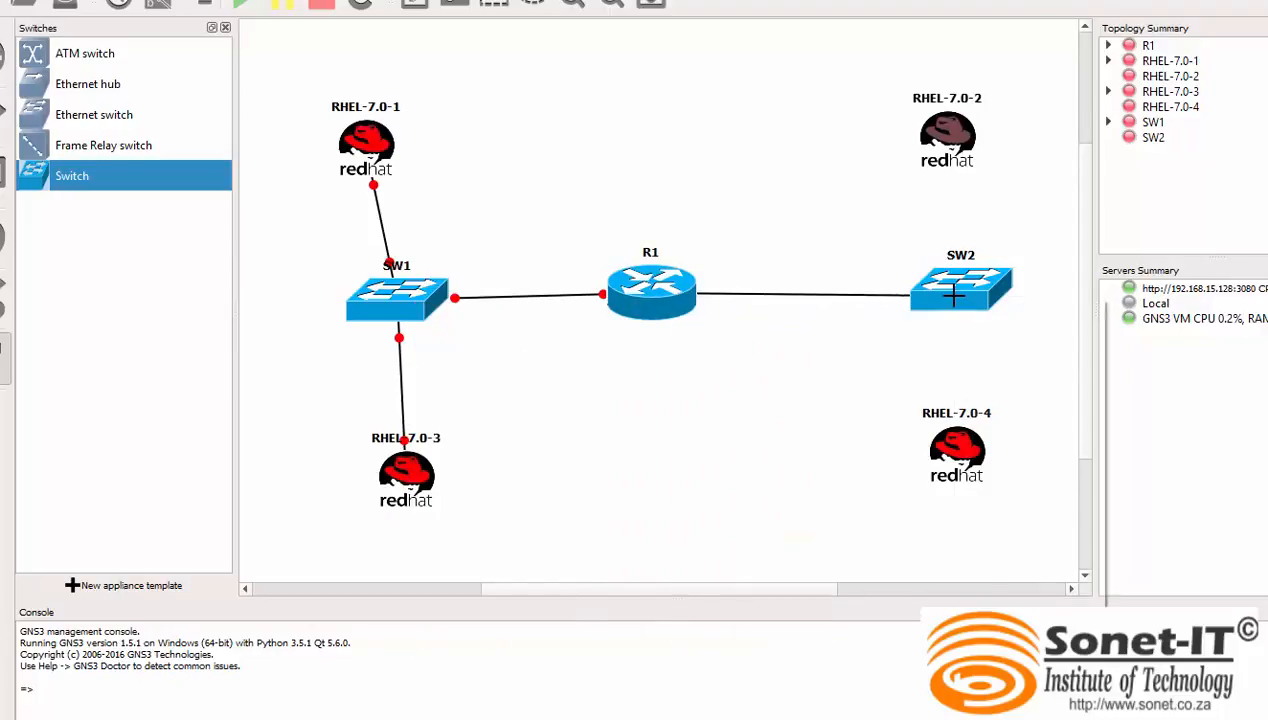
{"action": "left_click", "coordinate": [960, 290]}
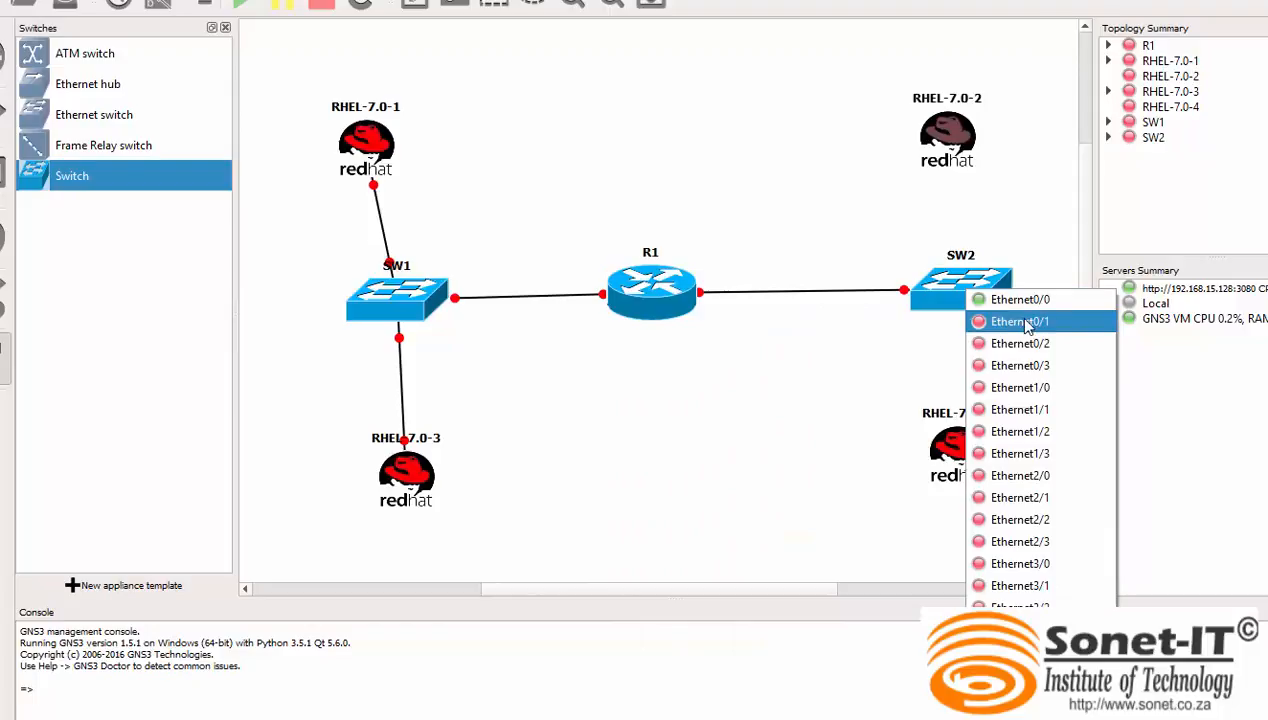
{"action": "left_click", "coordinate": [1020, 320]}
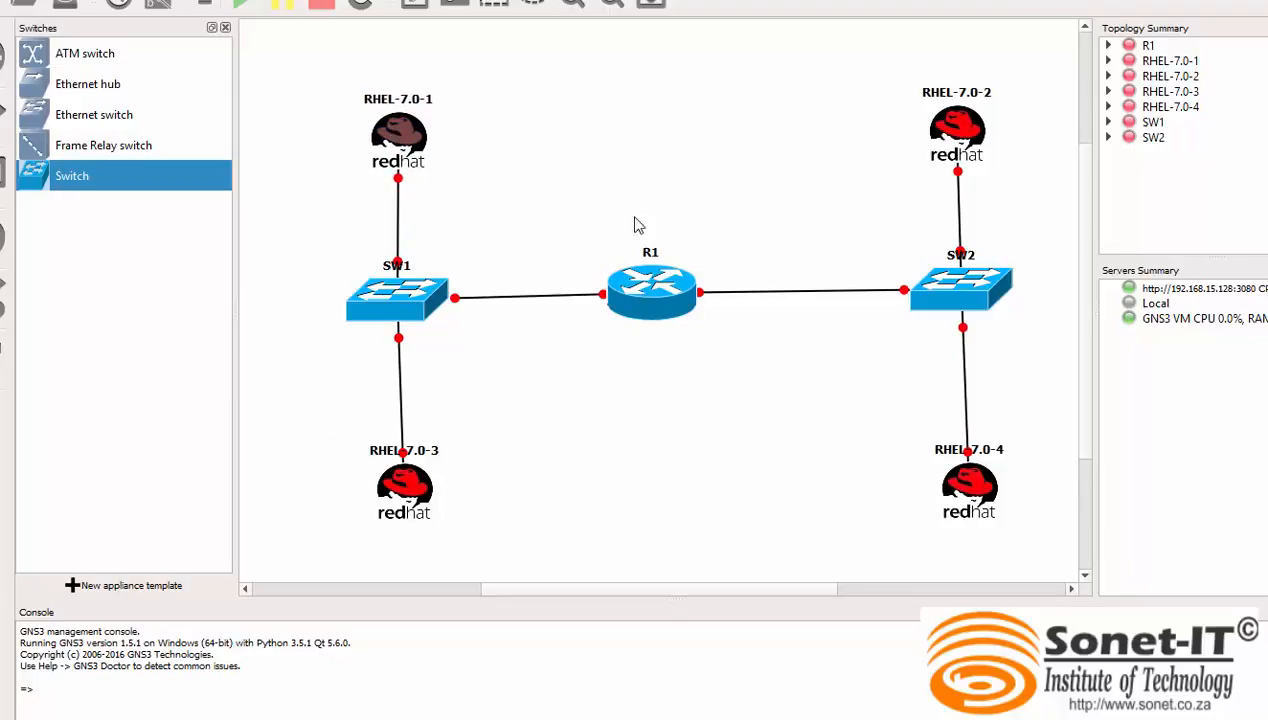
{"action": "mouse_move", "coordinate": [344, 138]}
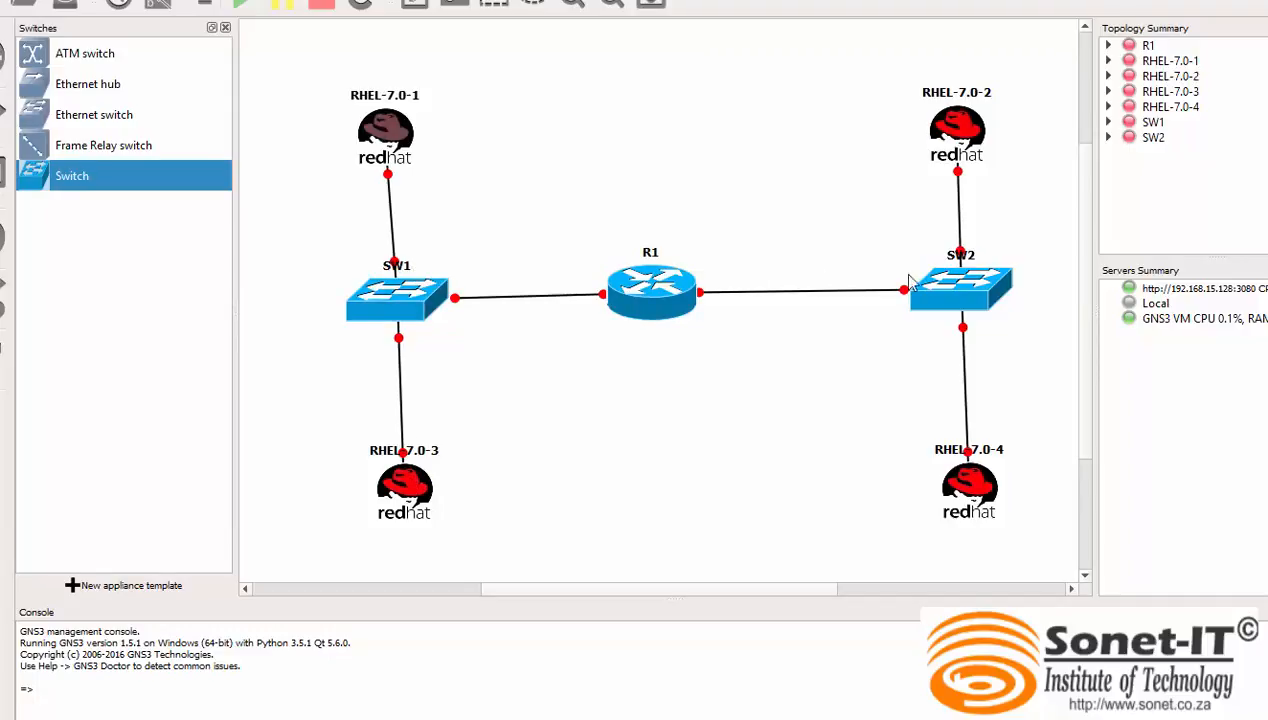
{"action": "mouse_move", "coordinate": [930, 124]}
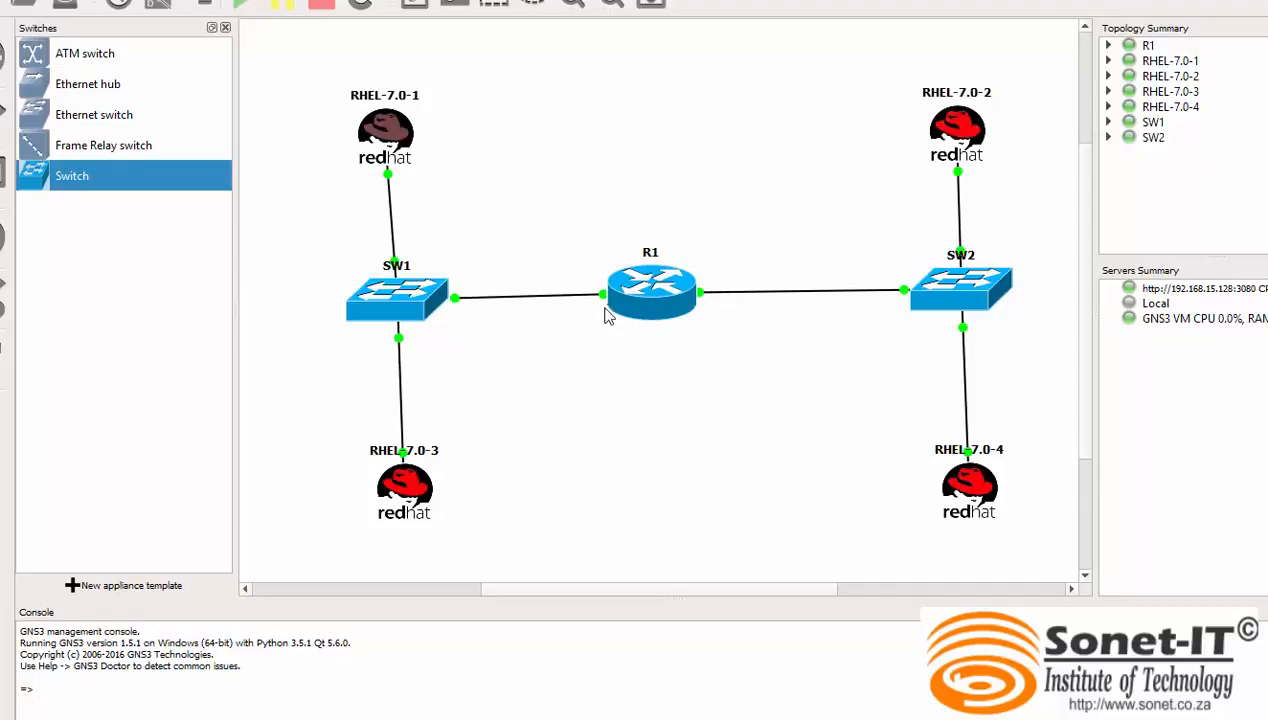
{"action": "mouse_move", "coordinate": [272, 122]}
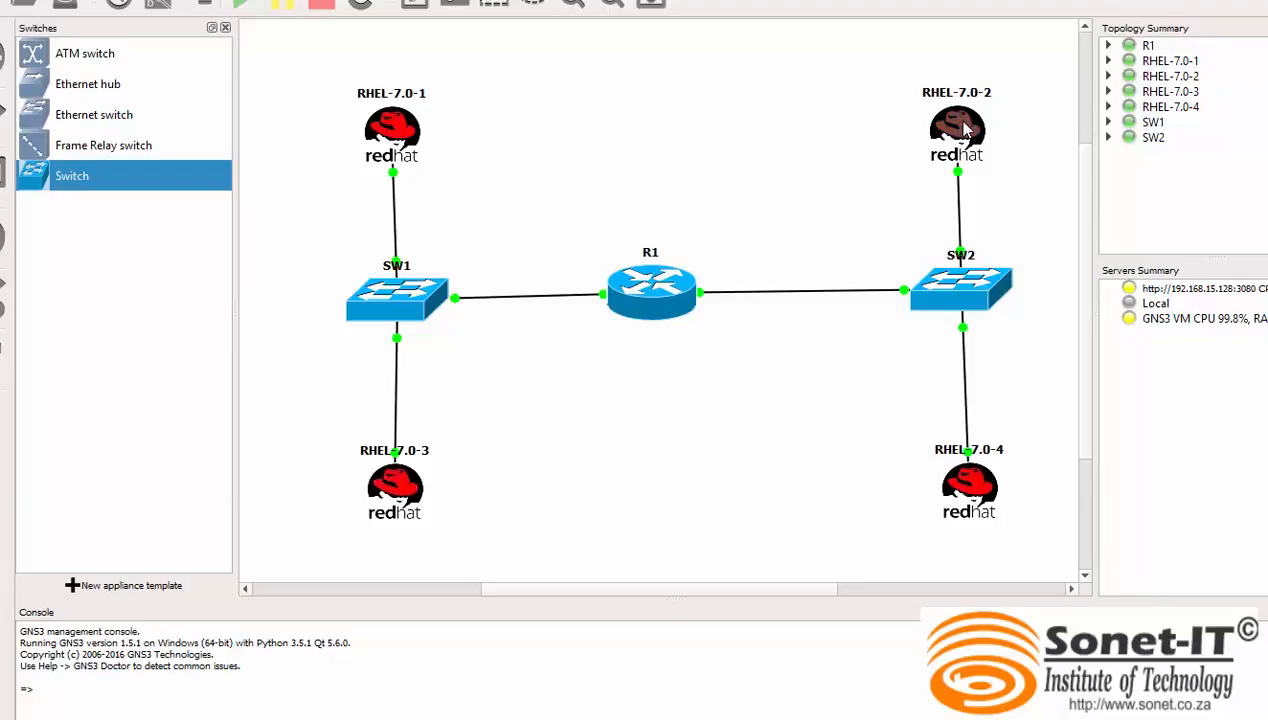
Step: Start all devices so every link turns green, then select SW1
{"action": "double_click", "coordinate": [392, 128]}
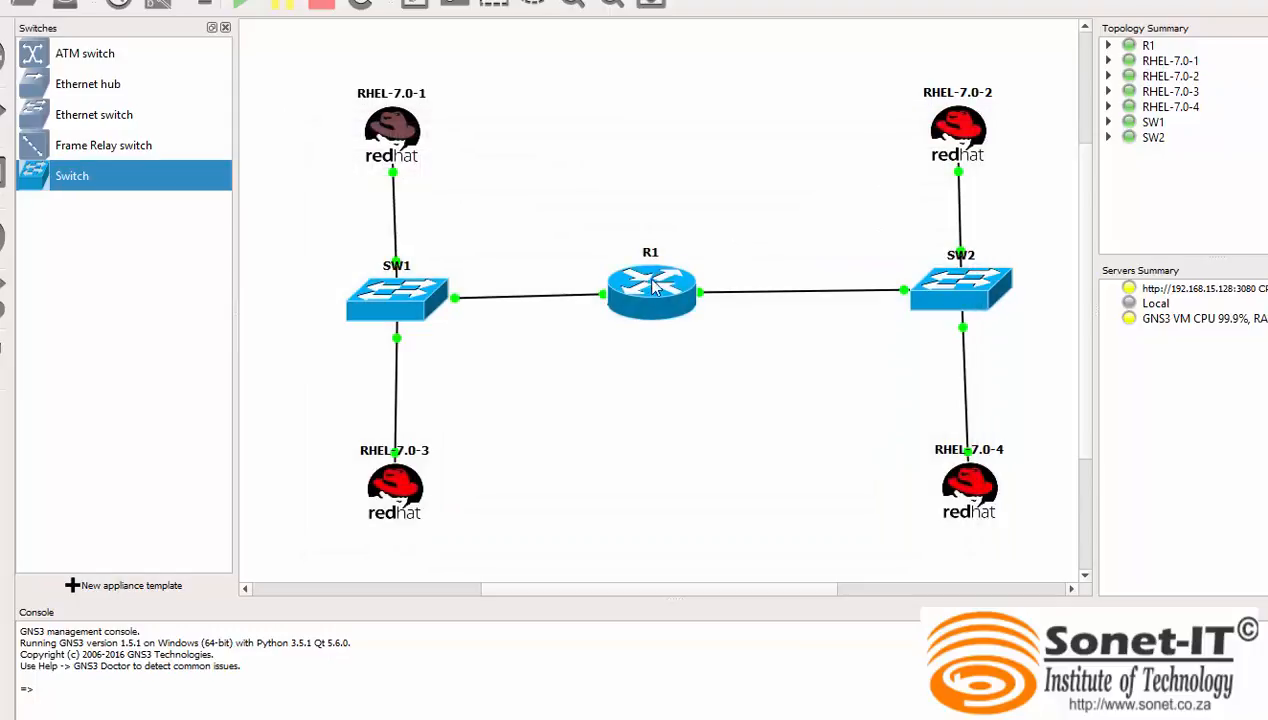
{"action": "left_click", "coordinate": [396, 296]}
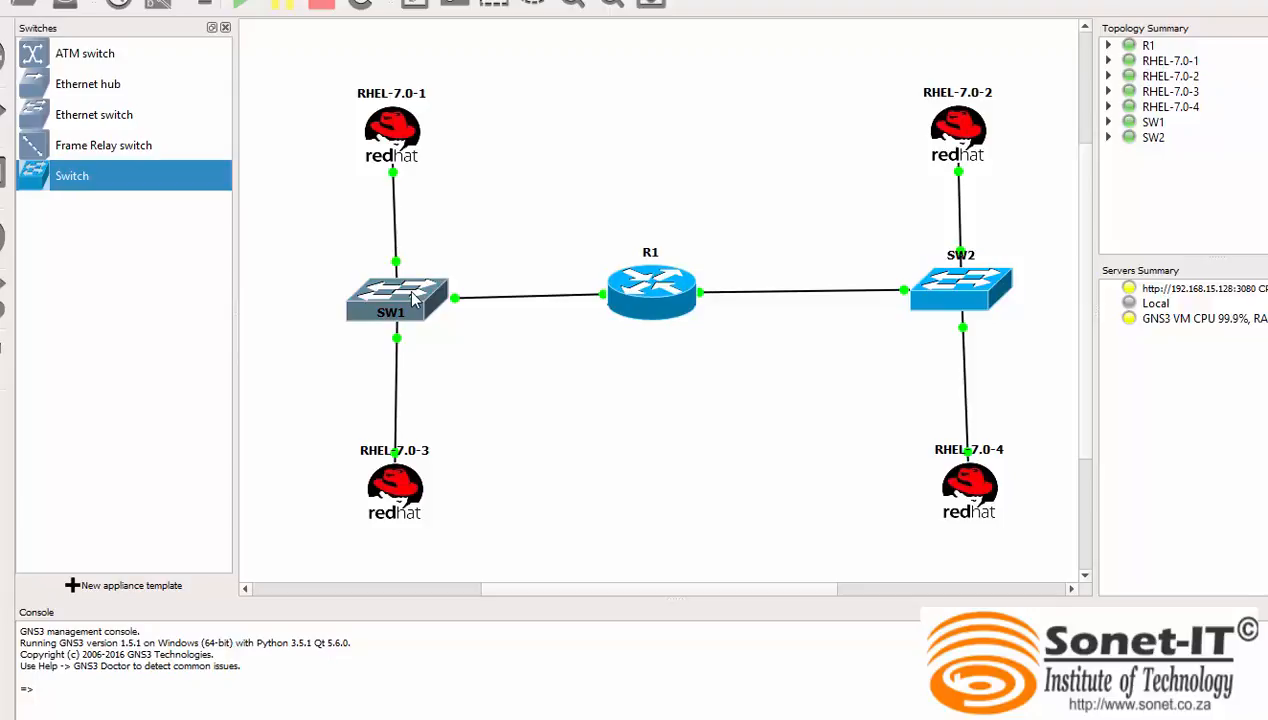
Step: On SW1's console run show running-config and page through to the end
{"action": "double_click", "coordinate": [396, 296]}
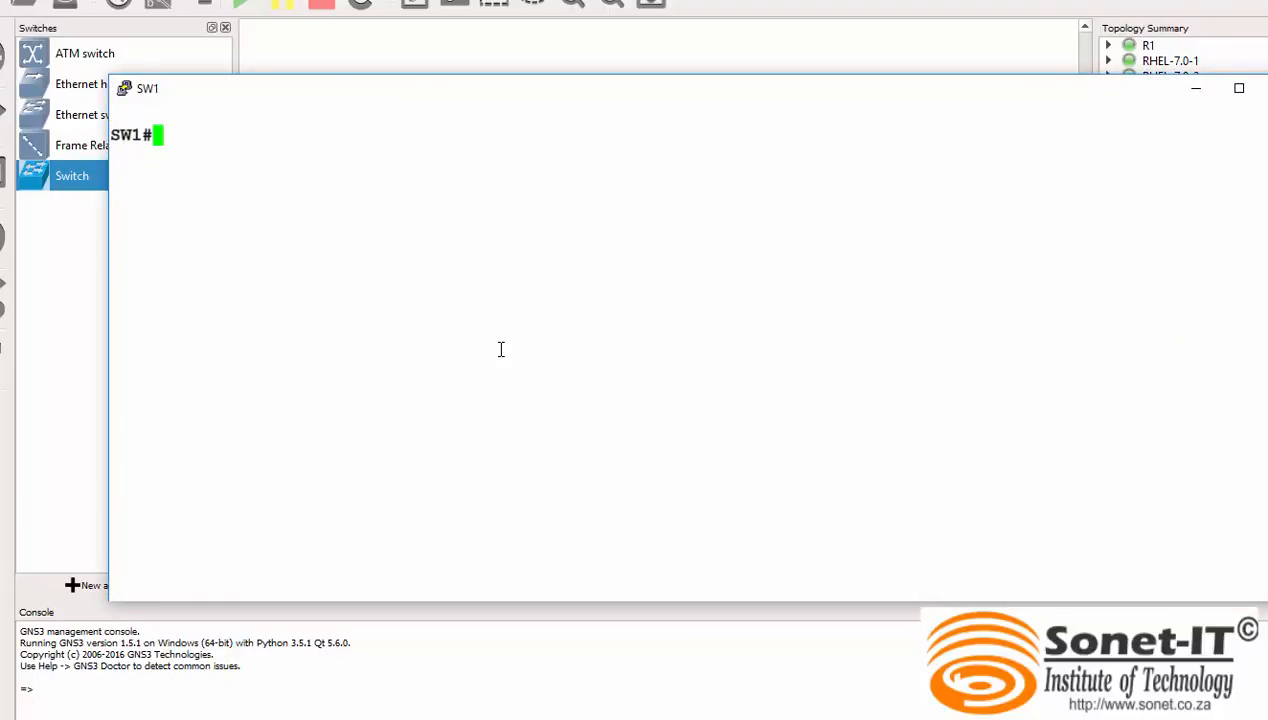
{"action": "type", "text": "show"}
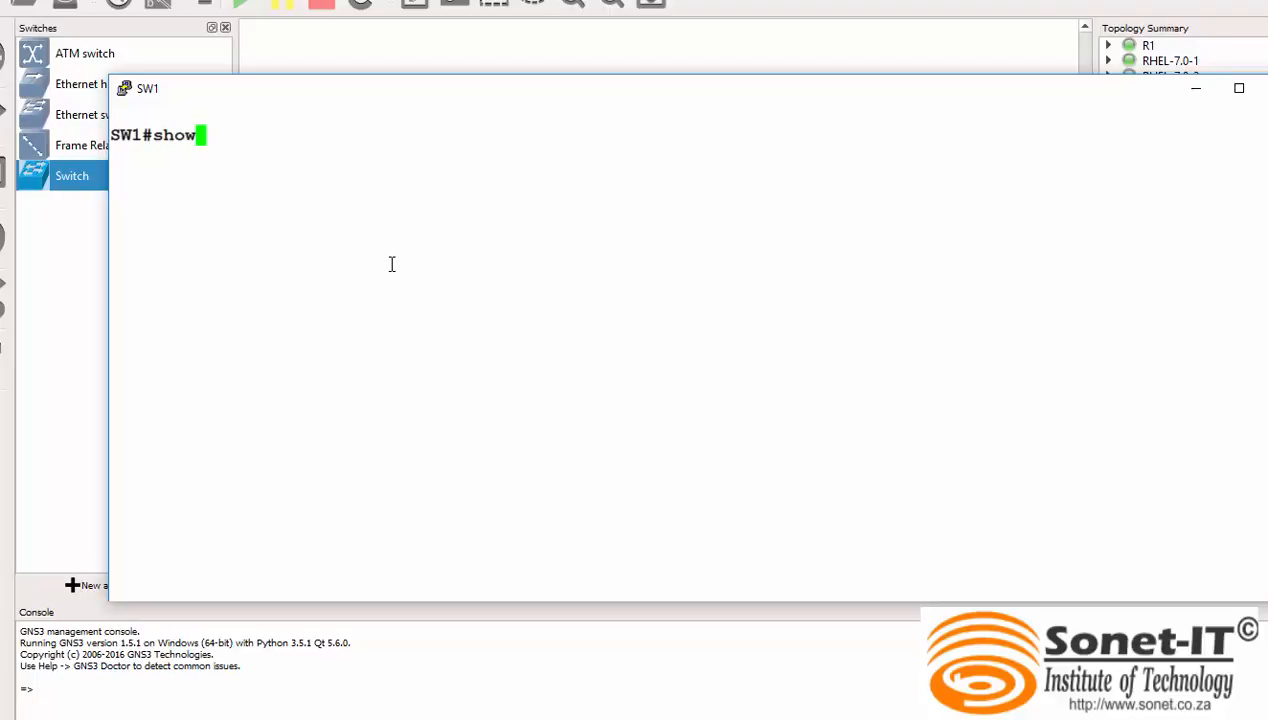
{"action": "key", "text": "enter"}
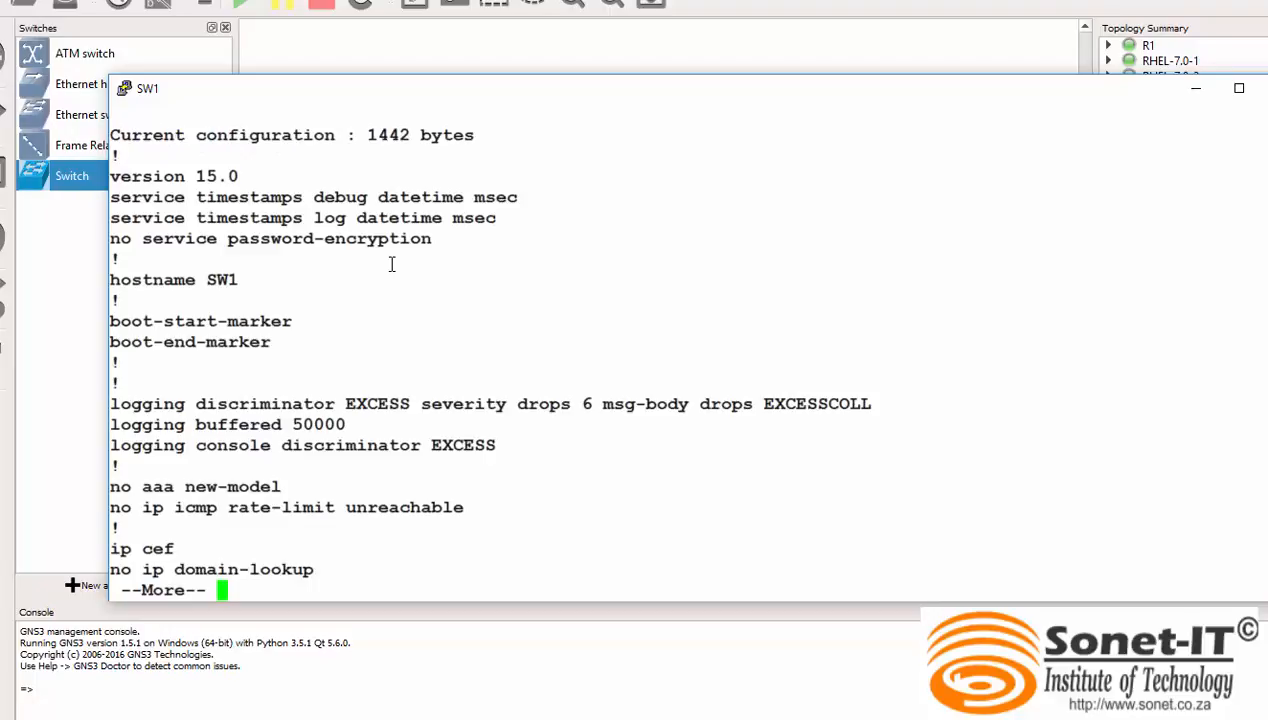
{"action": "mouse_move", "coordinate": [324, 270]}
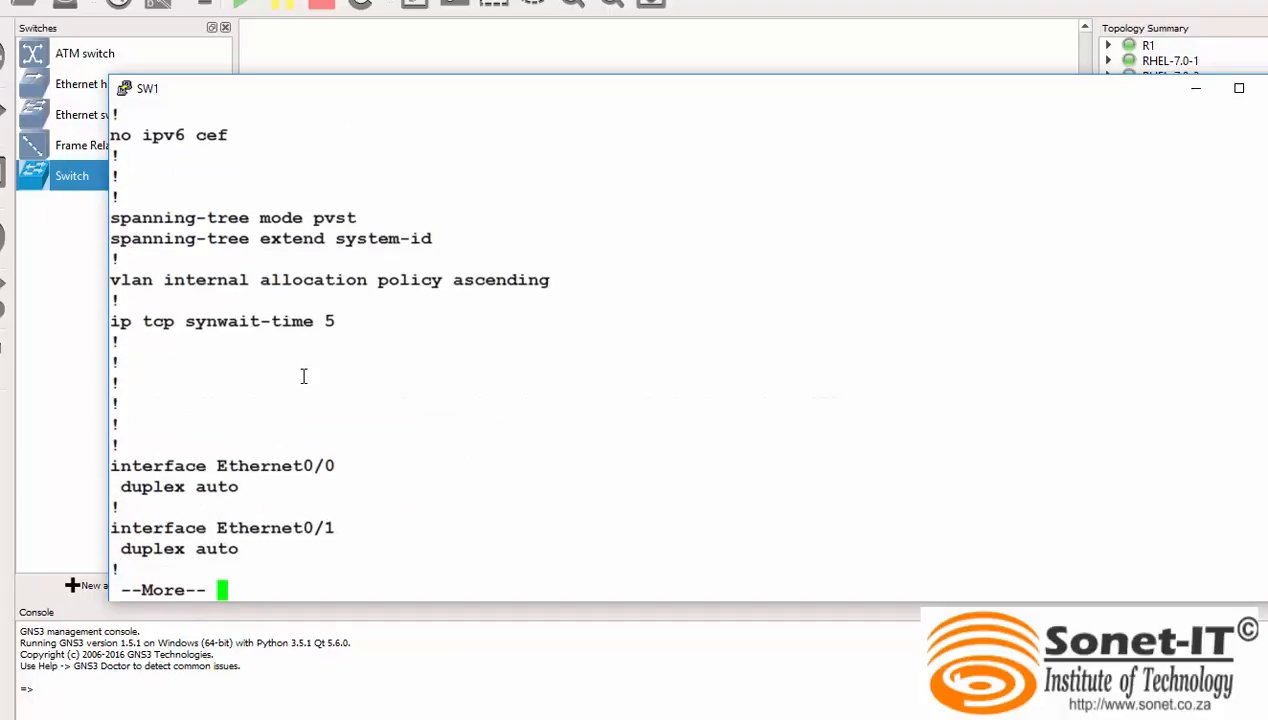
{"action": "key", "text": "space"}
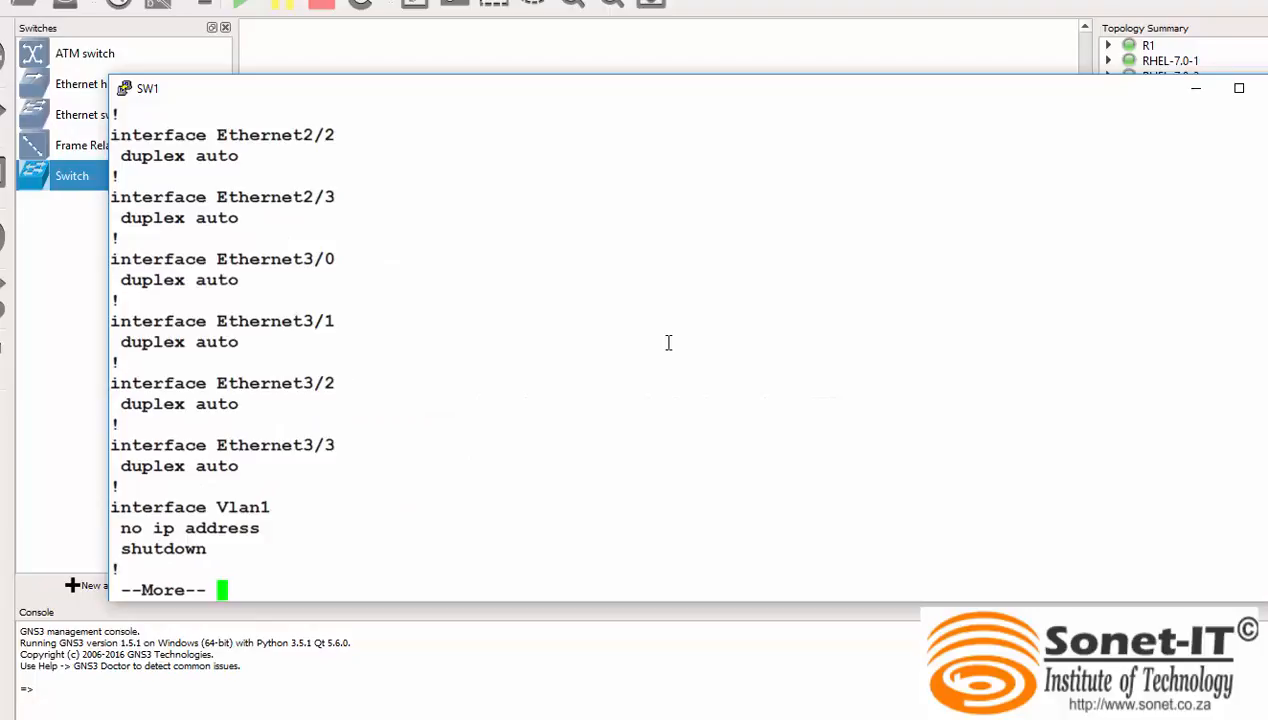
{"action": "mouse_move", "coordinate": [444, 334]}
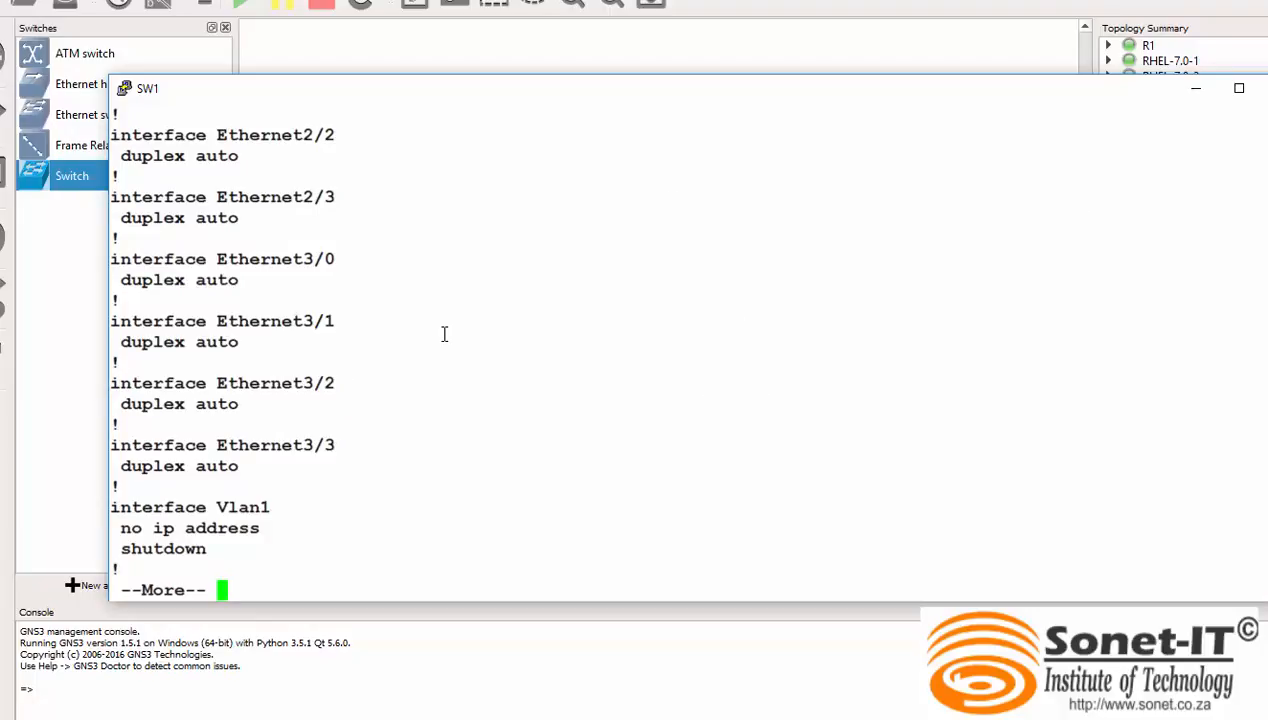
{"action": "key", "text": "space"}
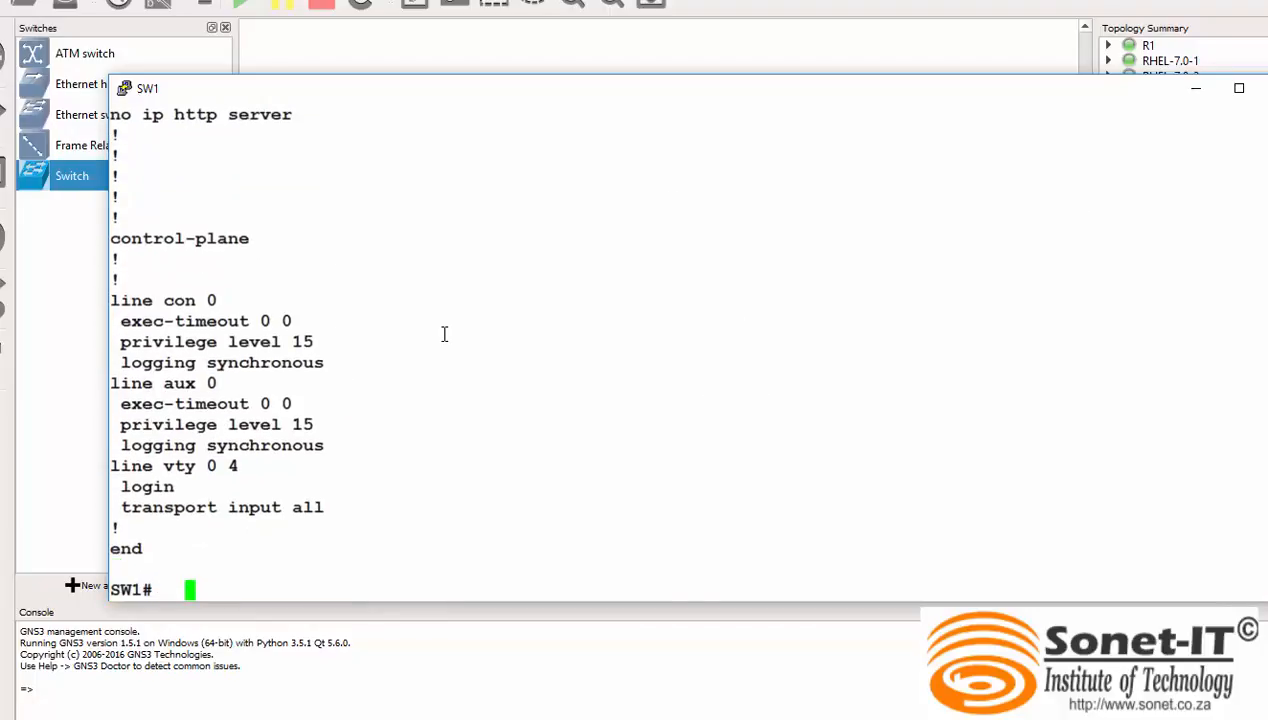
Step: Run 'show ip int br' on SW1 for a brief interface status summary
{"action": "type", "text": "s"}
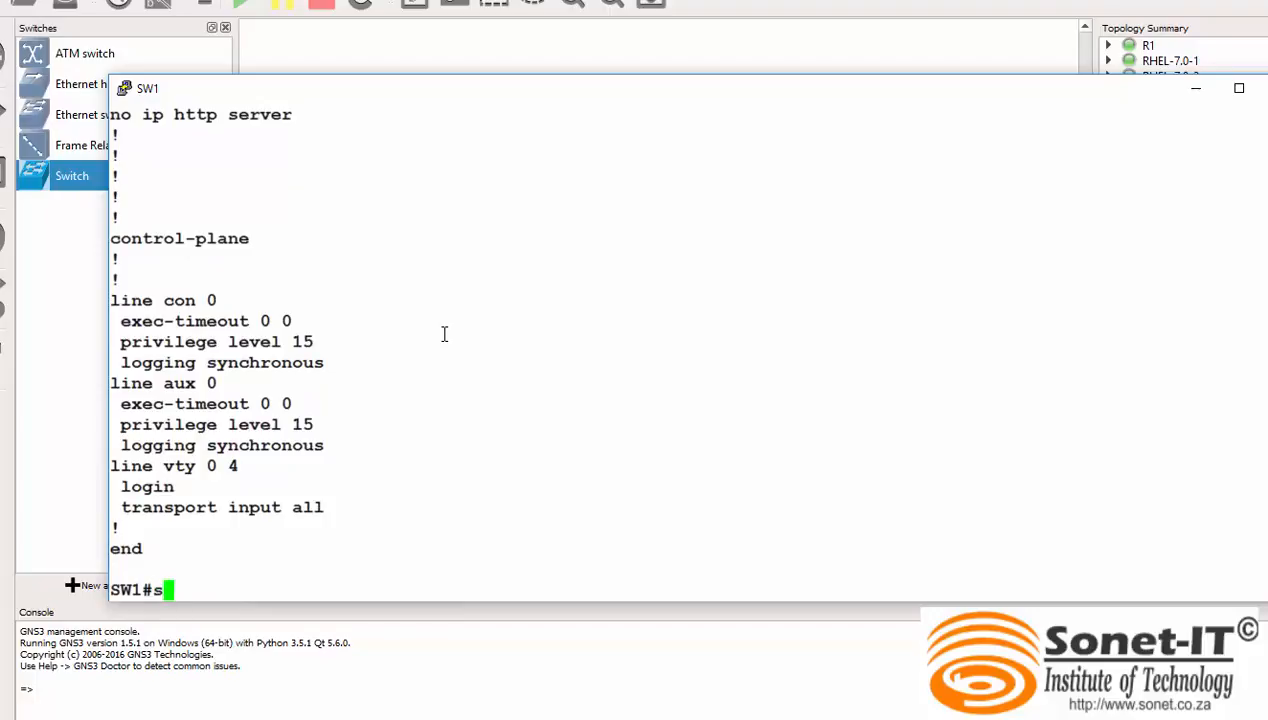
{"action": "type", "text": "how i"}
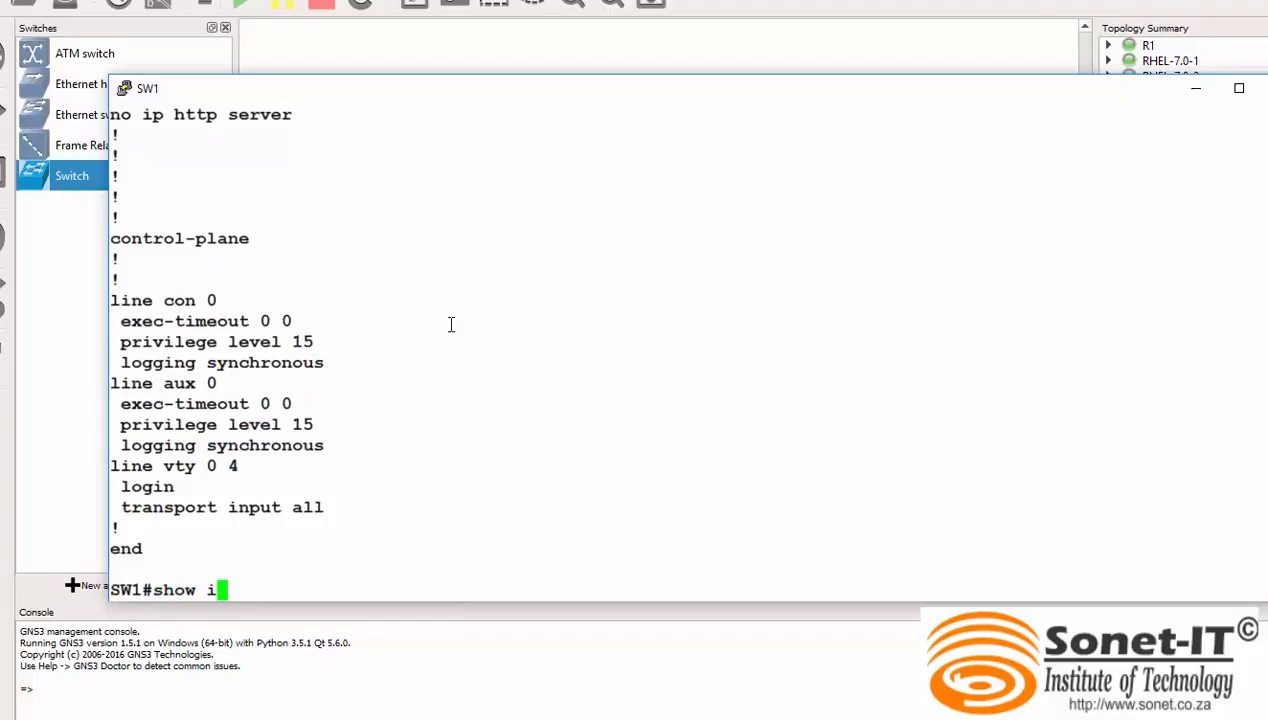
{"action": "type", "text": "p int br"}
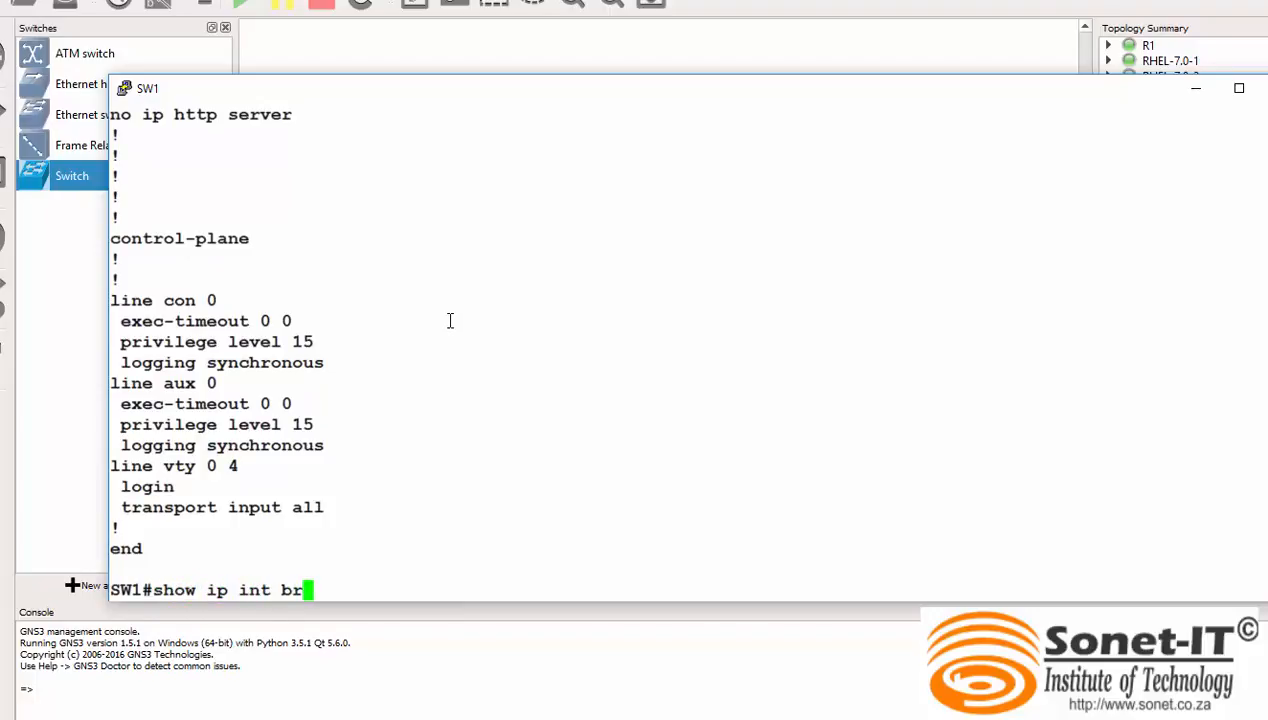
{"action": "key", "text": "enter"}
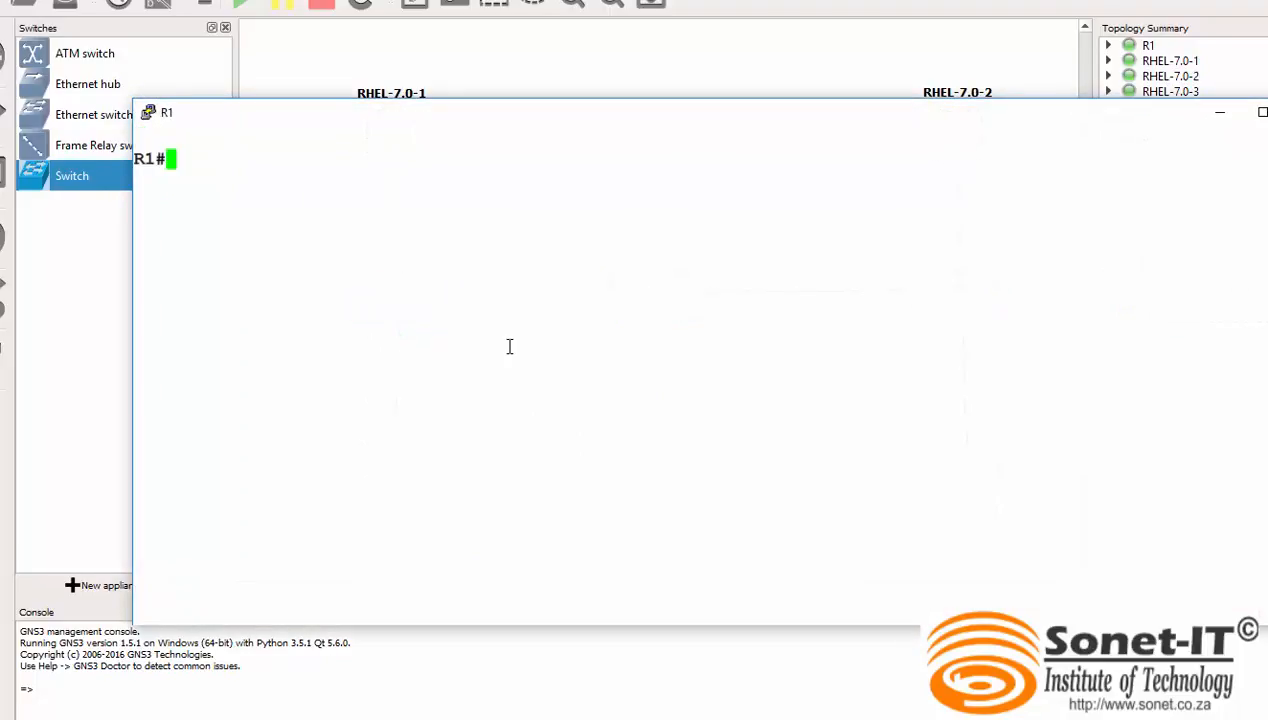
Step: On R1's console run 'show run' and page through the full configuration
{"action": "type", "text": "show runb"}
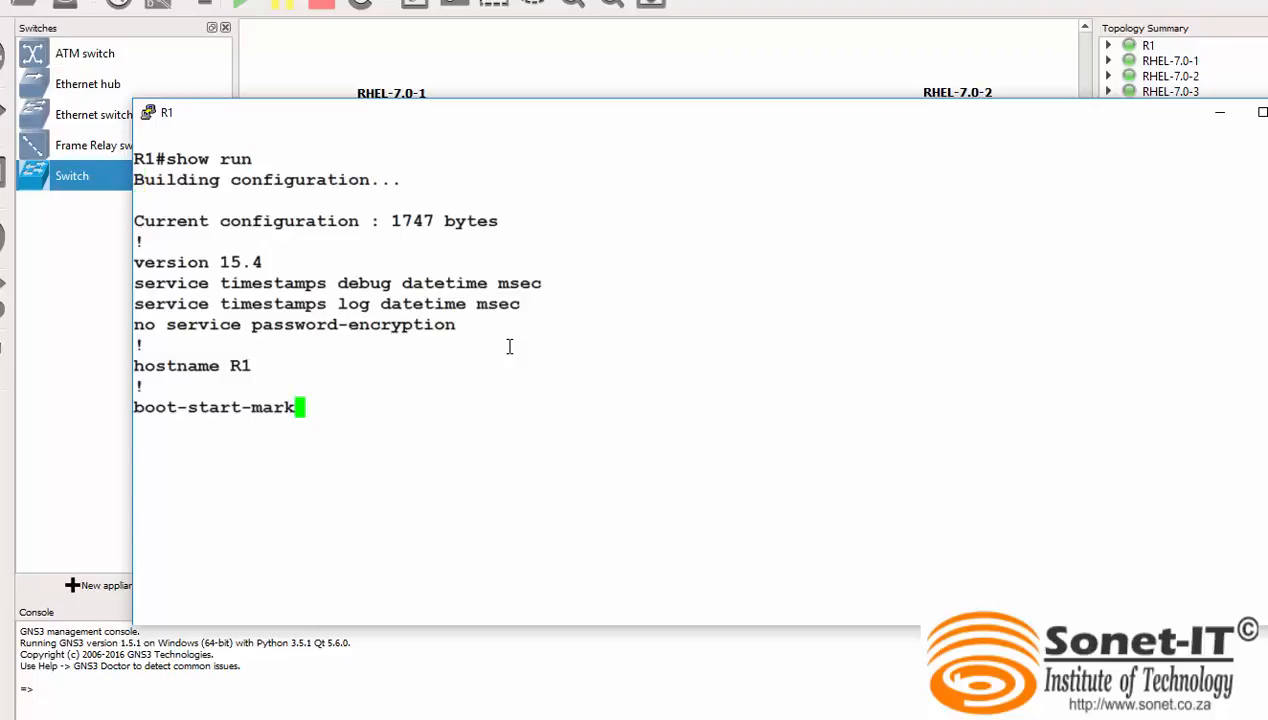
{"action": "key", "text": "space"}
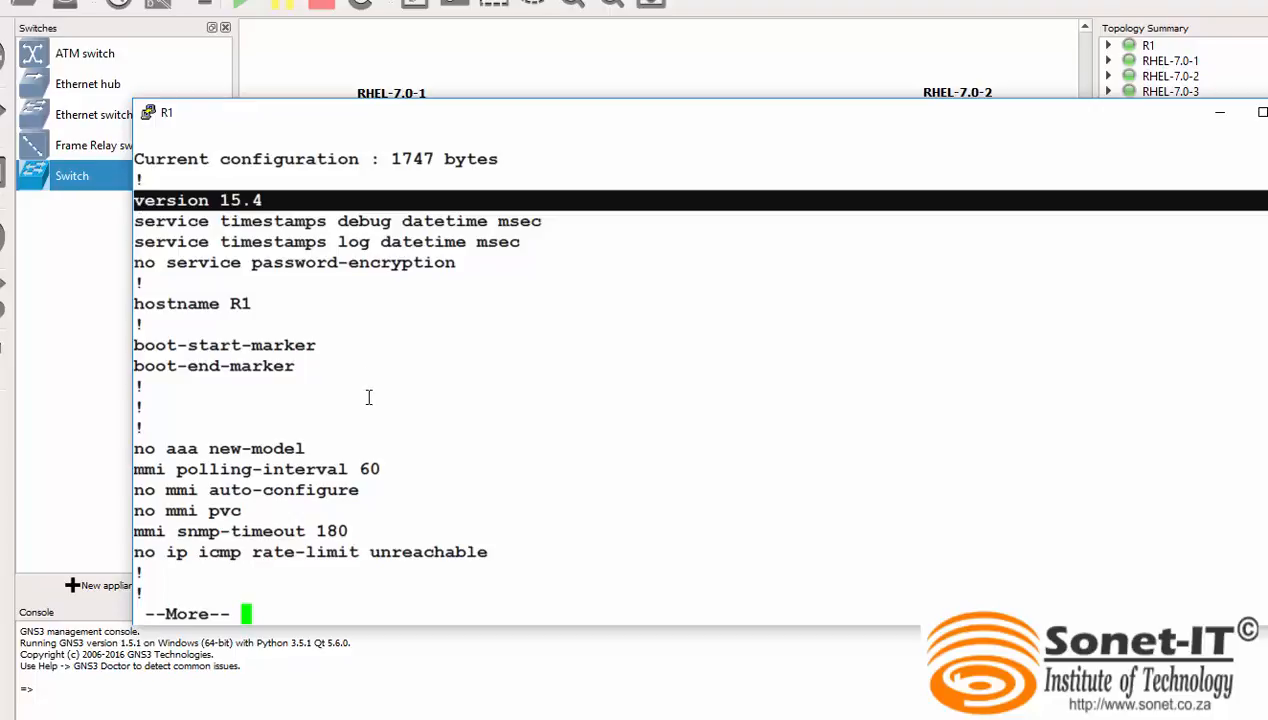
{"action": "key", "text": "space"}
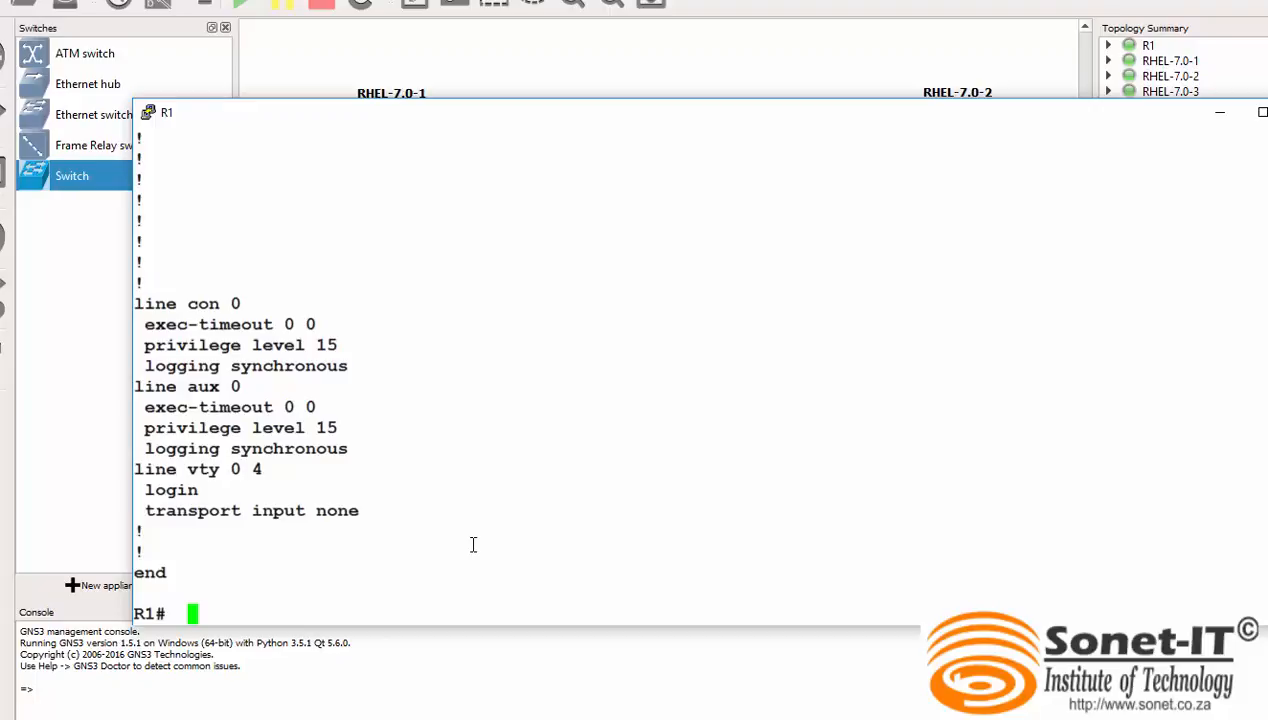
Step: Enter 'show ip int br' on R1 for a brief interface summary
{"action": "type", "text": "show"}
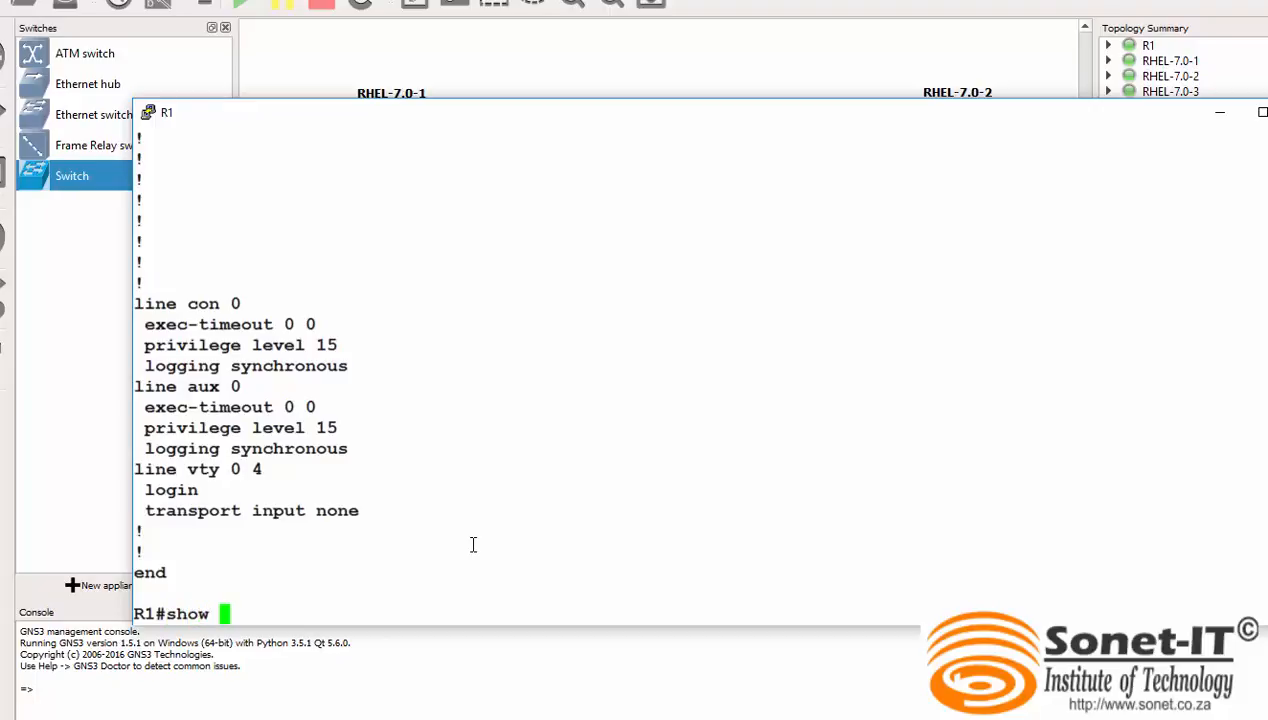
{"action": "type", "text": "ip int"}
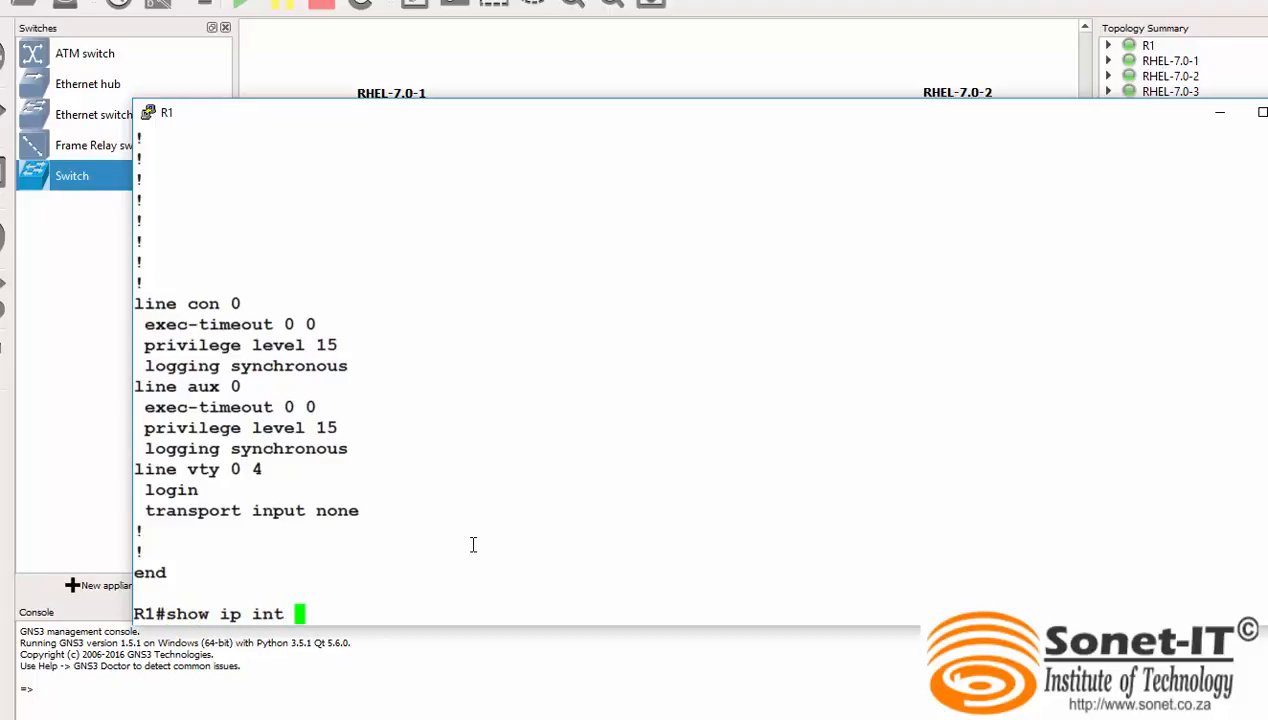
{"action": "type", "text": "br"}
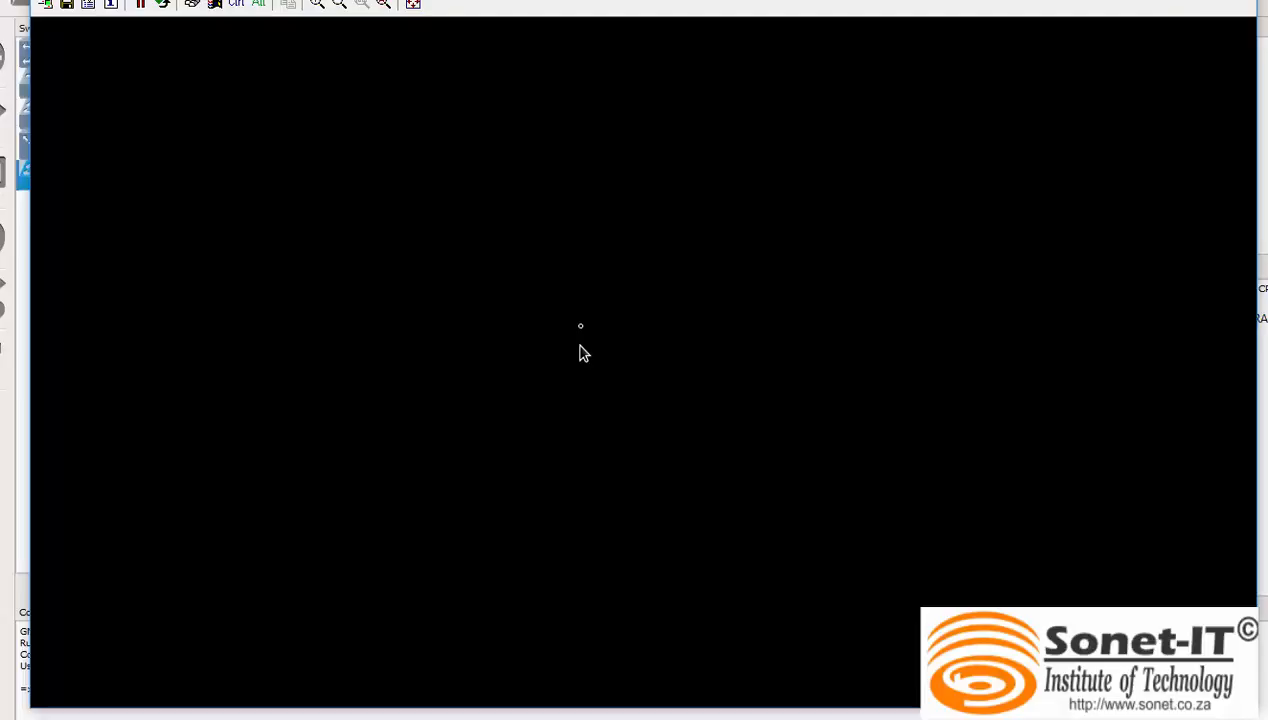
{"action": "mouse_move", "coordinate": [576, 396]}
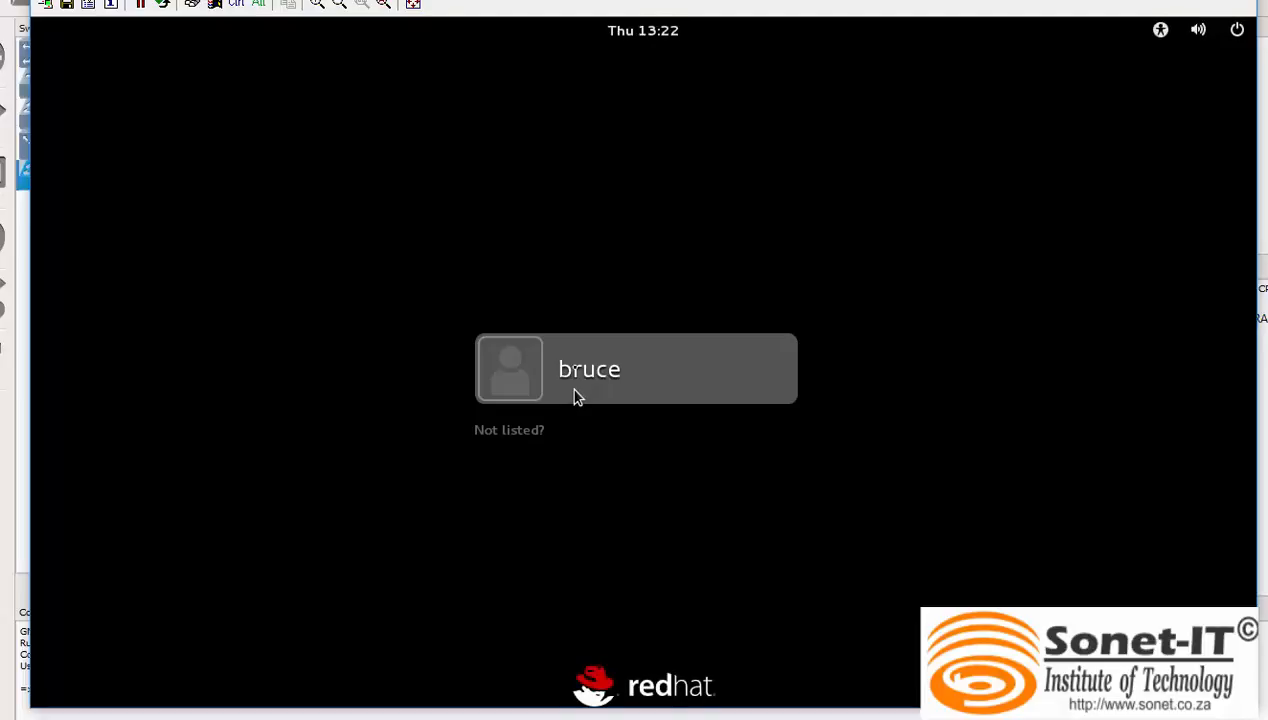
{"action": "mouse_move", "coordinate": [592, 388]}
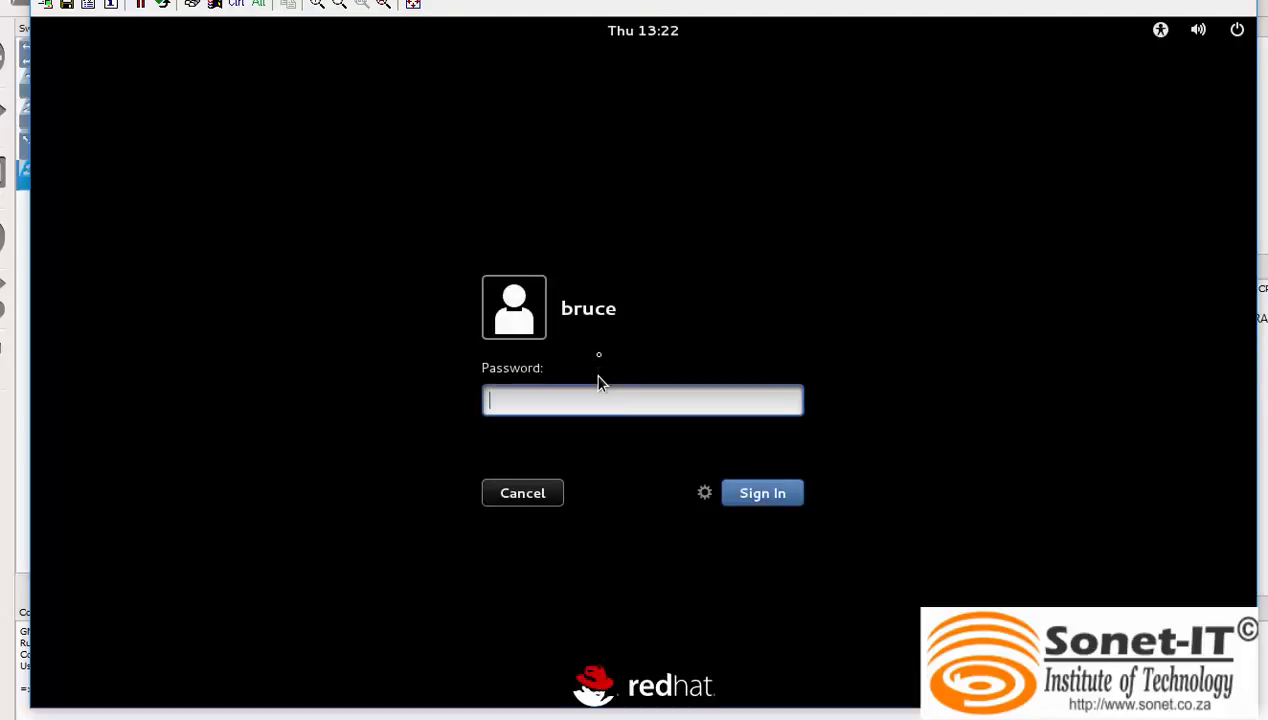
Step: Enter the user's password to sign in to the RHEL server desktop
{"action": "type", "text": "password"}
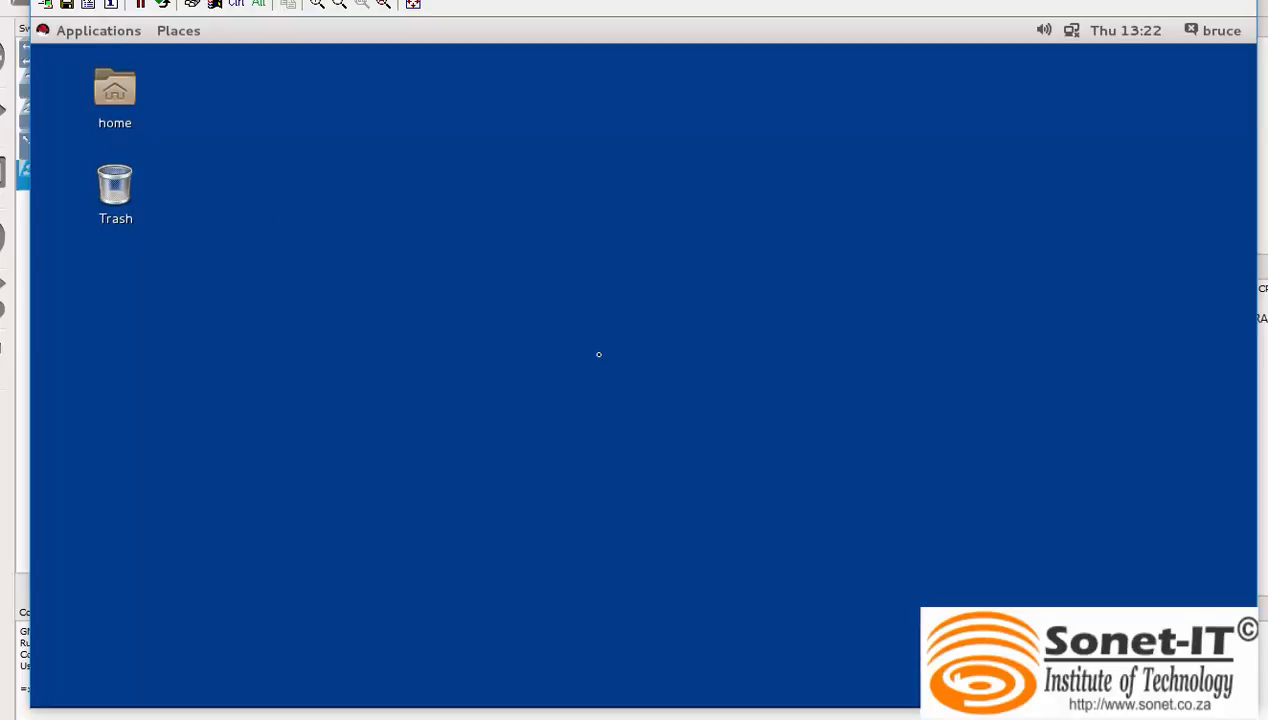
{"action": "mouse_move", "coordinate": [1062, 144]}
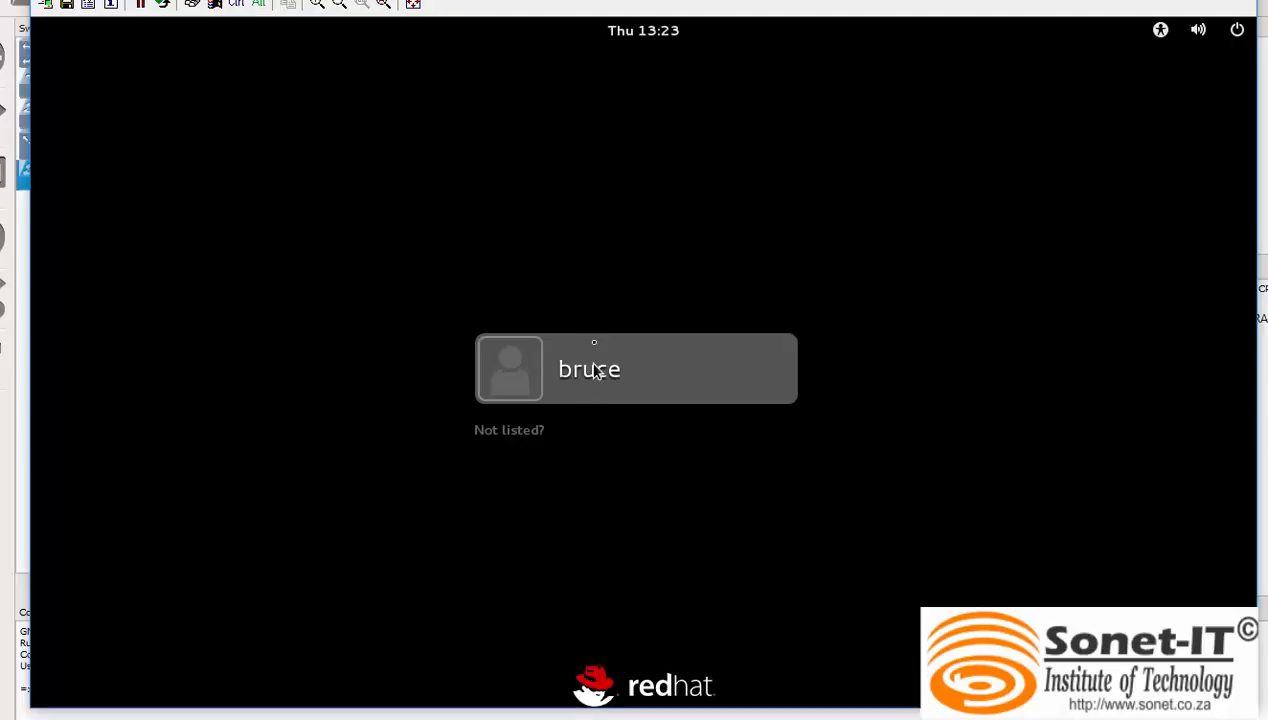
Step: Sign in as the user on the RHEL server and open a terminal on its desktop
{"action": "left_click", "coordinate": [588, 368]}
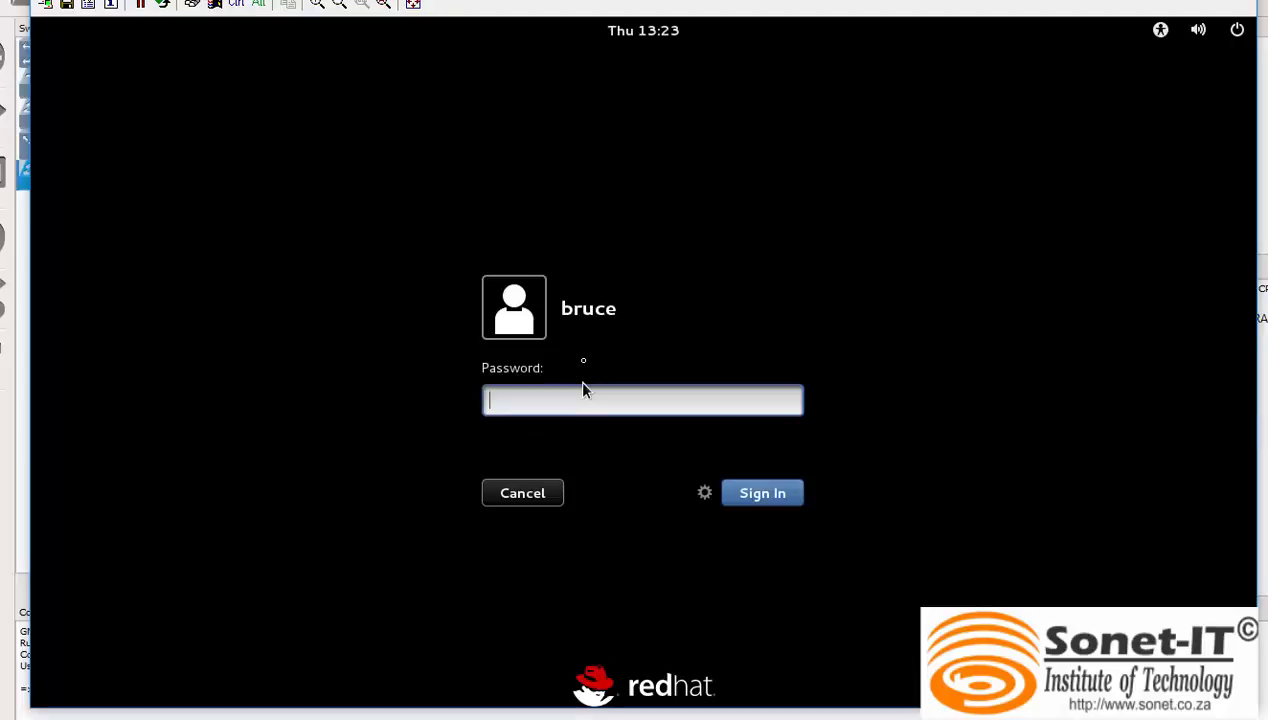
{"action": "type", "text": "password"}
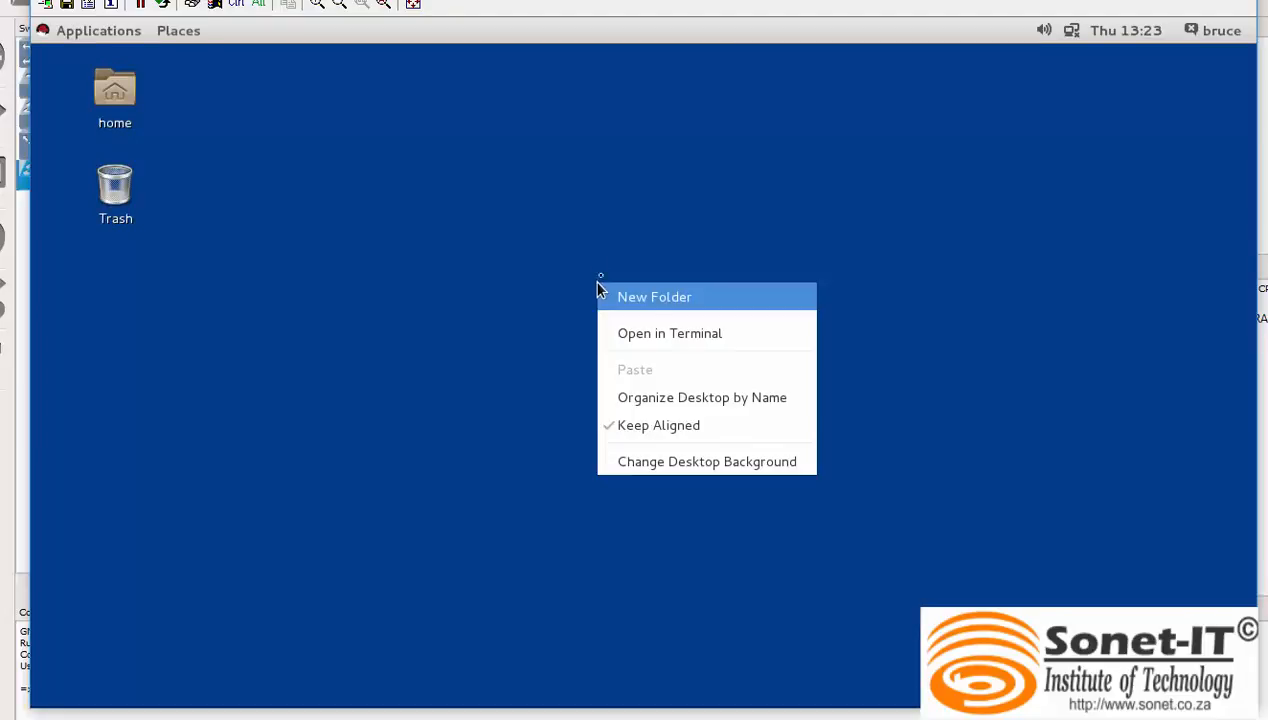
{"action": "left_click", "coordinate": [680, 344]}
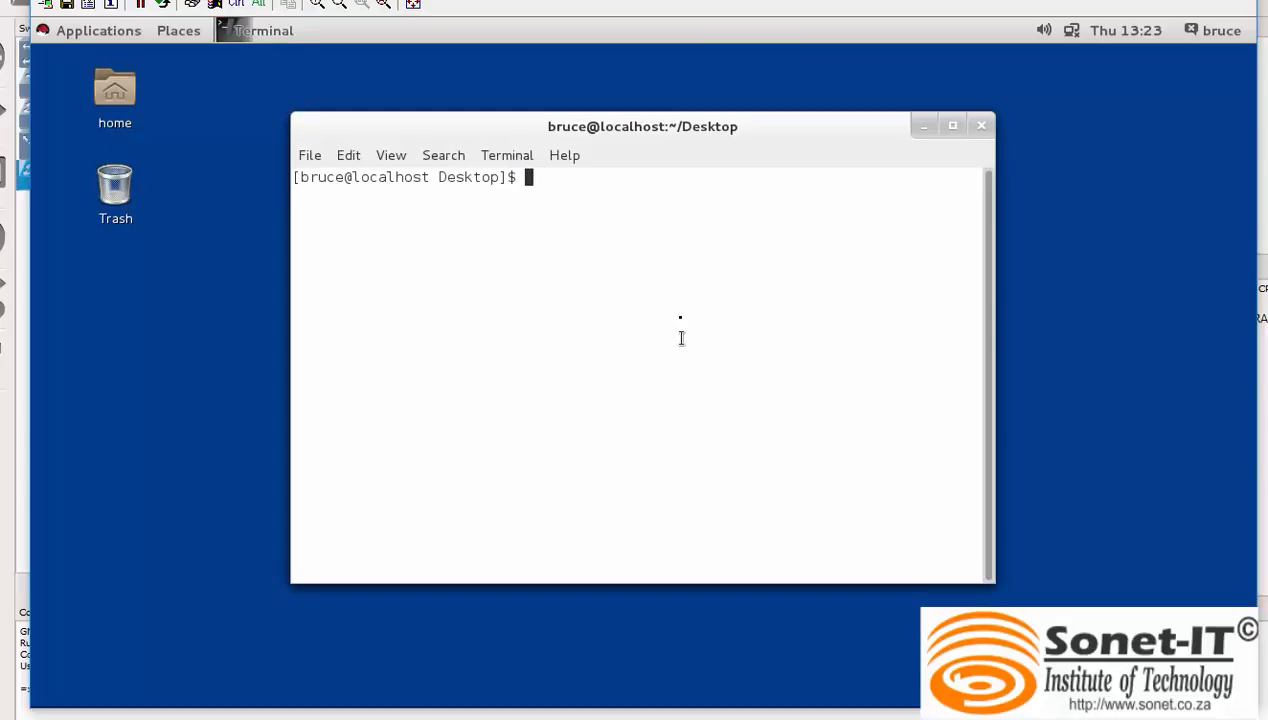
Step: Become root with 'su -' and confirm with whoami
{"action": "type", "text": "su"}
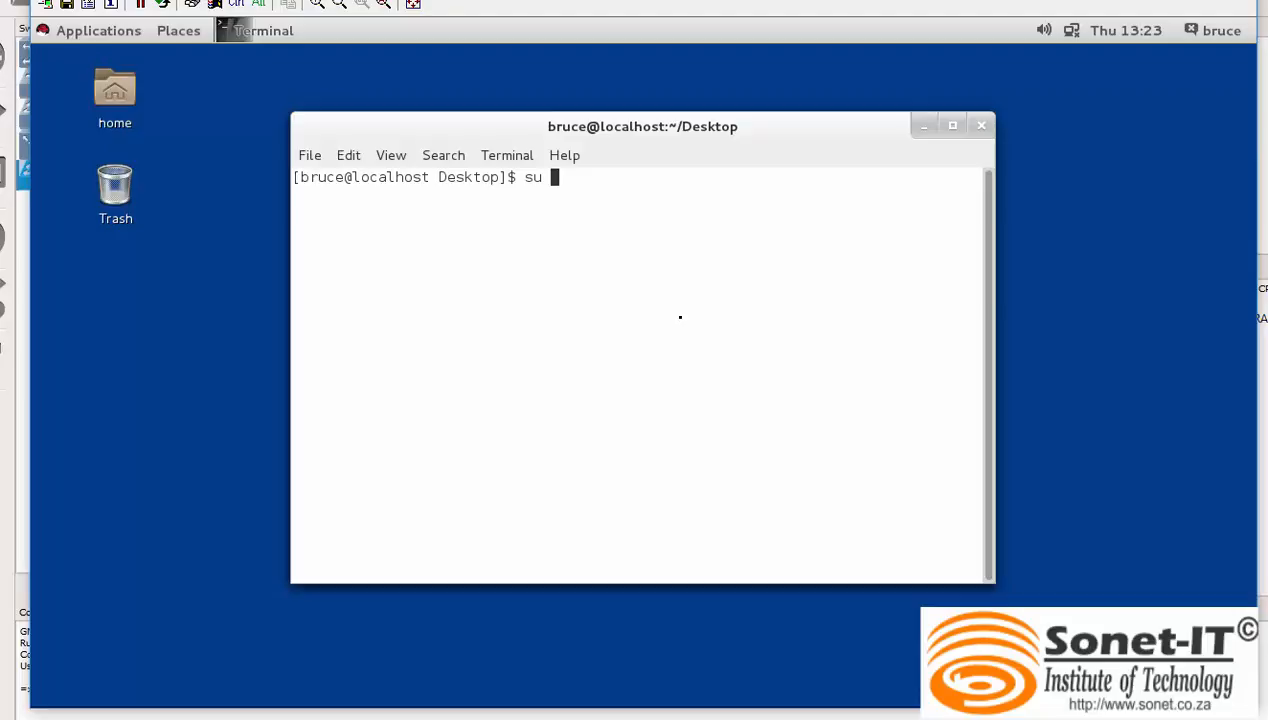
{"action": "key", "text": "Return"}
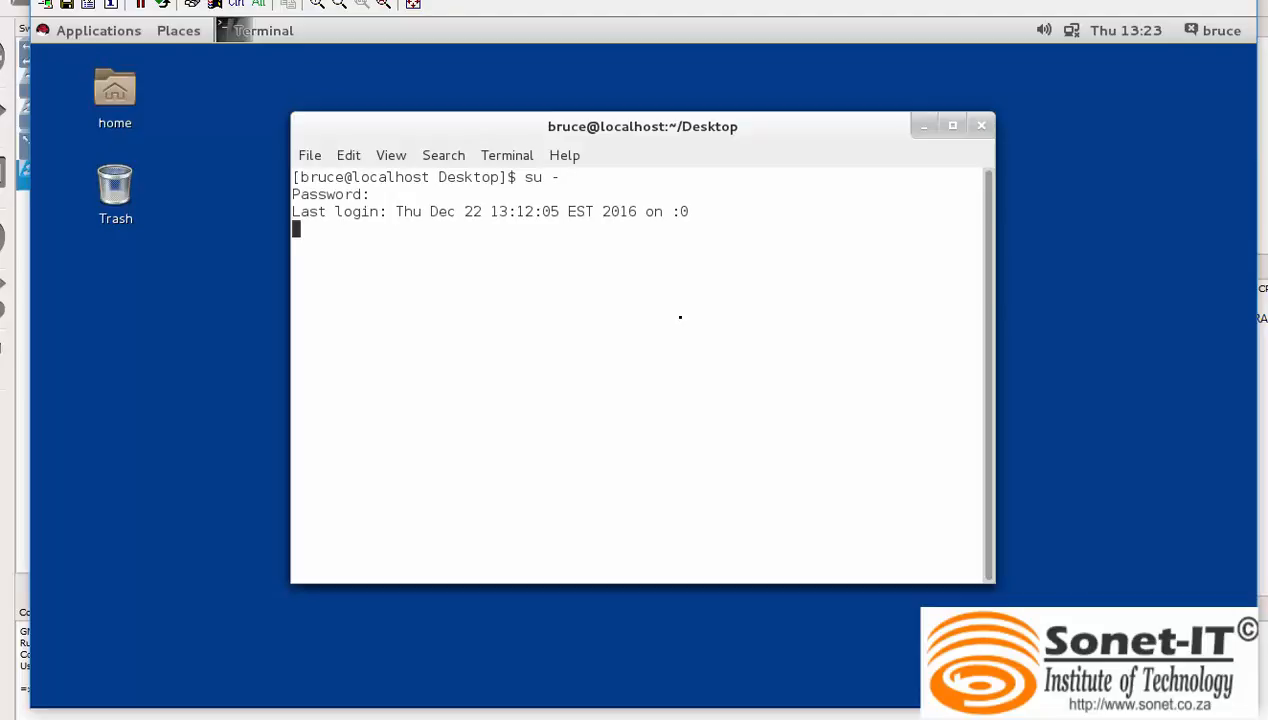
{"action": "type", "text": "wh"}
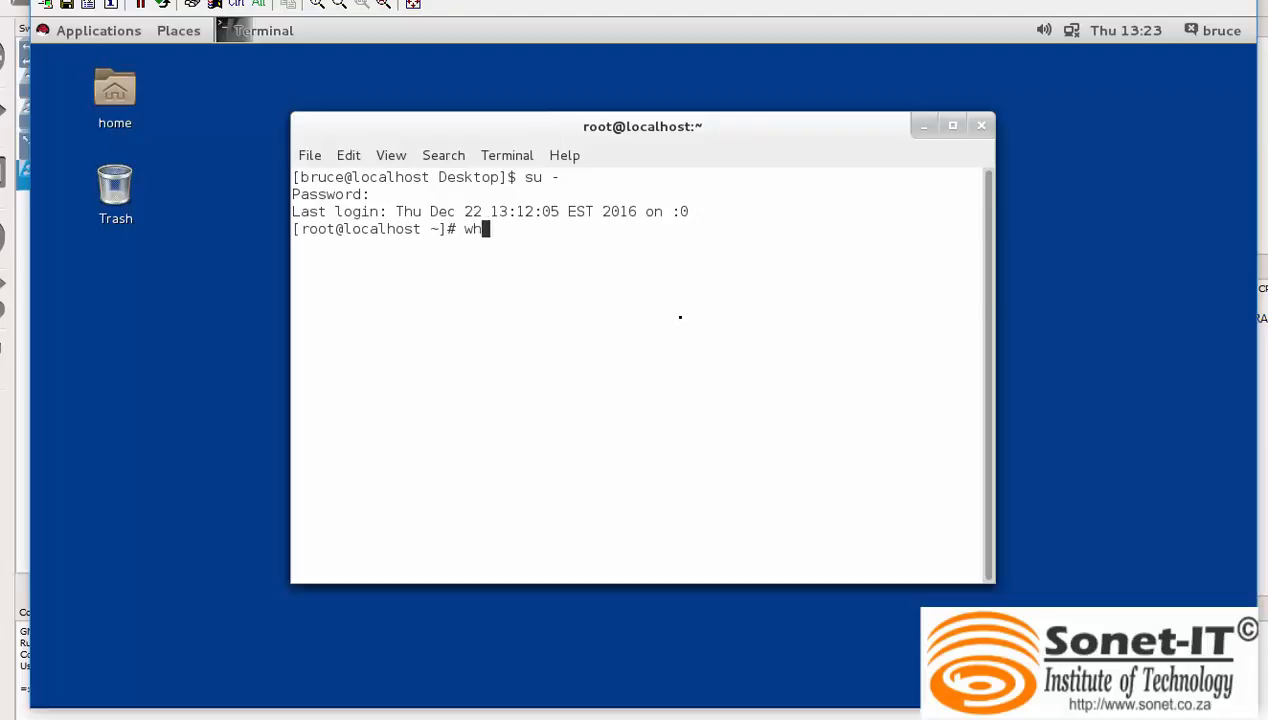
{"action": "key", "text": "Return"}
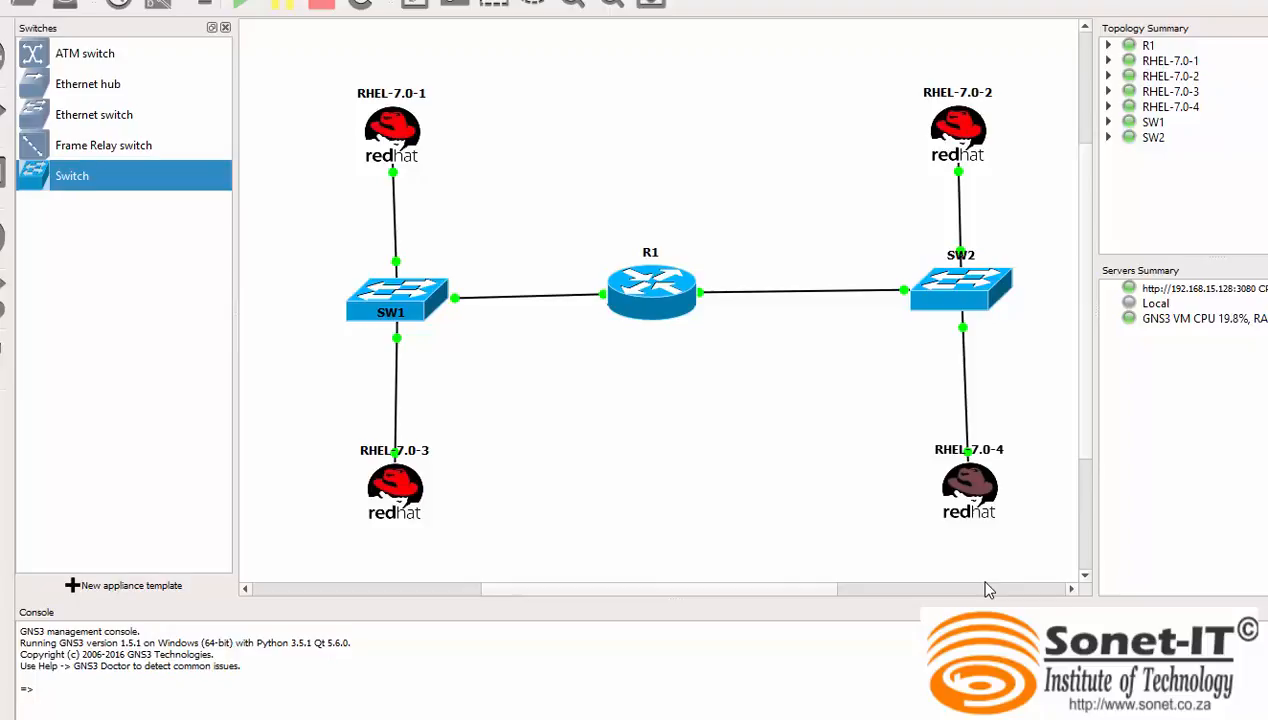
{"action": "mouse_move", "coordinate": [1004, 572]}
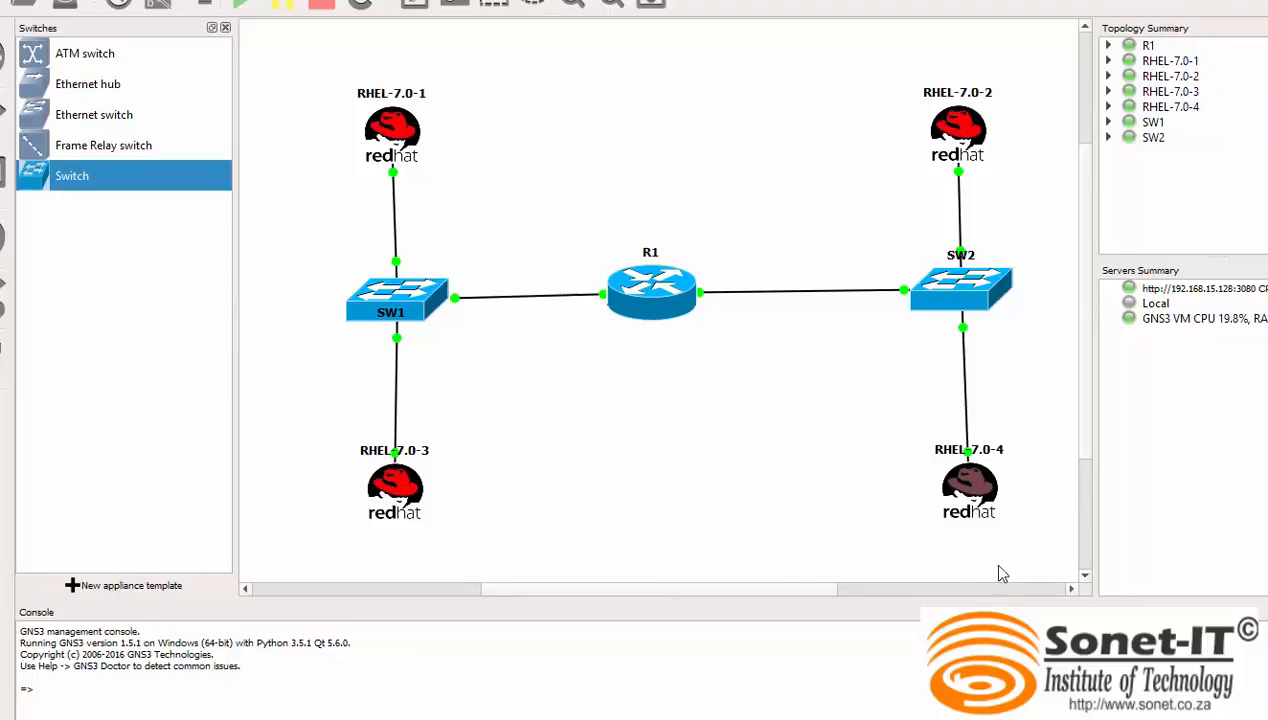
{"action": "mouse_move", "coordinate": [274, 236]}
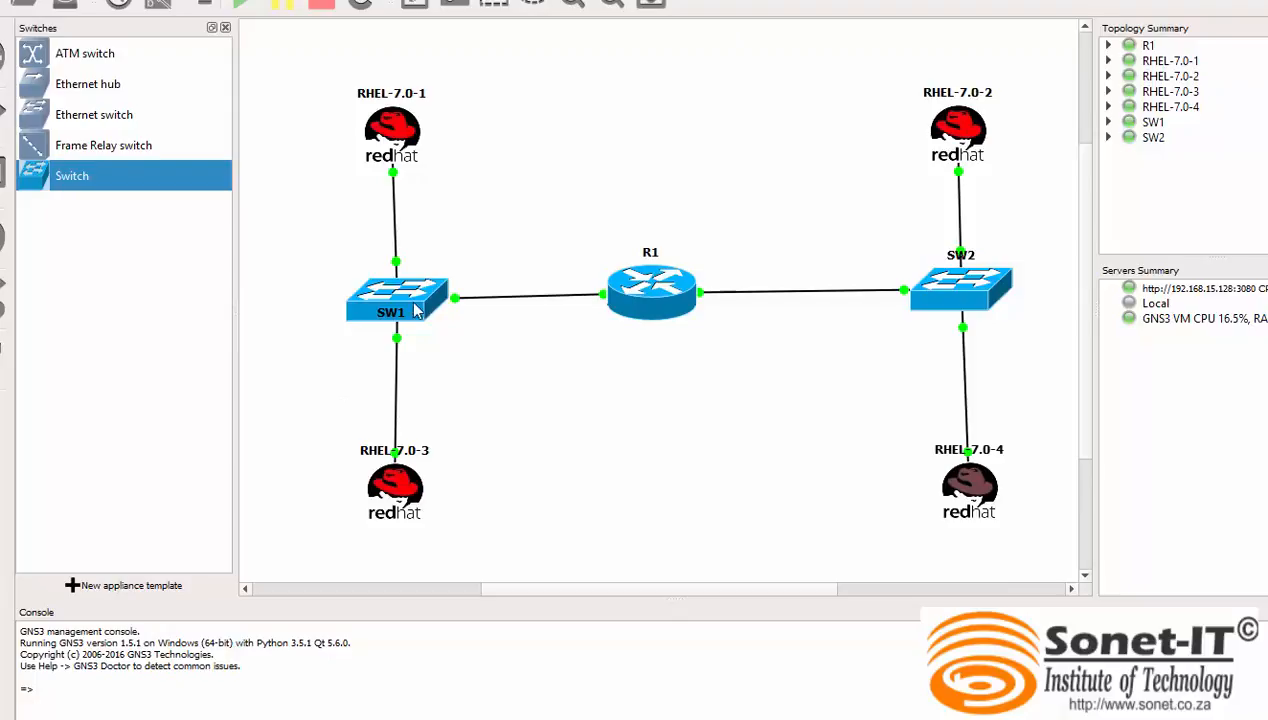
{"action": "mouse_move", "coordinate": [628, 540]}
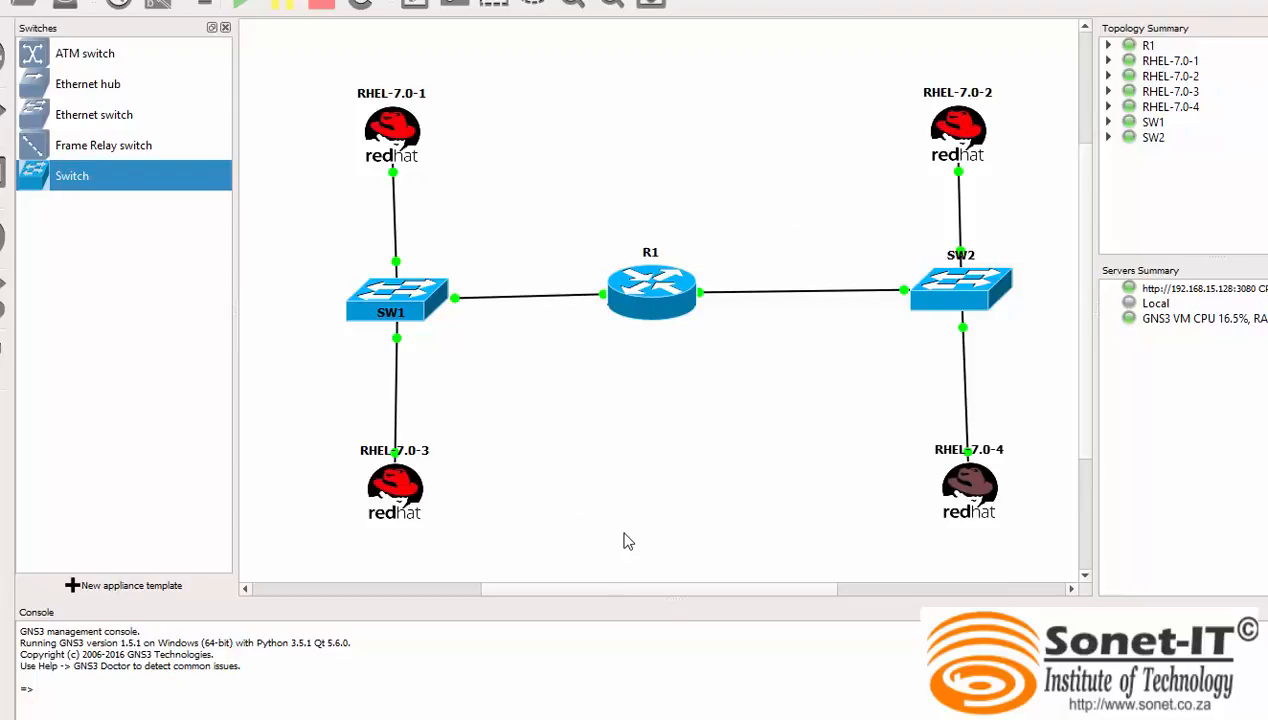
{"action": "mouse_move", "coordinate": [532, 522]}
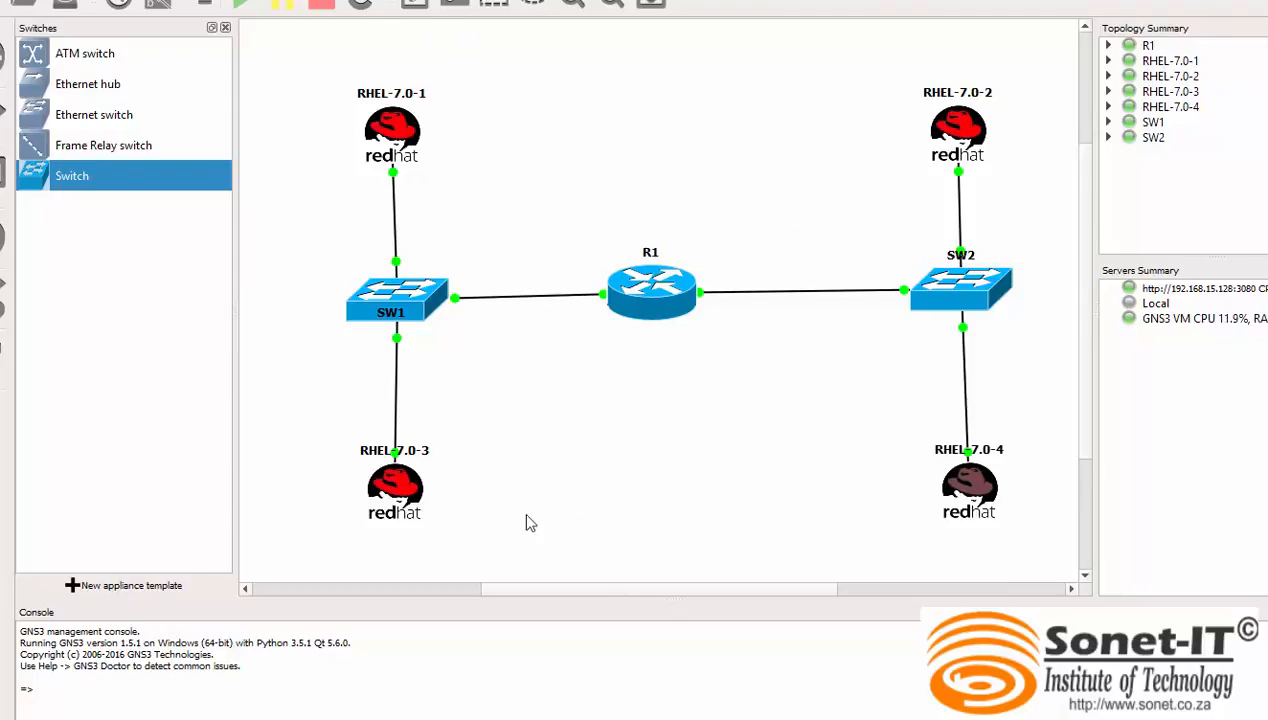
{"action": "mouse_move", "coordinate": [904, 104]}
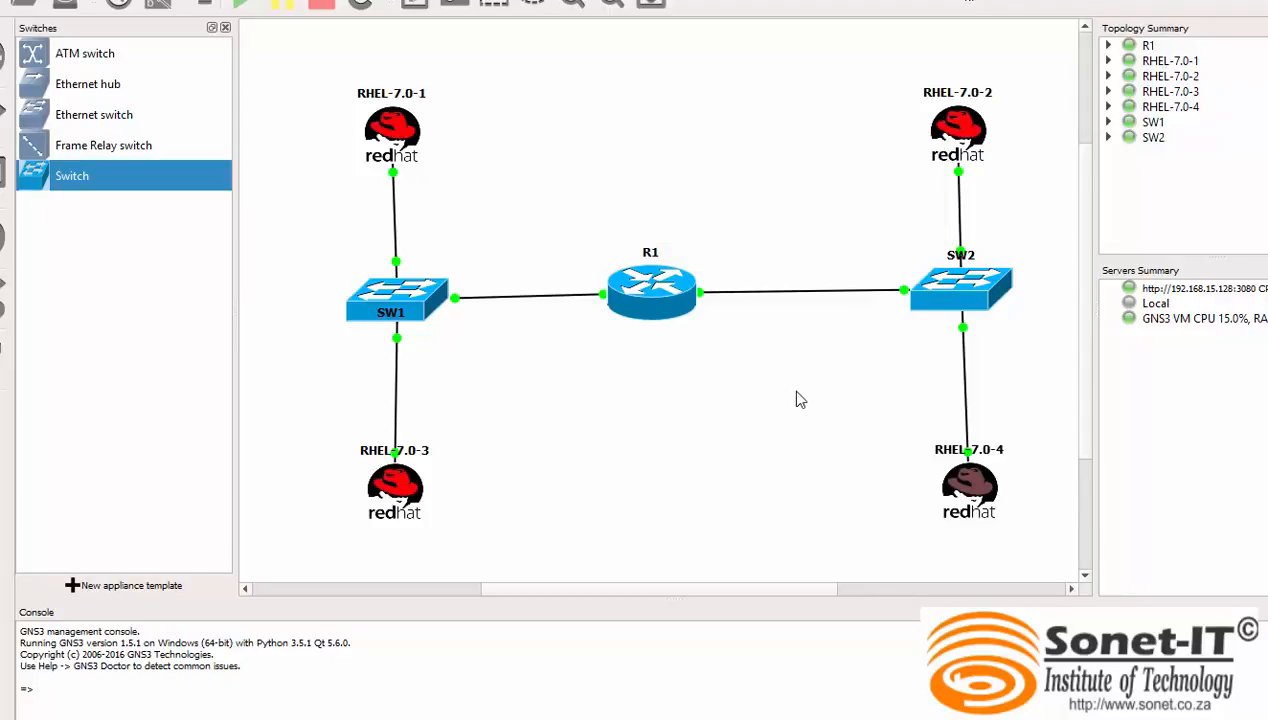
{"action": "mouse_move", "coordinate": [858, 232]}
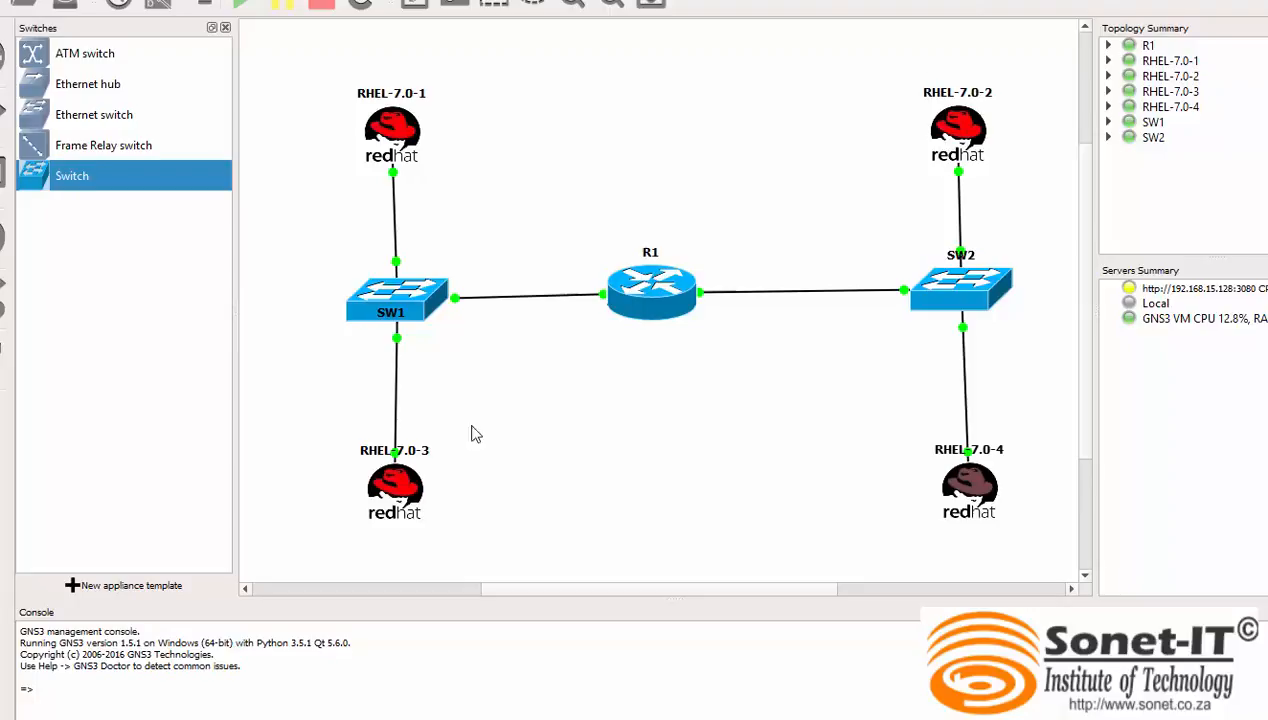
{"action": "mouse_move", "coordinate": [412, 390]}
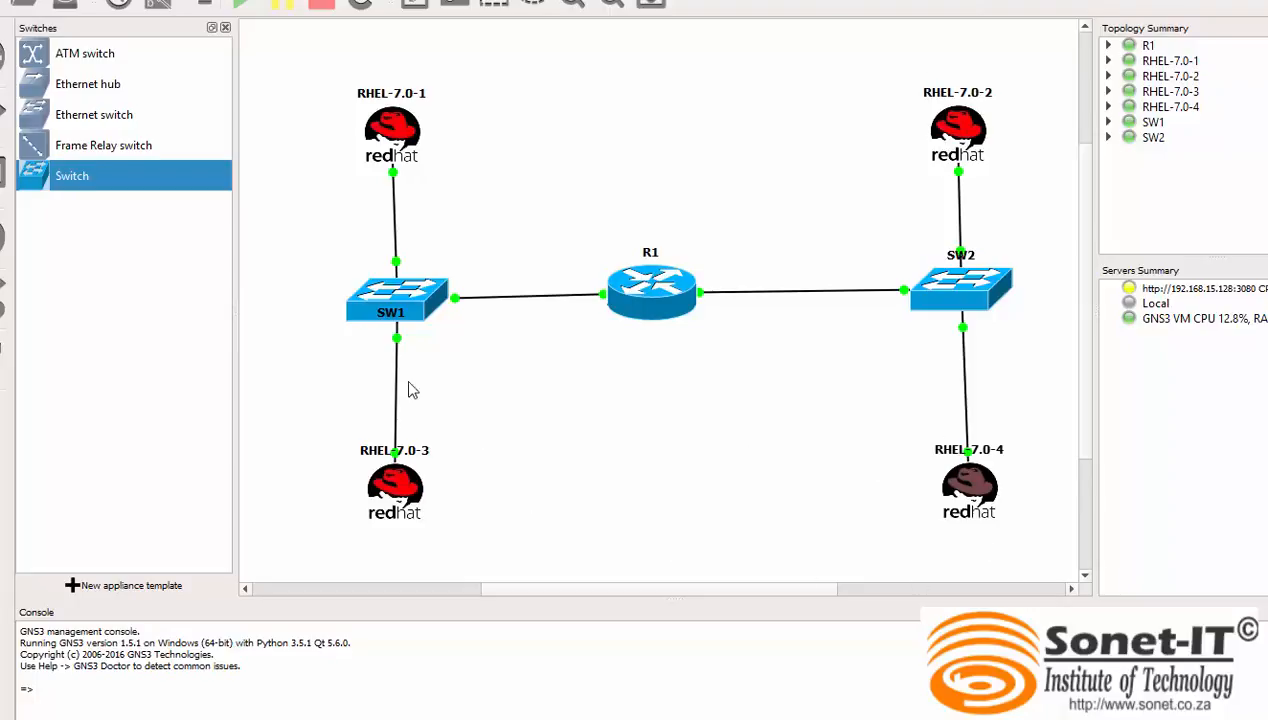
{"action": "mouse_move", "coordinate": [604, 148]}
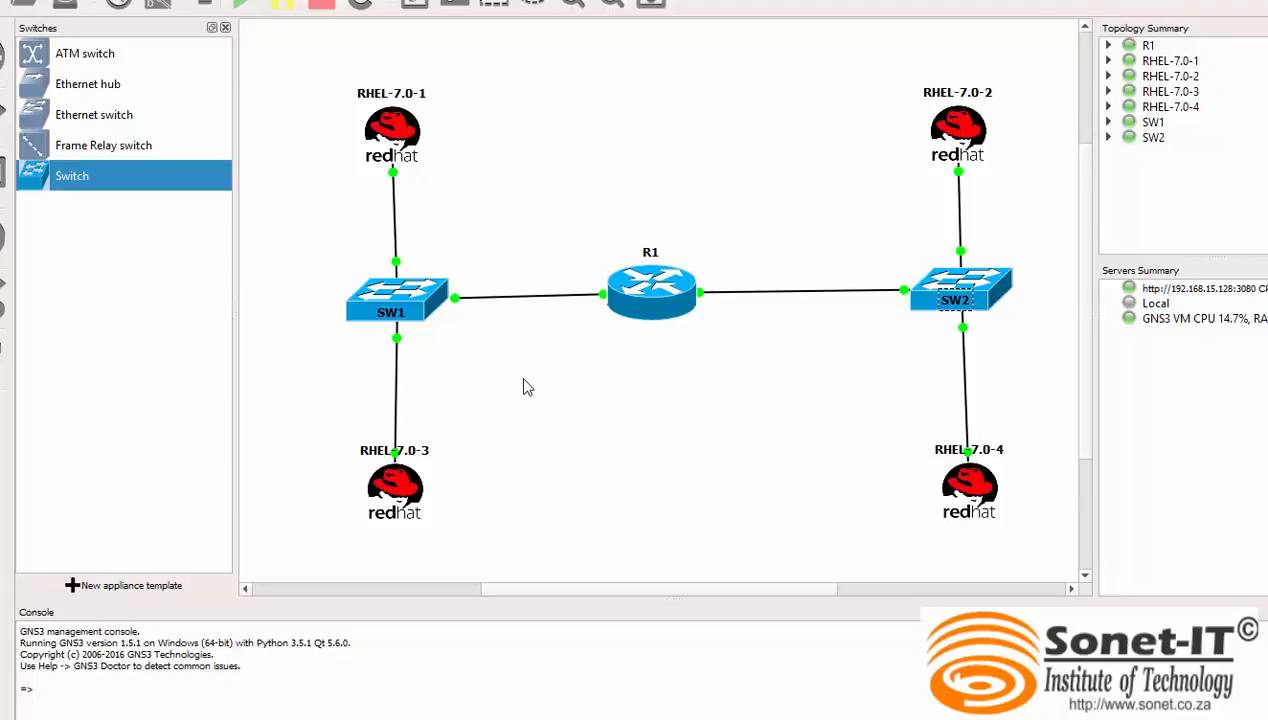
{"action": "mouse_move", "coordinate": [488, 370]}
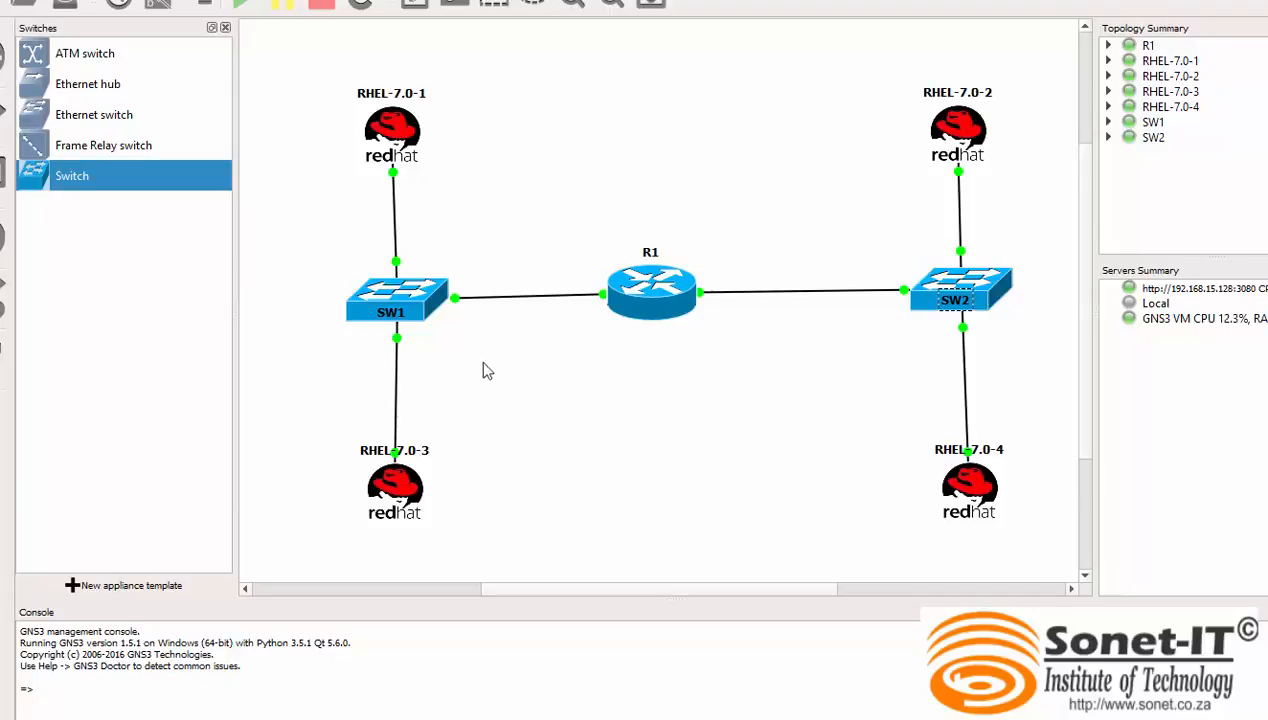
{"action": "mouse_move", "coordinate": [490, 280]}
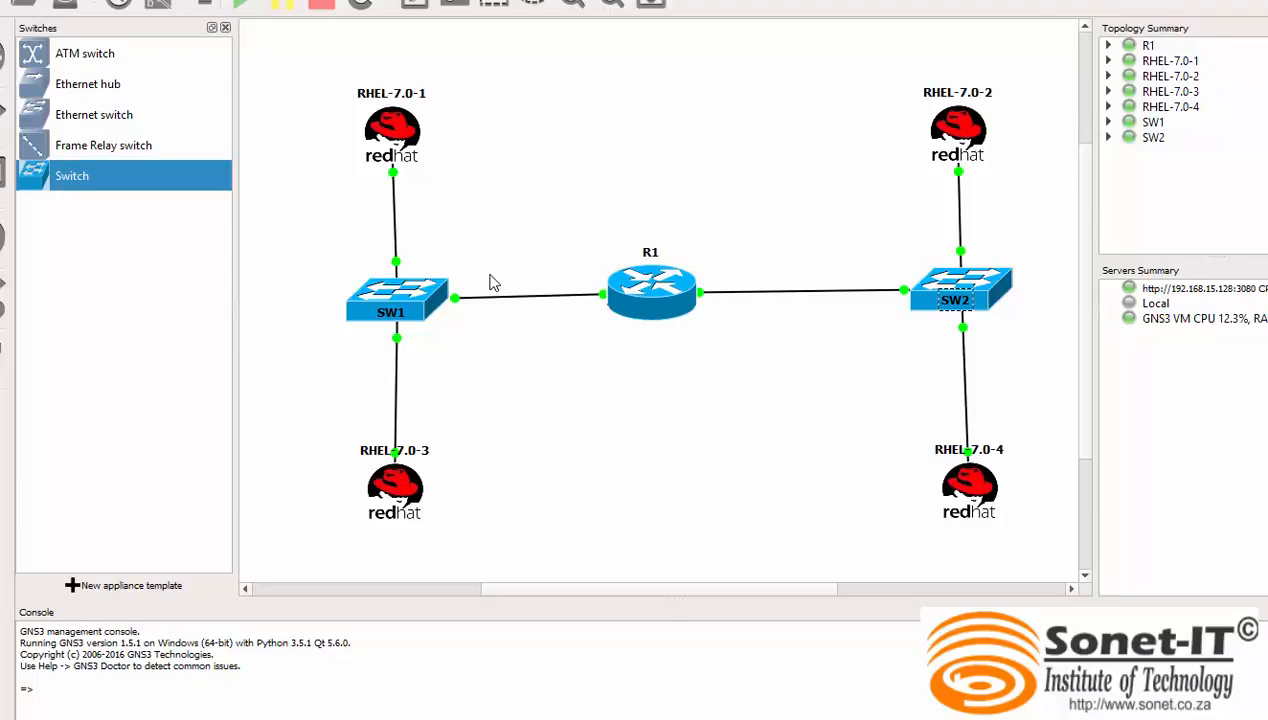